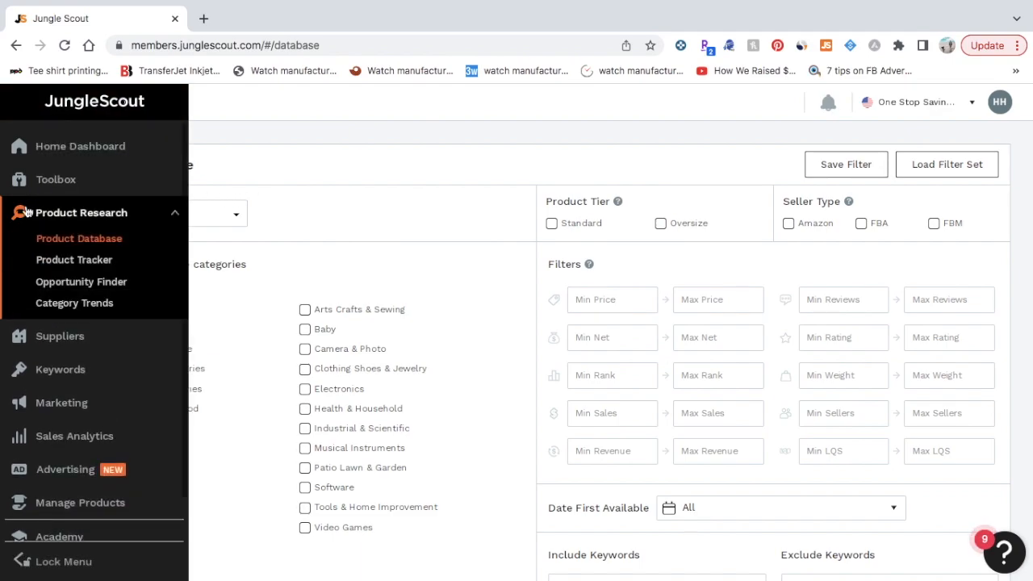
{"action": "mouse_move", "coordinate": [53, 242]}
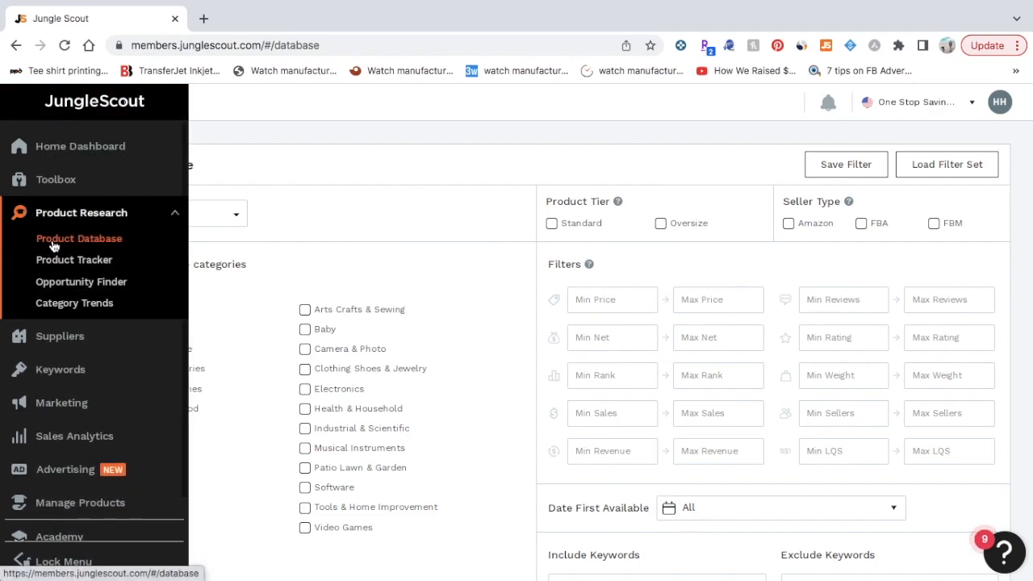
Go to Product Research > Product Database so its search filters are in view
{"action": "left_click", "coordinate": [77, 239]}
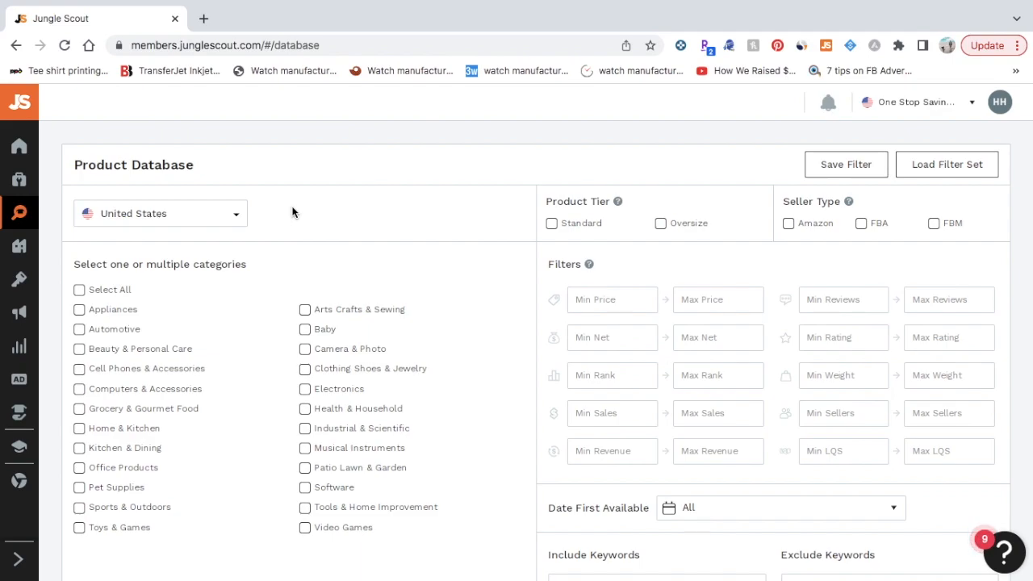
{"action": "mouse_move", "coordinate": [293, 295]}
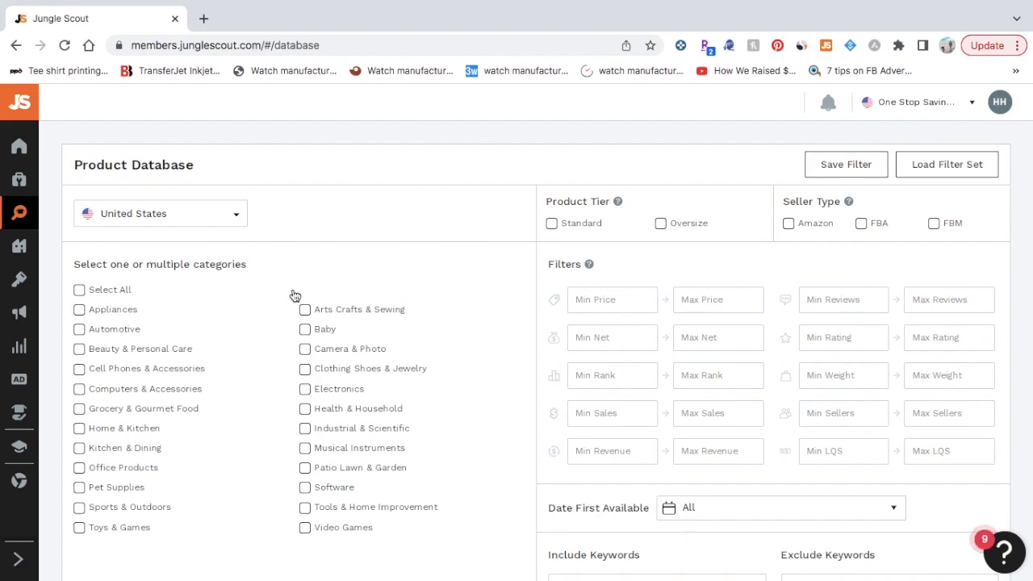
{"action": "mouse_move", "coordinate": [277, 323]}
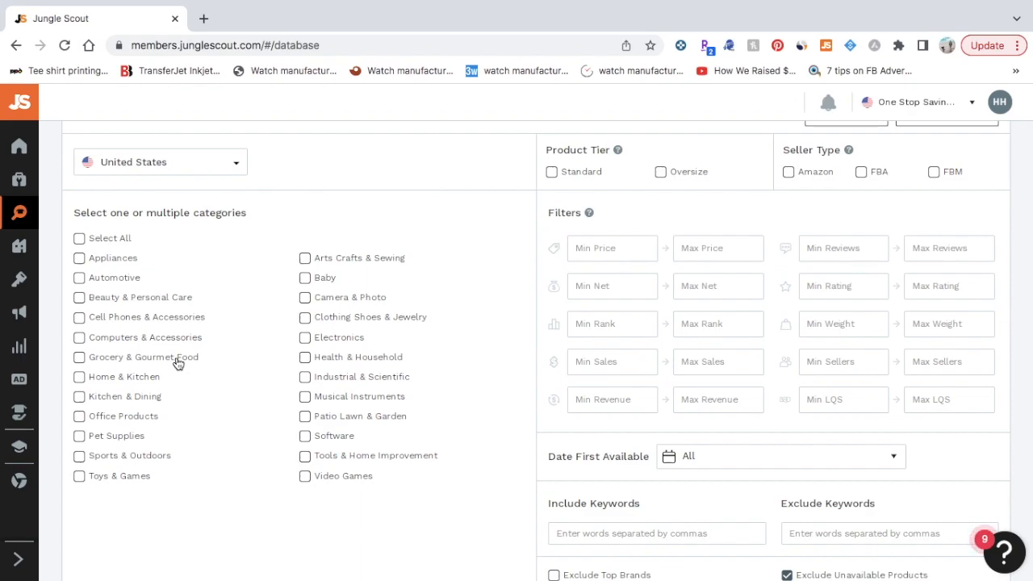
{"action": "mouse_move", "coordinate": [110, 388]}
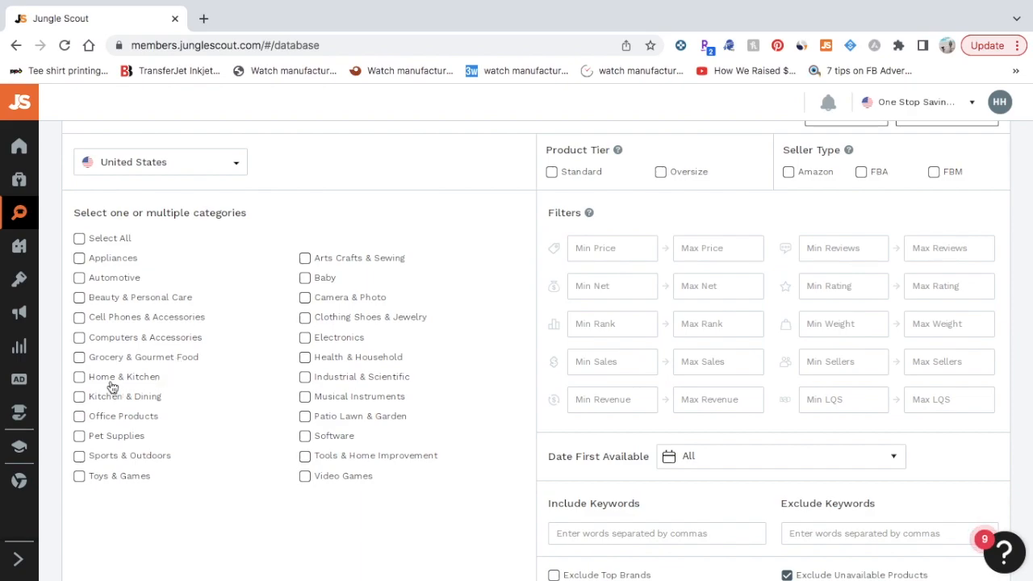
Tick the Home & Kitchen and Kitchen & Dining category checkboxes
{"action": "left_click", "coordinate": [79, 378]}
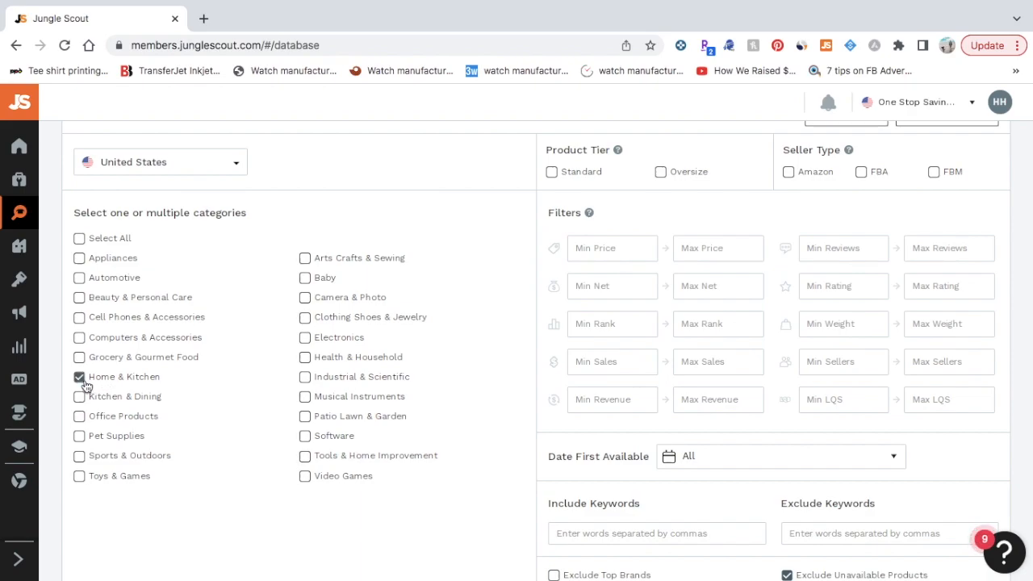
{"action": "left_click", "coordinate": [77, 397]}
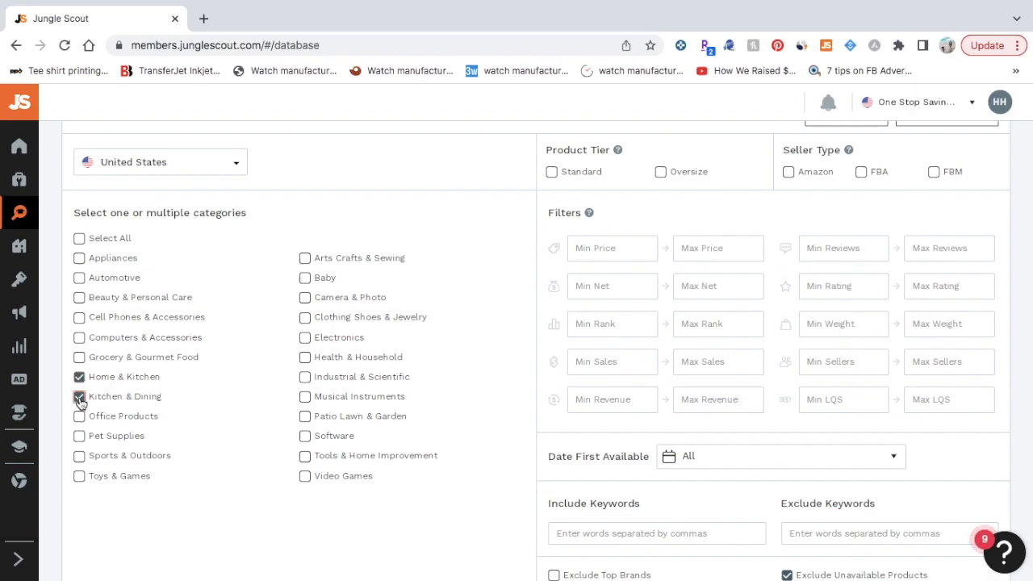
{"action": "left_click", "coordinate": [78, 397]}
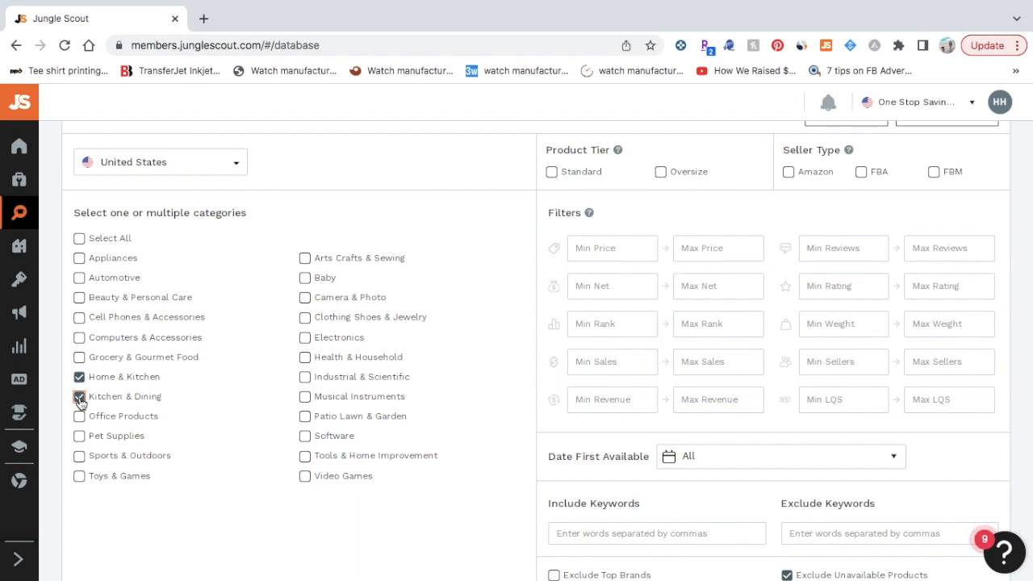
{"action": "left_click", "coordinate": [78, 397]}
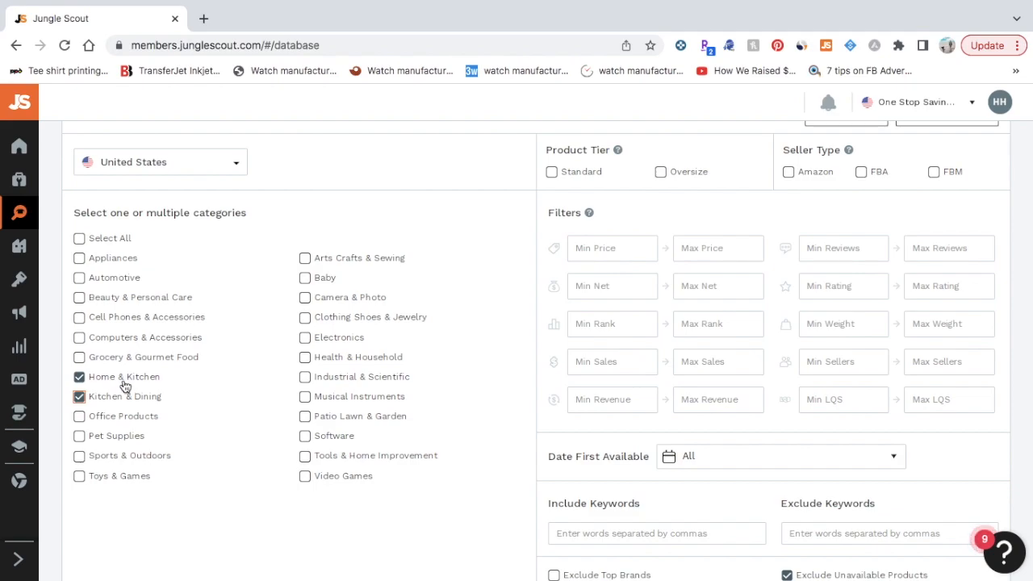
{"action": "mouse_move", "coordinate": [491, 155]}
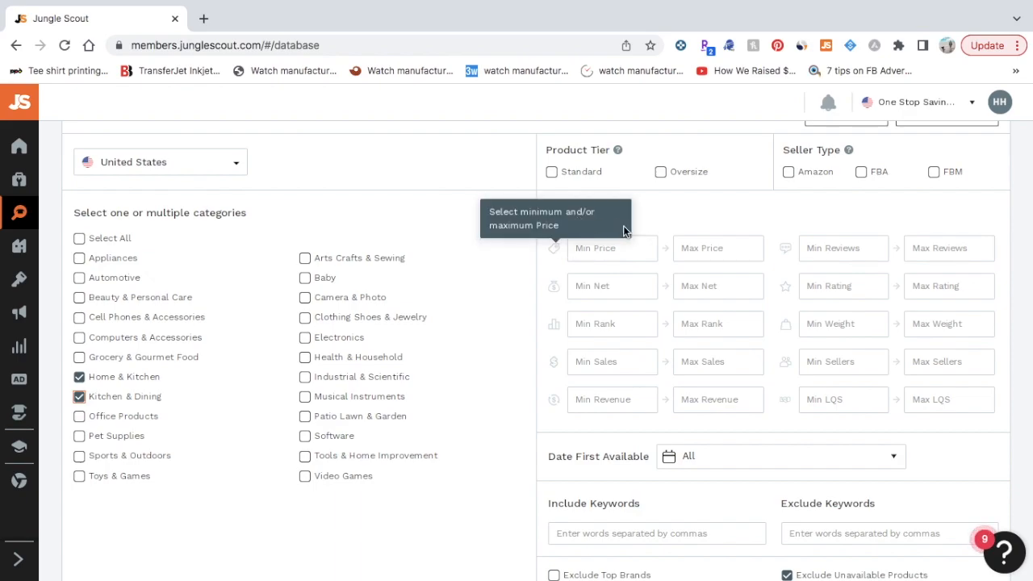
Filter for Min Price 30, Max Price 85, Min Revenue 20000 and Max Reviews 100
{"action": "left_click", "coordinate": [612, 249]}
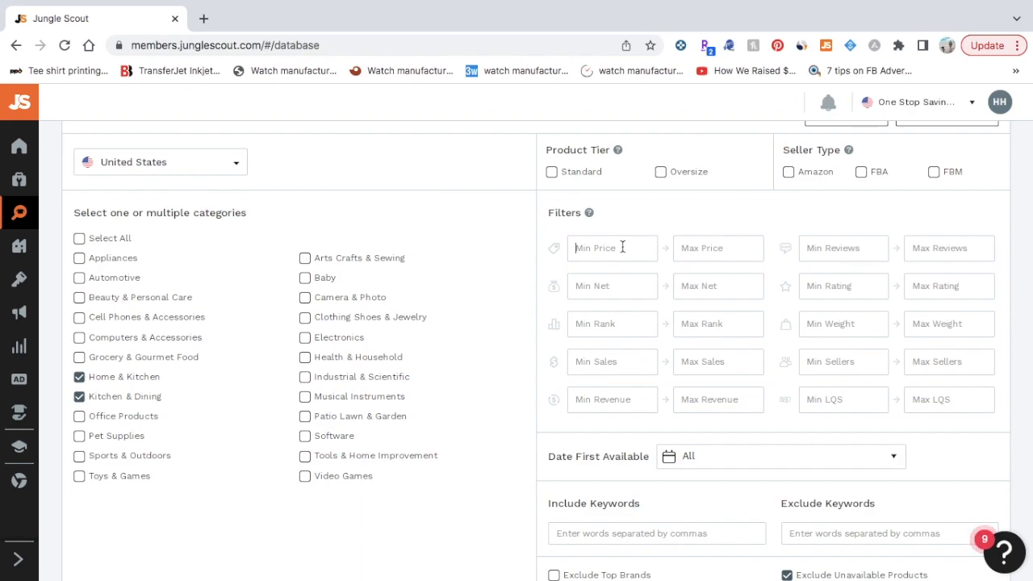
{"action": "type", "text": "30"}
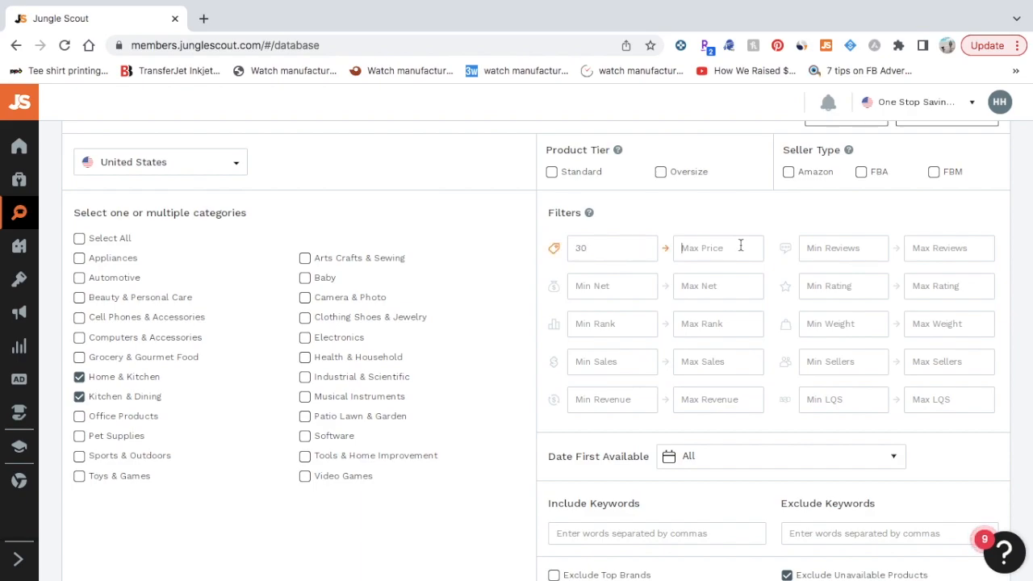
{"action": "type", "text": "85"}
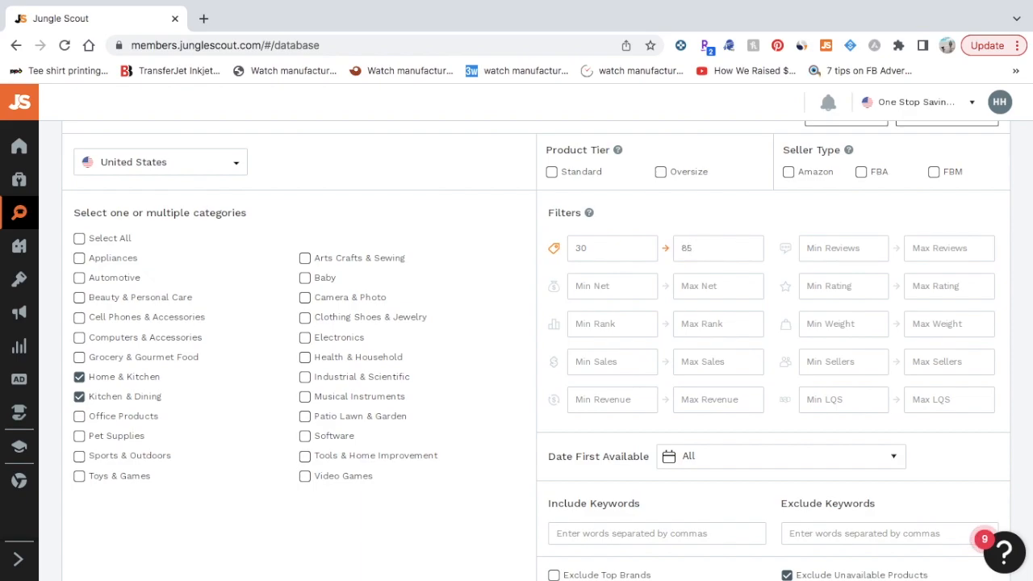
{"action": "mouse_move", "coordinate": [547, 370]}
{"action": "type", "text": "2"}
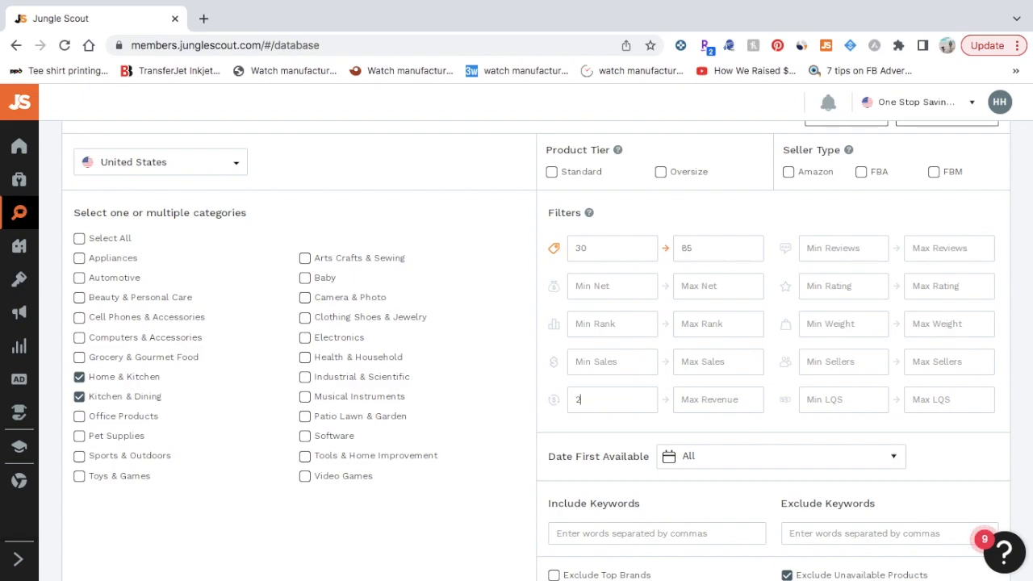
{"action": "type", "text": "0000"}
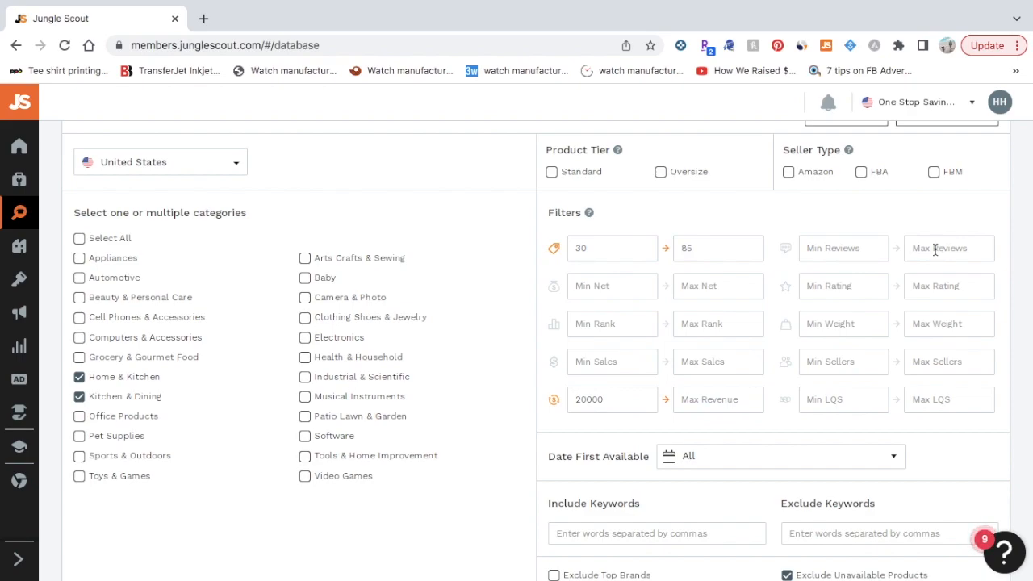
{"action": "type", "text": "100"}
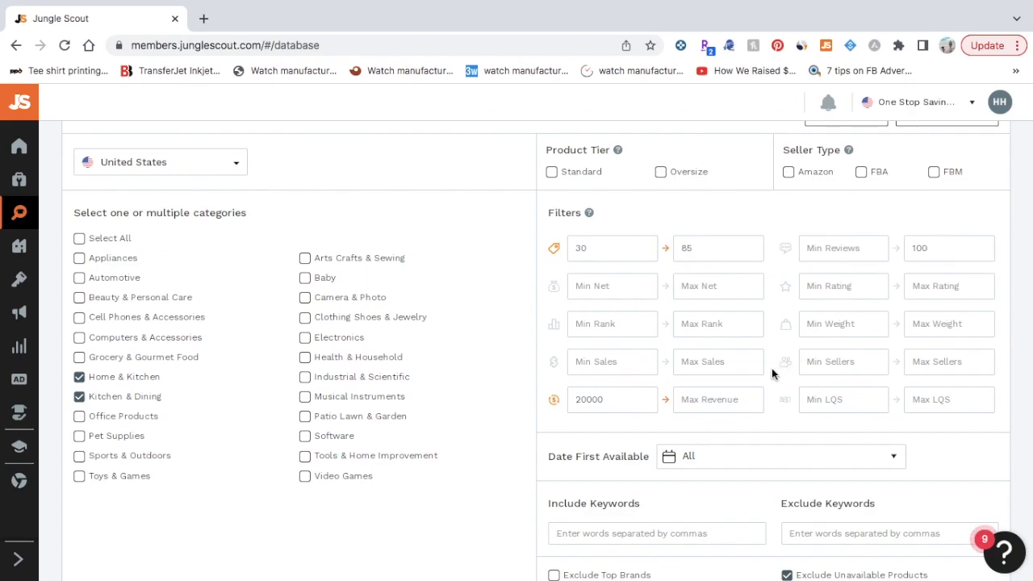
{"action": "scroll", "scroll_direction": "down", "scroll_amount": 3}
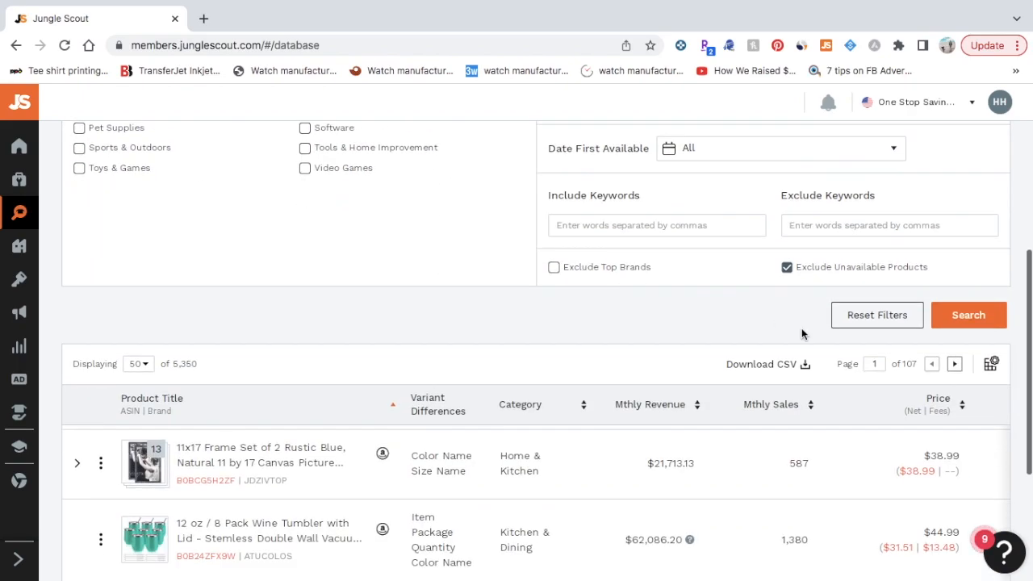
Run the search with the chosen filters, returning 5,062 products
{"action": "left_click", "coordinate": [969, 314]}
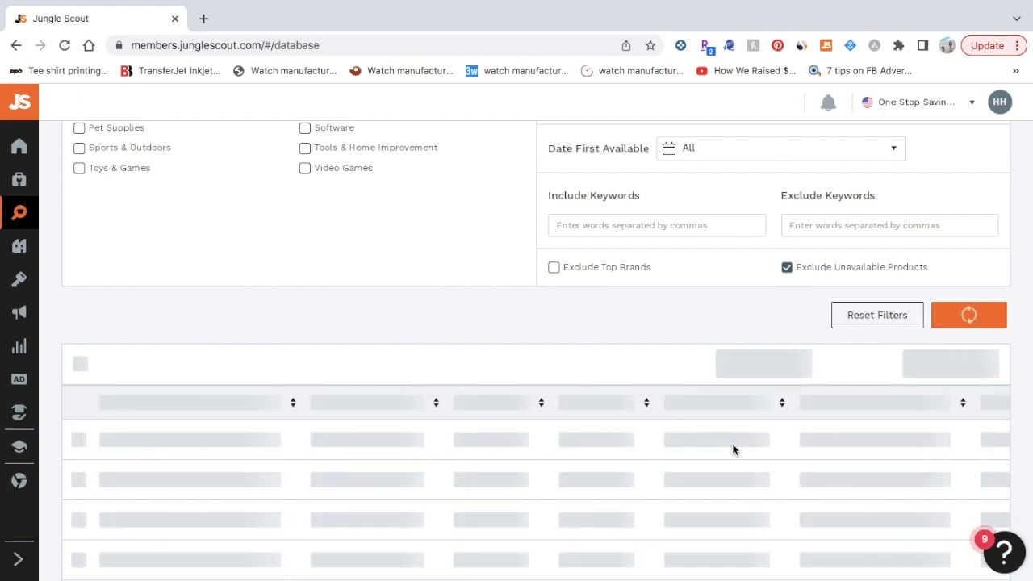
{"action": "left_click", "coordinate": [968, 315]}
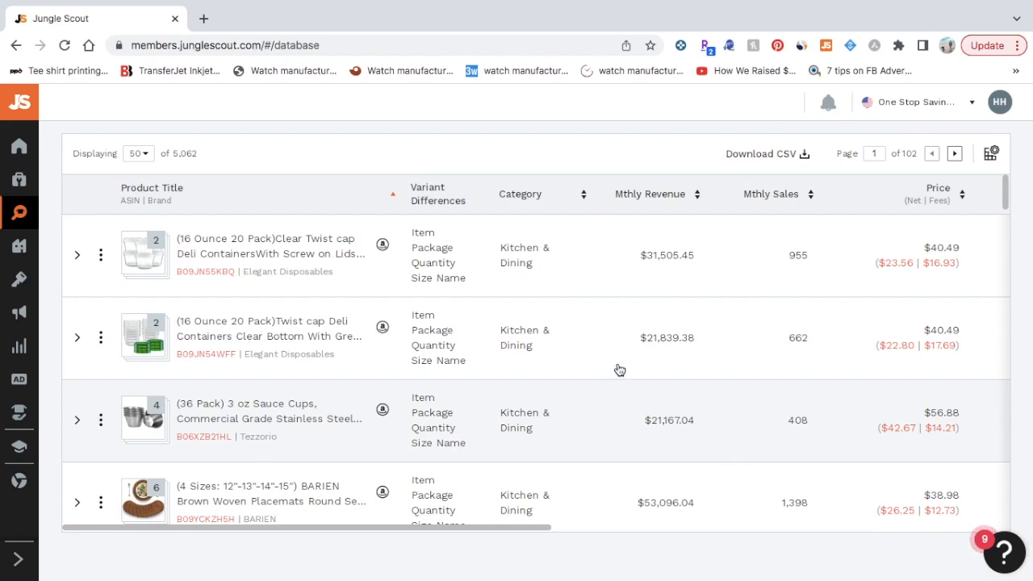
{"action": "mouse_move", "coordinate": [489, 397]}
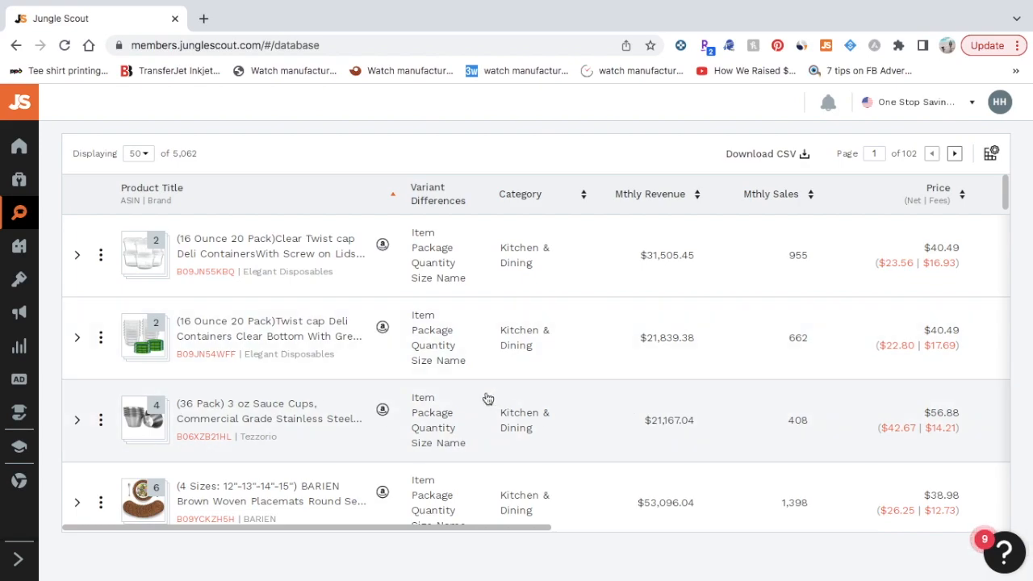
Scroll the results down to the 12 oz / 8 Pack Wine Tumbler row
{"action": "scroll", "scroll_direction": "down", "scroll_amount": 3}
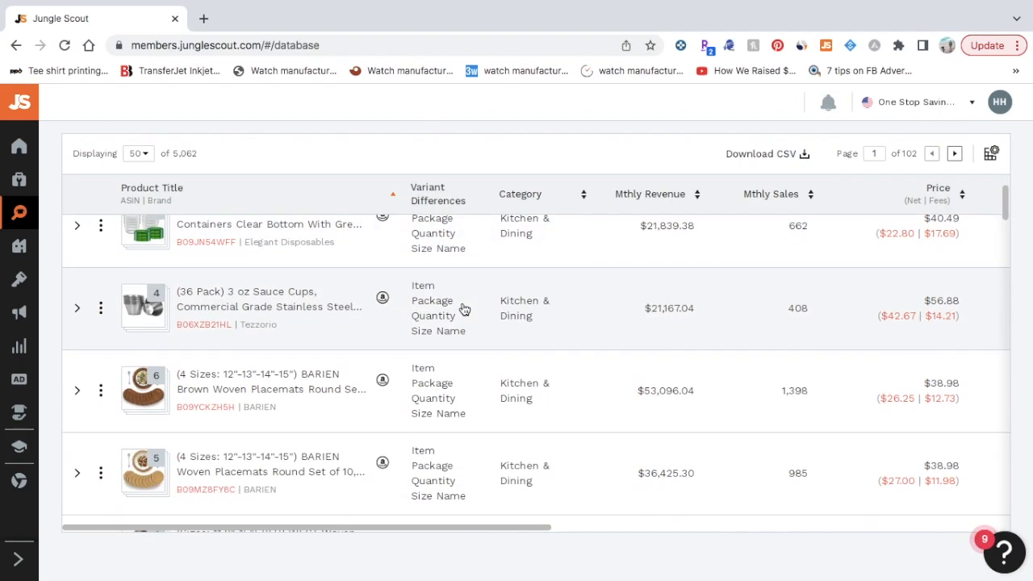
{"action": "scroll", "scroll_direction": "down", "scroll_amount": 3}
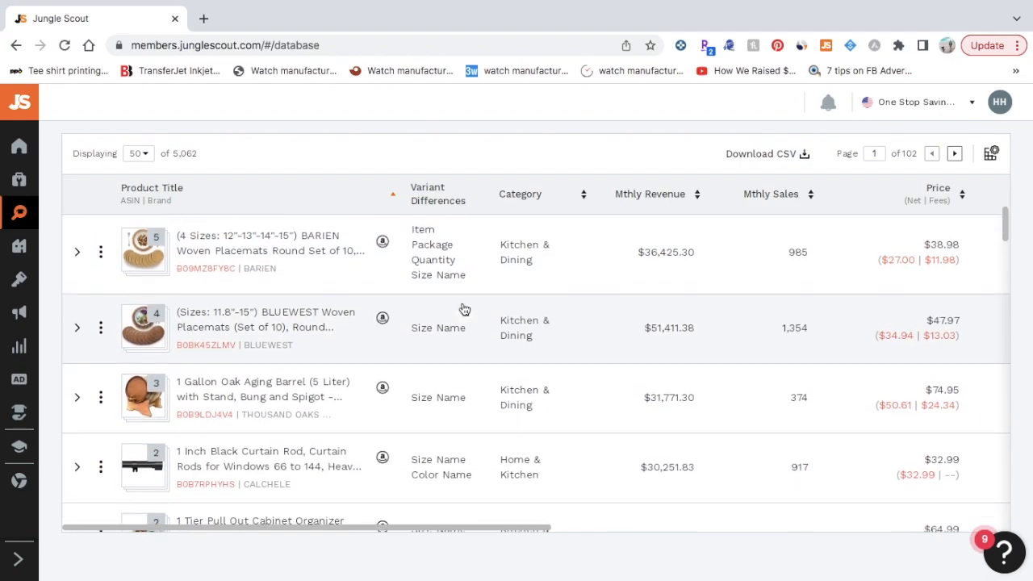
{"action": "scroll", "scroll_direction": "down", "scroll_amount": 3}
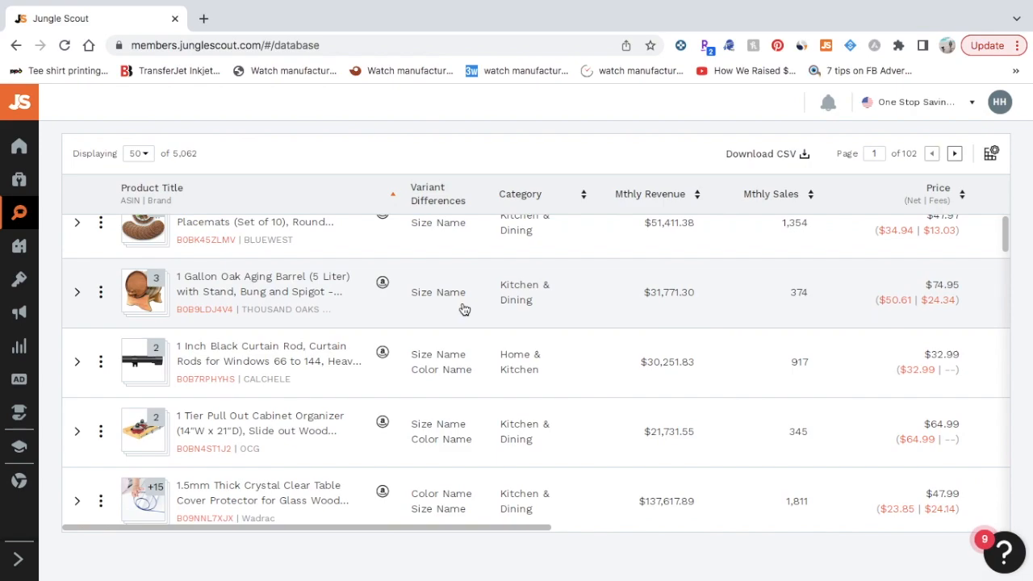
{"action": "scroll", "scroll_direction": "down", "scroll_amount": 3}
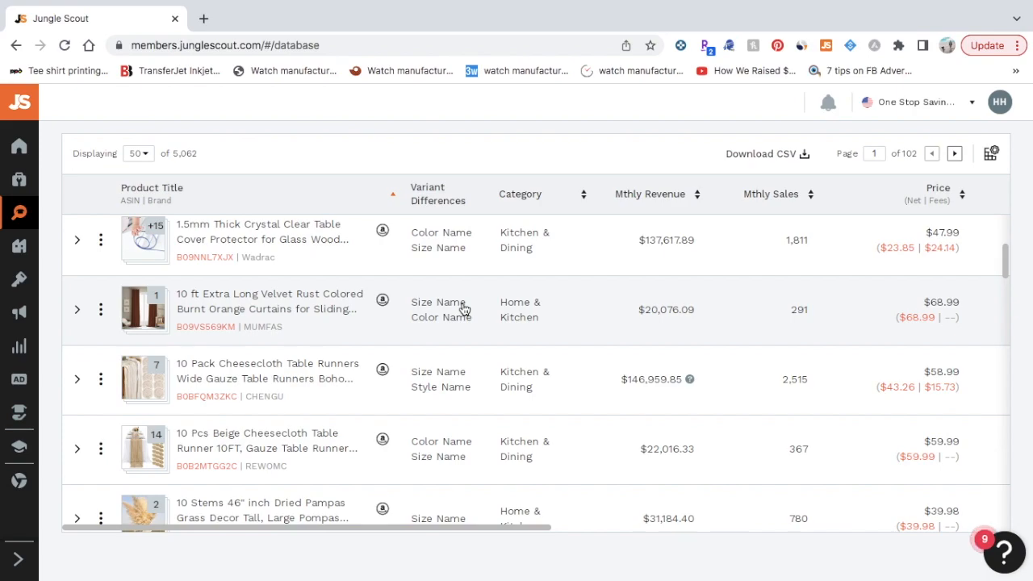
{"action": "scroll", "scroll_direction": "down", "scroll_amount": 3}
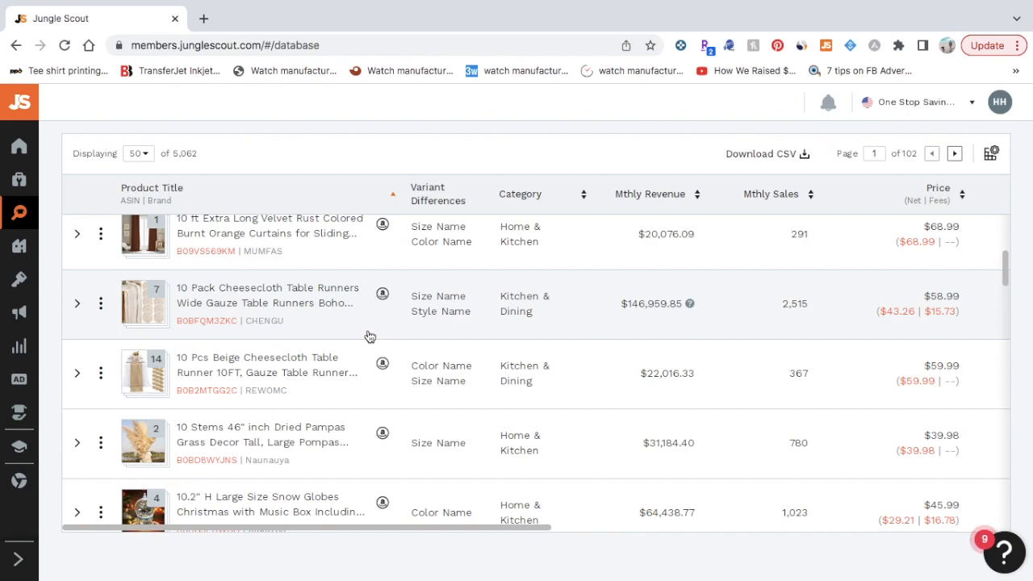
{"action": "scroll", "scroll_direction": "down", "scroll_amount": 3}
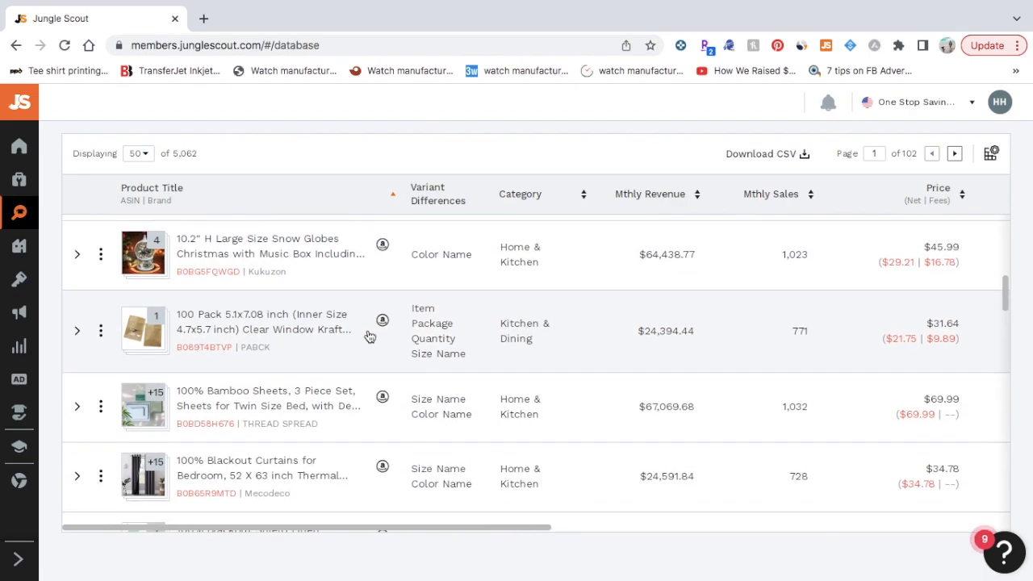
{"action": "scroll", "scroll_direction": "down", "scroll_amount": 3}
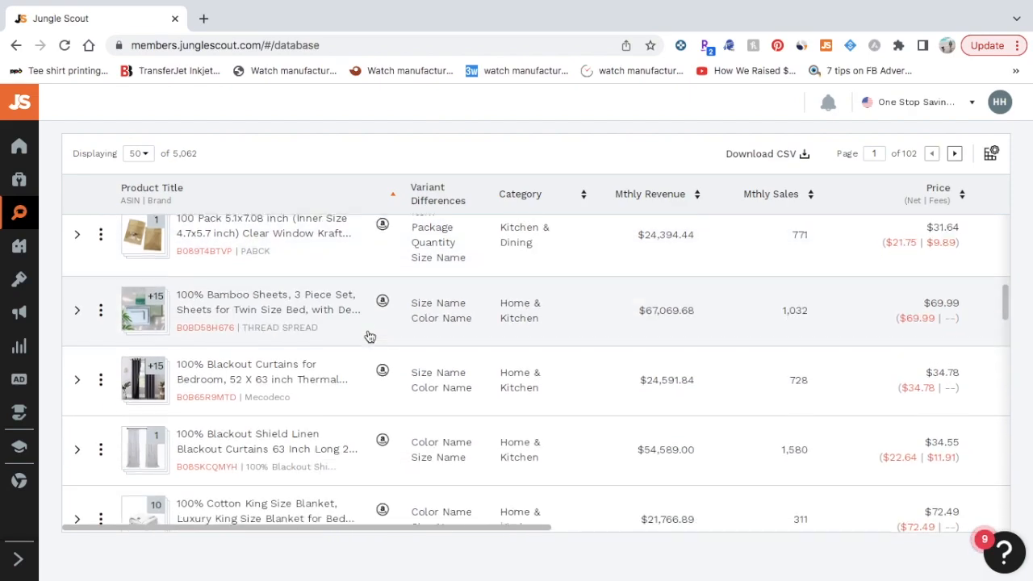
{"action": "scroll", "scroll_direction": "down", "scroll_amount": 3}
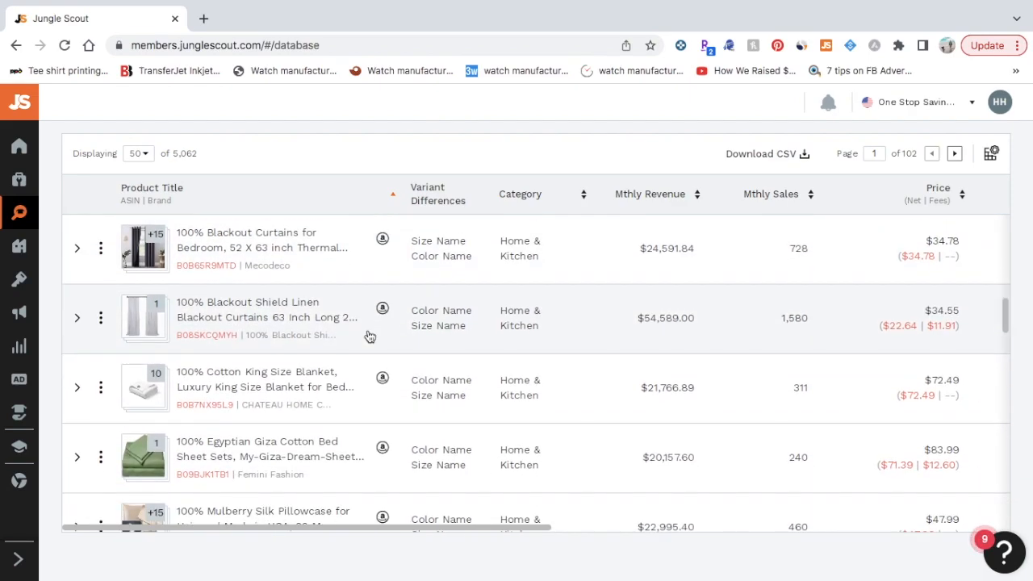
{"action": "scroll", "scroll_direction": "down", "scroll_amount": 3}
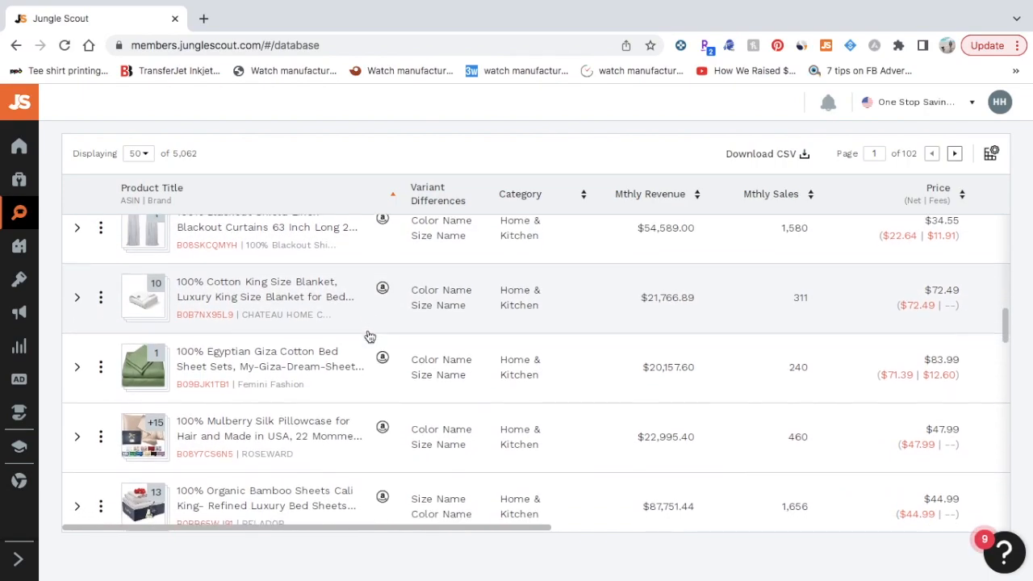
{"action": "scroll", "scroll_direction": "down", "scroll_amount": 3}
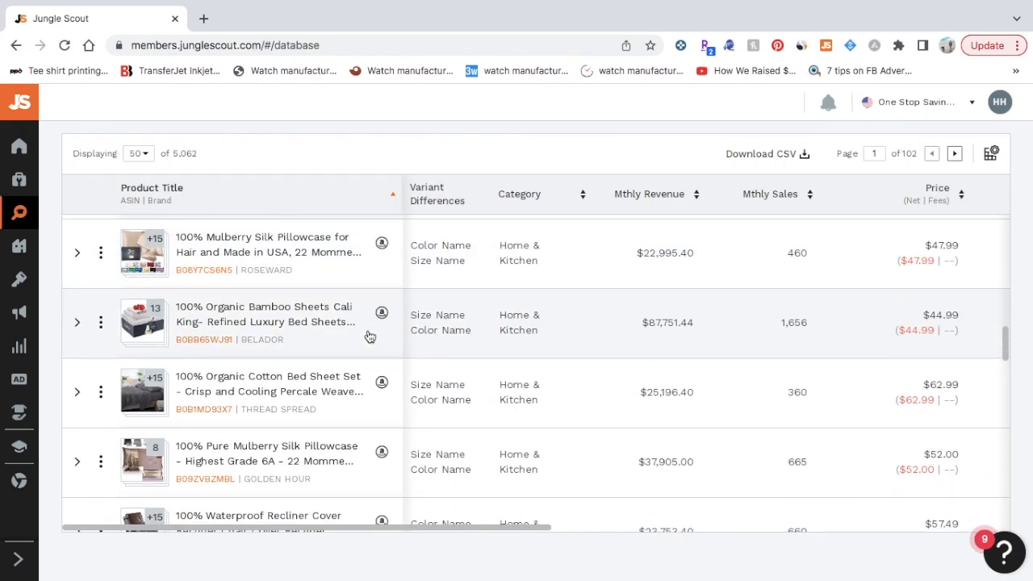
{"action": "scroll", "scroll_direction": "down", "scroll_amount": 3}
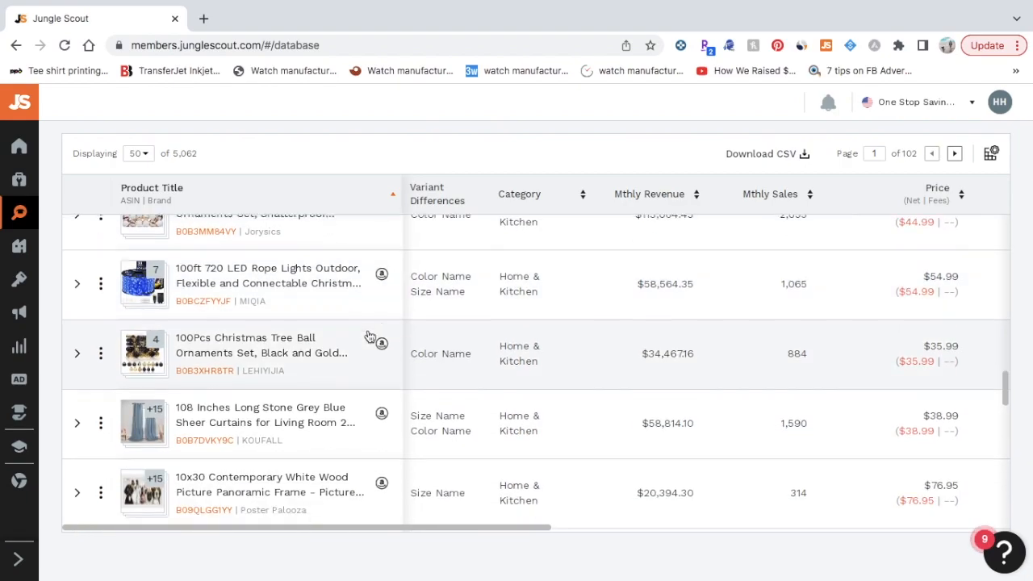
{"action": "scroll", "scroll_direction": "down", "scroll_amount": 3}
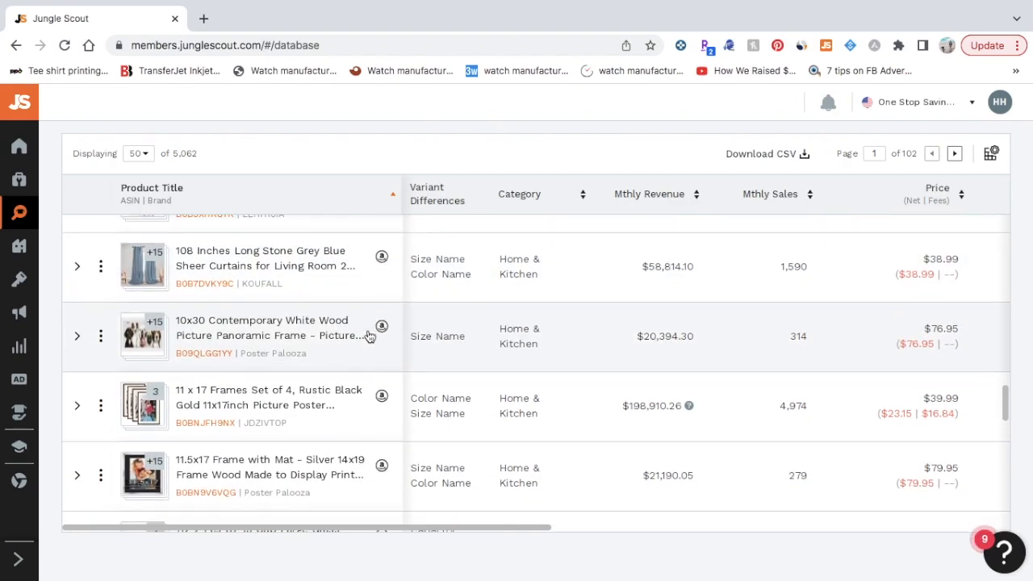
{"action": "scroll", "scroll_direction": "down", "scroll_amount": 3}
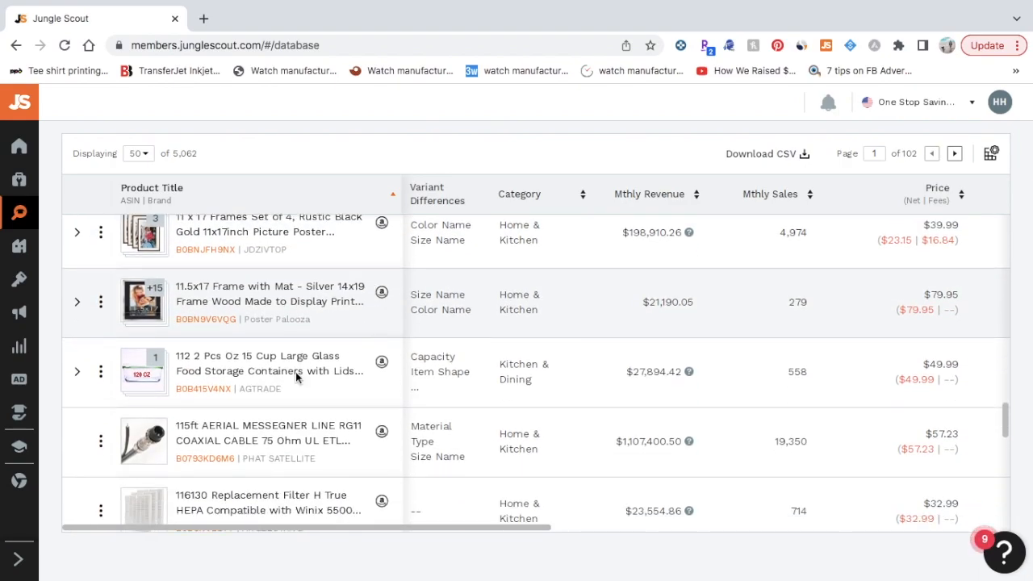
{"action": "mouse_move", "coordinate": [315, 361]}
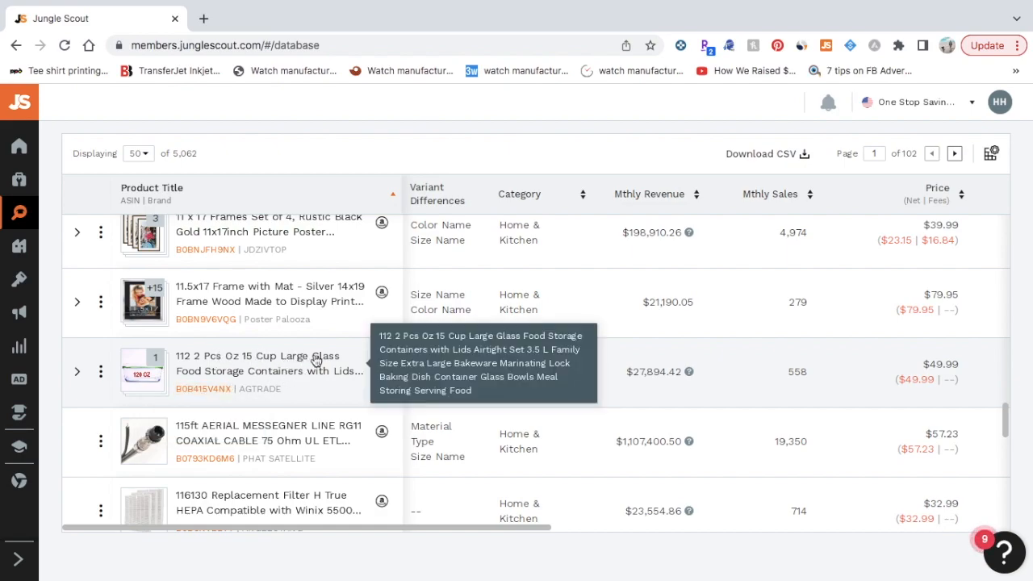
{"action": "mouse_move", "coordinate": [279, 313]}
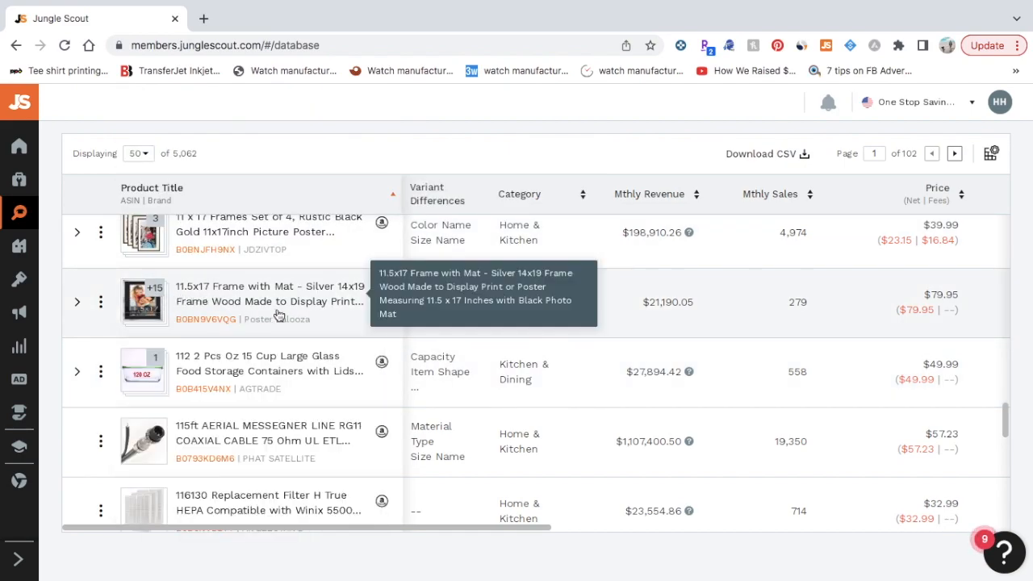
{"action": "scroll", "scroll_direction": "down", "scroll_amount": 3}
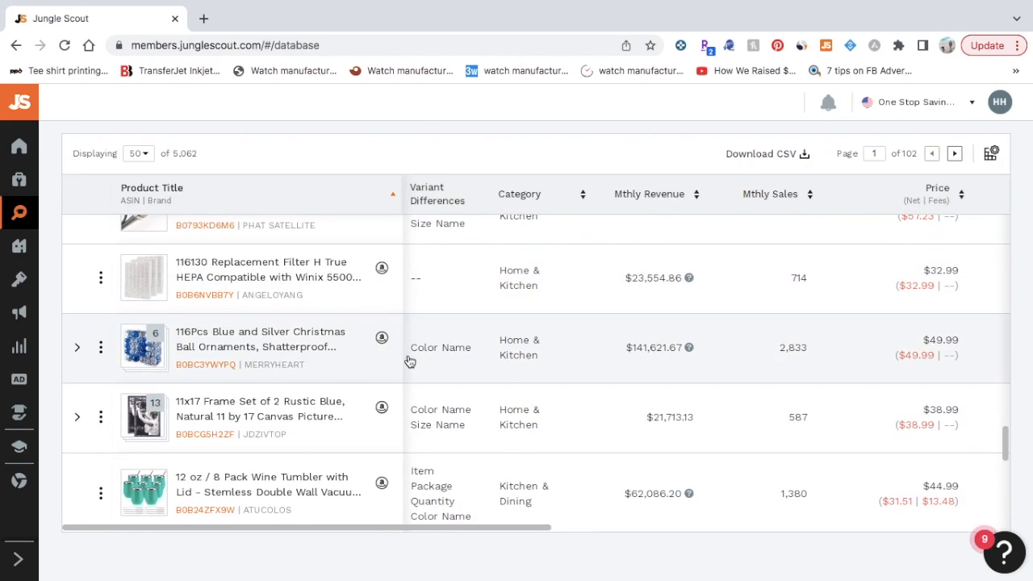
{"action": "scroll", "scroll_direction": "down", "scroll_amount": 3}
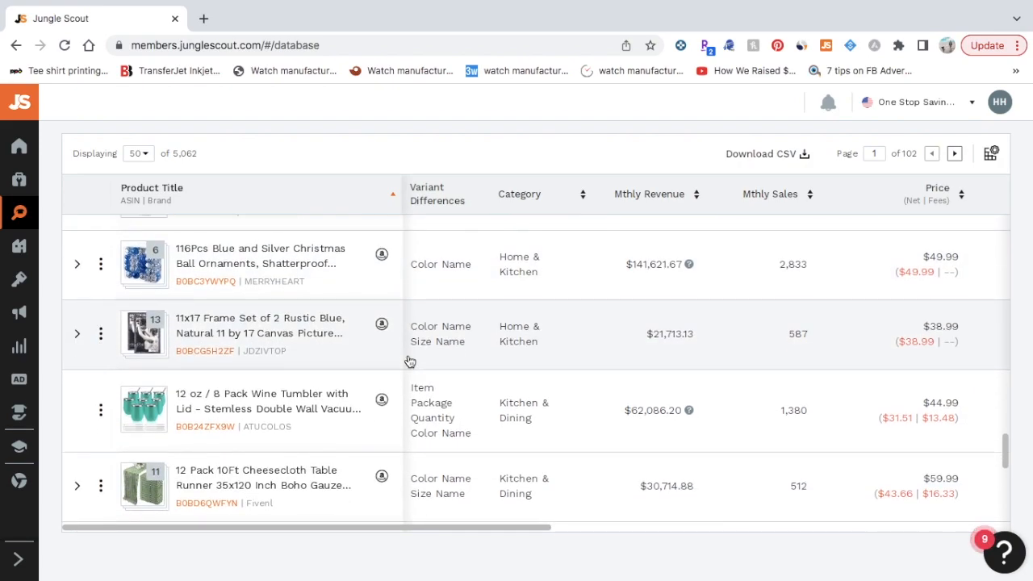
{"action": "mouse_move", "coordinate": [297, 419]}
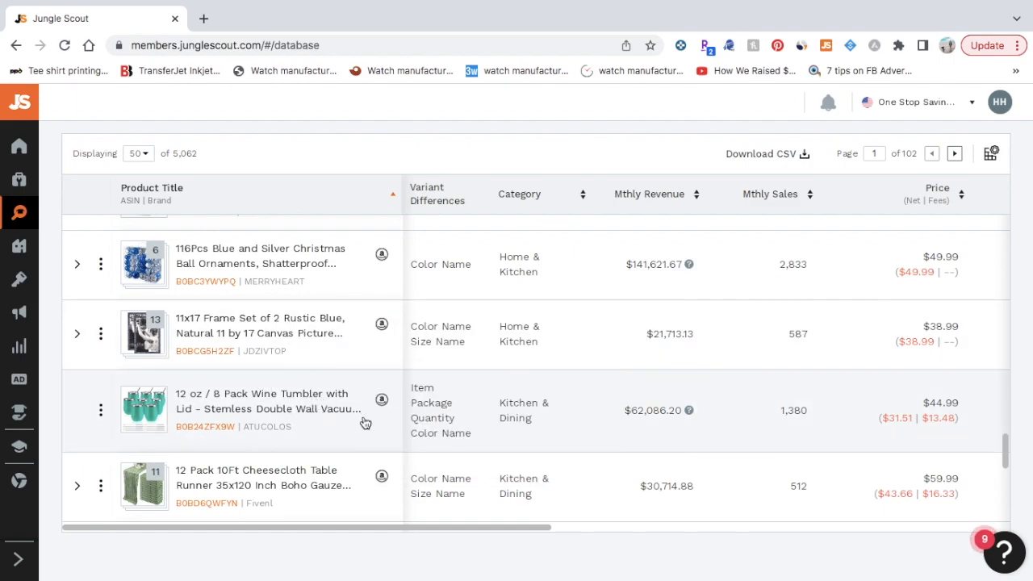
{"action": "mouse_move", "coordinate": [341, 421]}
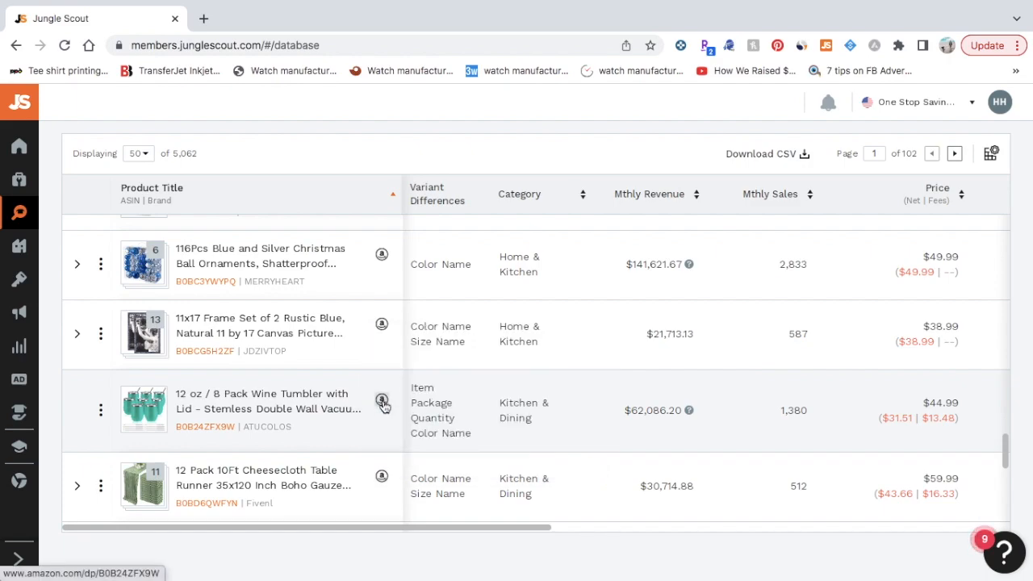
Open the wine tumbler's Amazon listing showing its $44.99 price and photos
{"action": "left_click", "coordinate": [381, 400]}
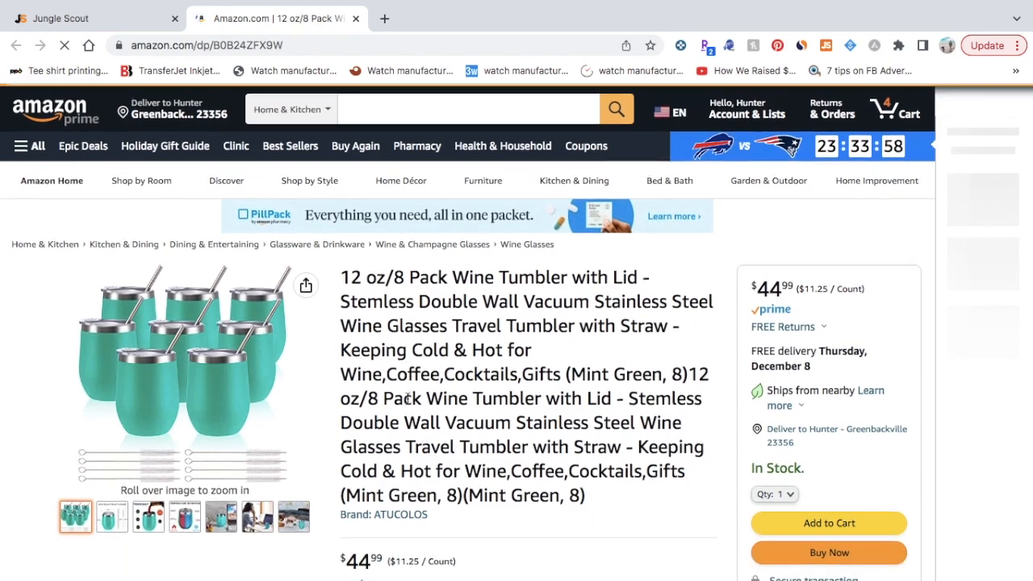
{"action": "scroll", "scroll_direction": "down", "scroll_amount": 3}
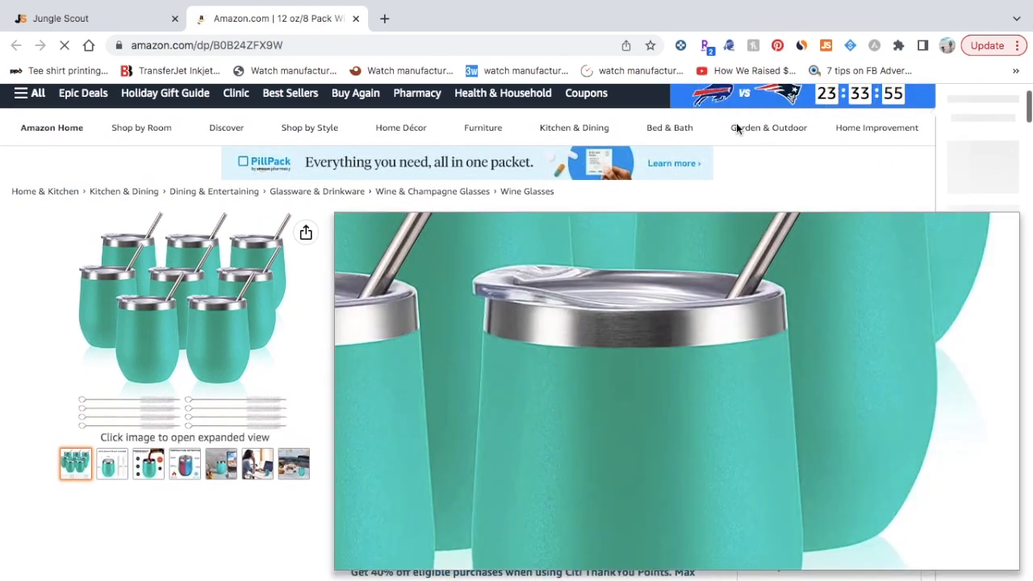
Back in Jungle Scout, view the tumbler's rank, 27 reviews, one seller and 07/07/2021 first-available date
{"action": "left_click", "coordinate": [96, 18]}
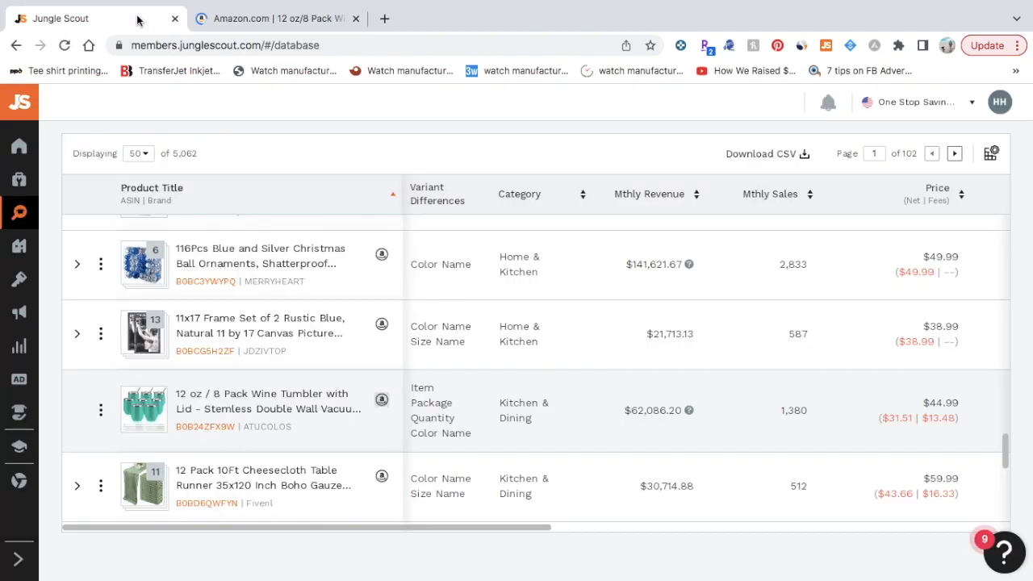
{"action": "mouse_move", "coordinate": [697, 412]}
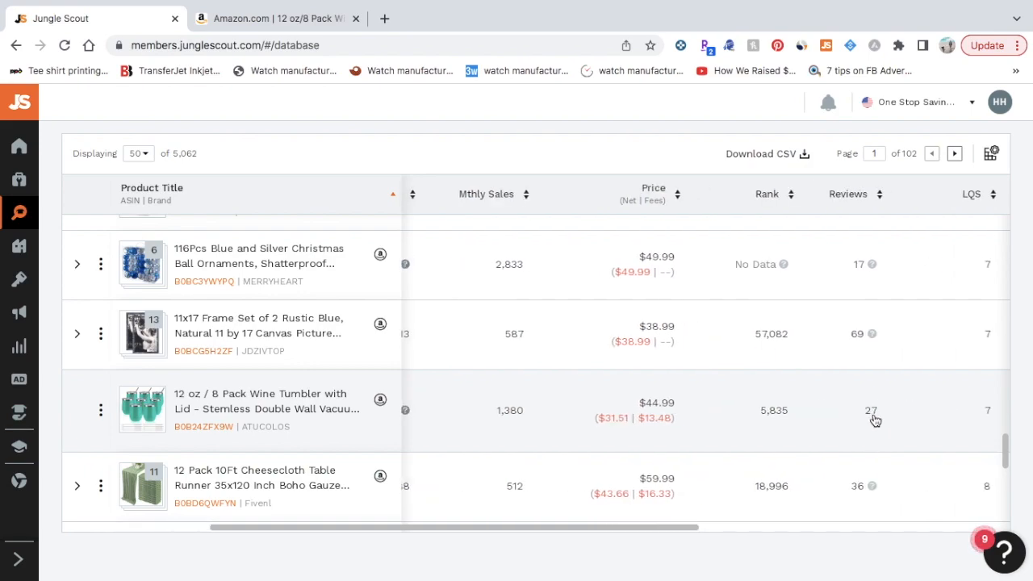
{"action": "mouse_move", "coordinate": [912, 416]}
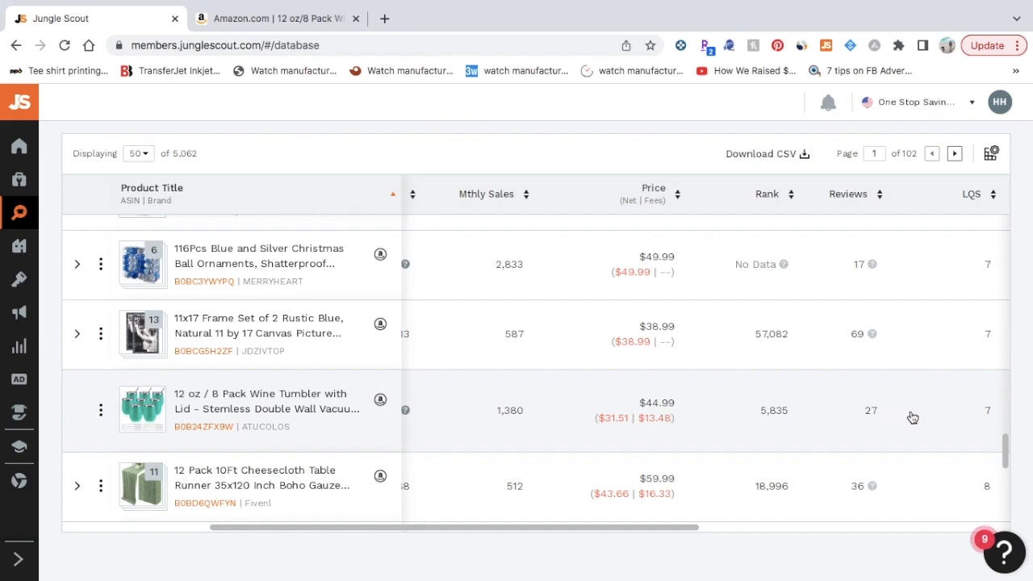
{"action": "mouse_move", "coordinate": [471, 401]}
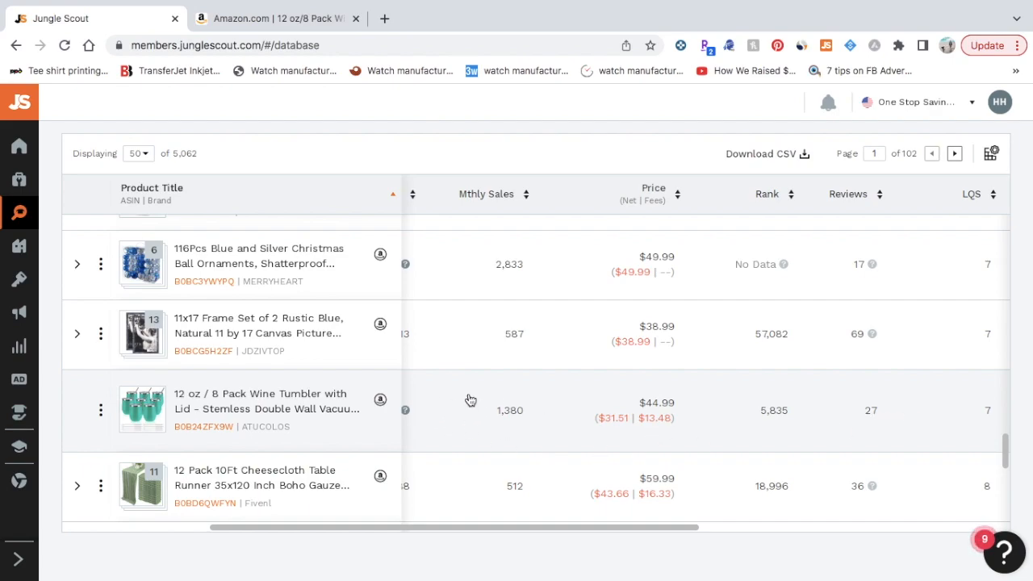
{"action": "mouse_move", "coordinate": [865, 423]}
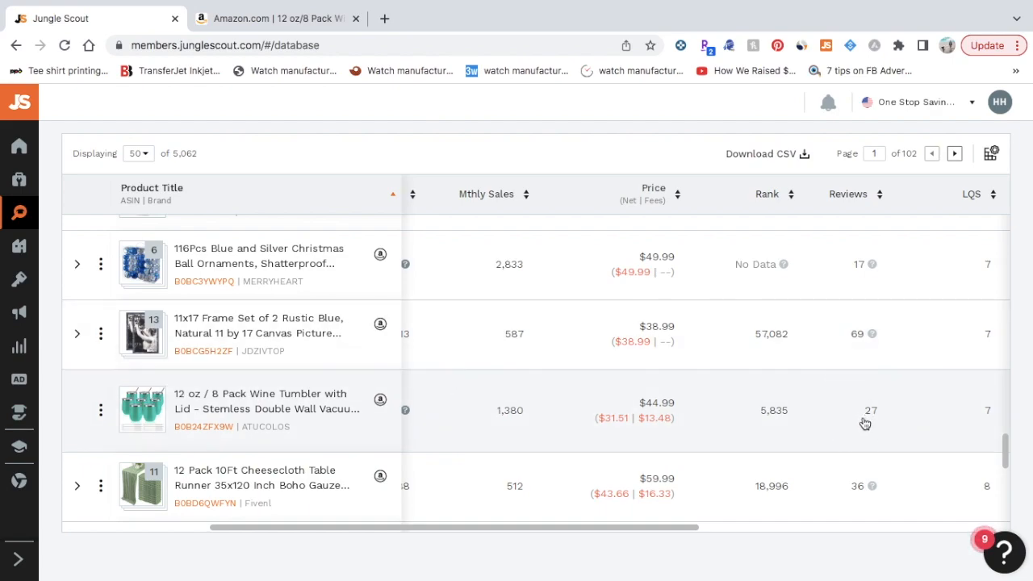
{"action": "scroll", "scroll_direction": "right", "scroll_amount": 3}
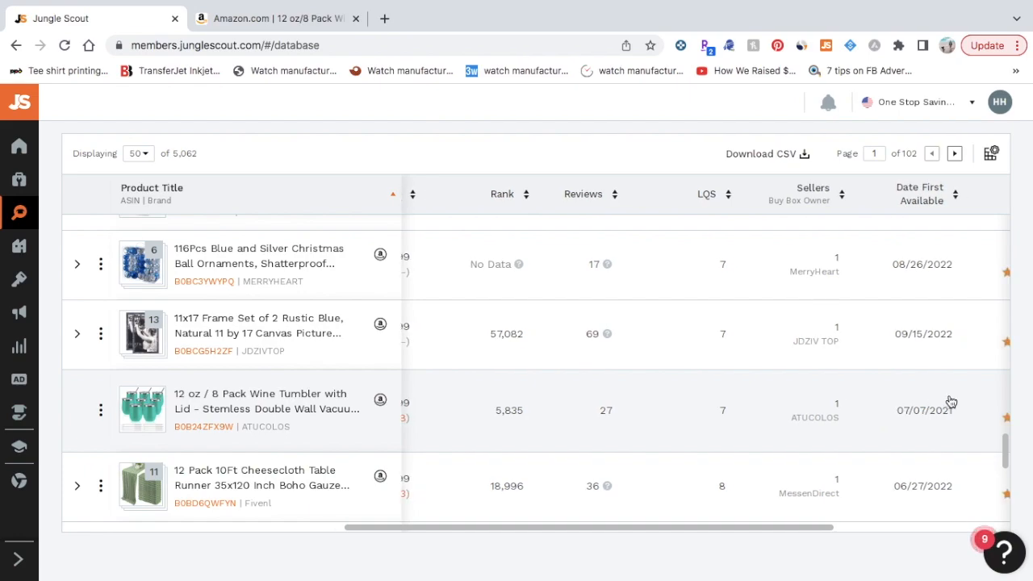
{"action": "mouse_move", "coordinate": [916, 409]}
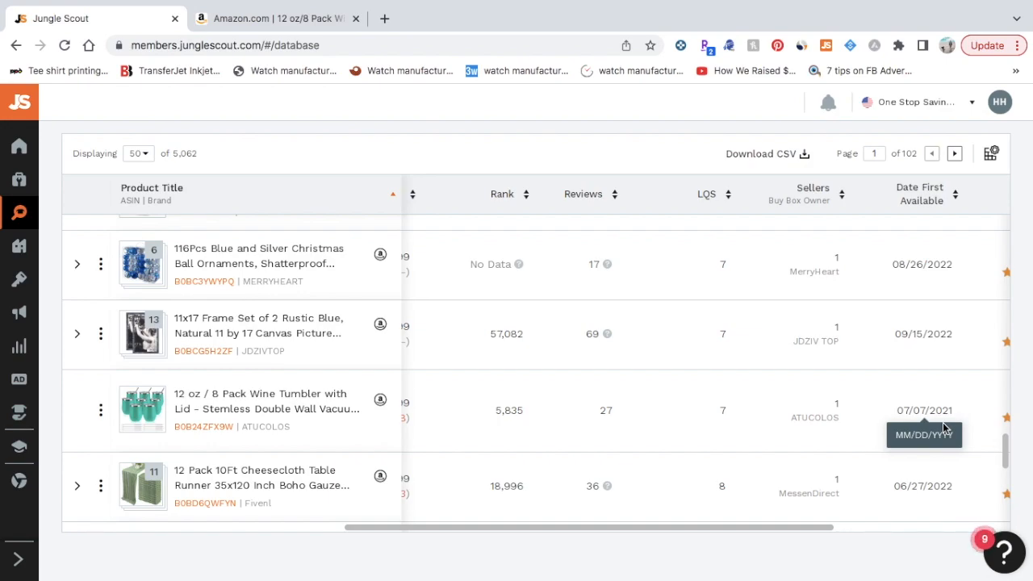
{"action": "mouse_move", "coordinate": [943, 430]}
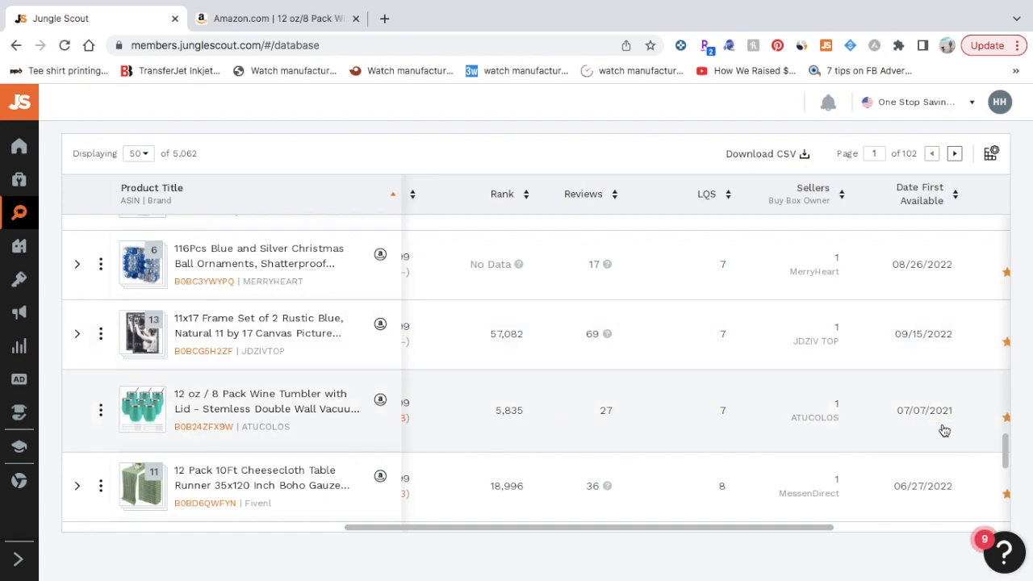
{"action": "mouse_move", "coordinate": [616, 397]}
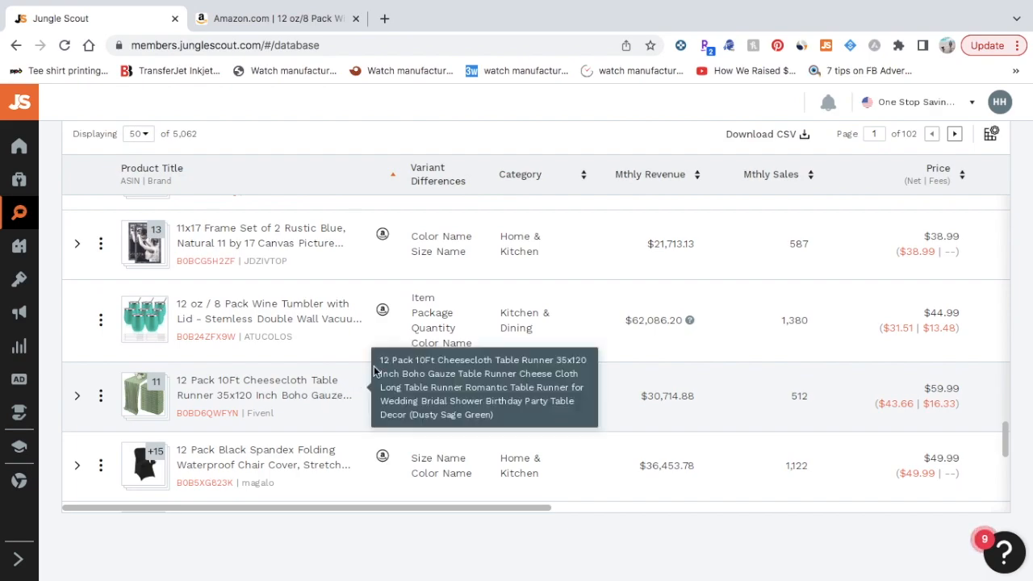
Bring Alibaba up alongside, then review the tumbler's Amazon page details once more
{"action": "left_click", "coordinate": [569, 17]}
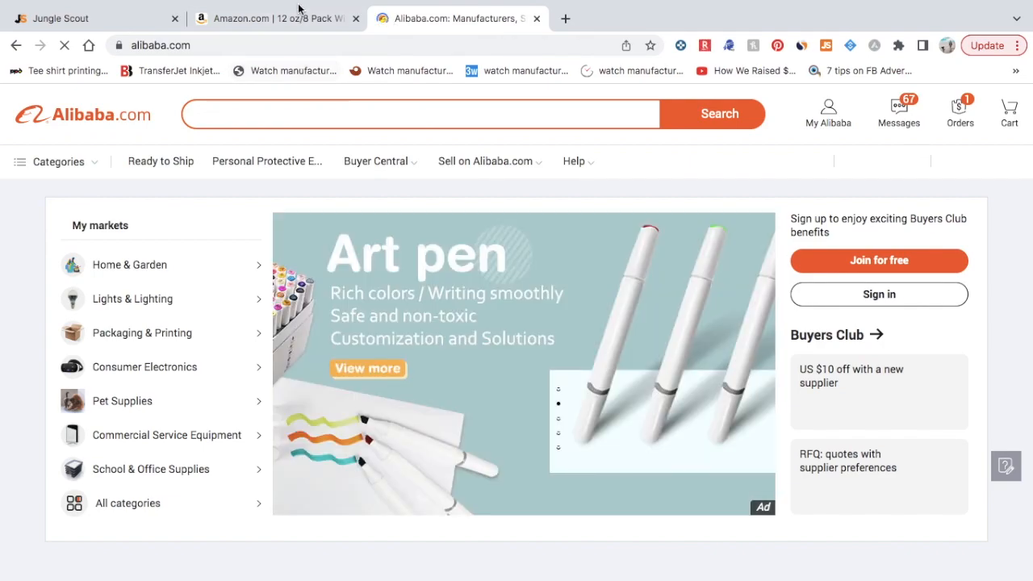
{"action": "left_click", "coordinate": [278, 18]}
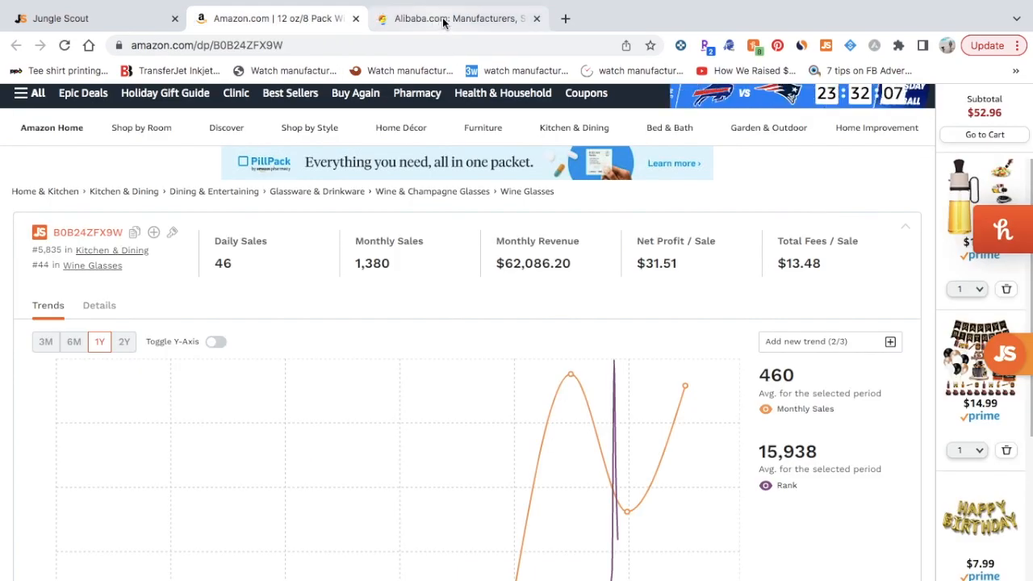
{"action": "left_click", "coordinate": [452, 18]}
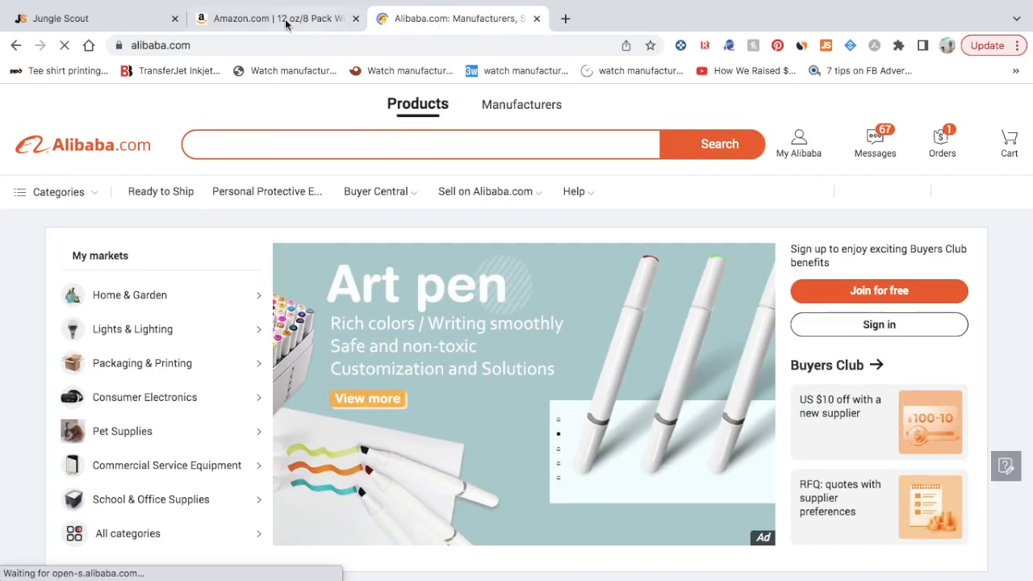
{"action": "left_click", "coordinate": [283, 17]}
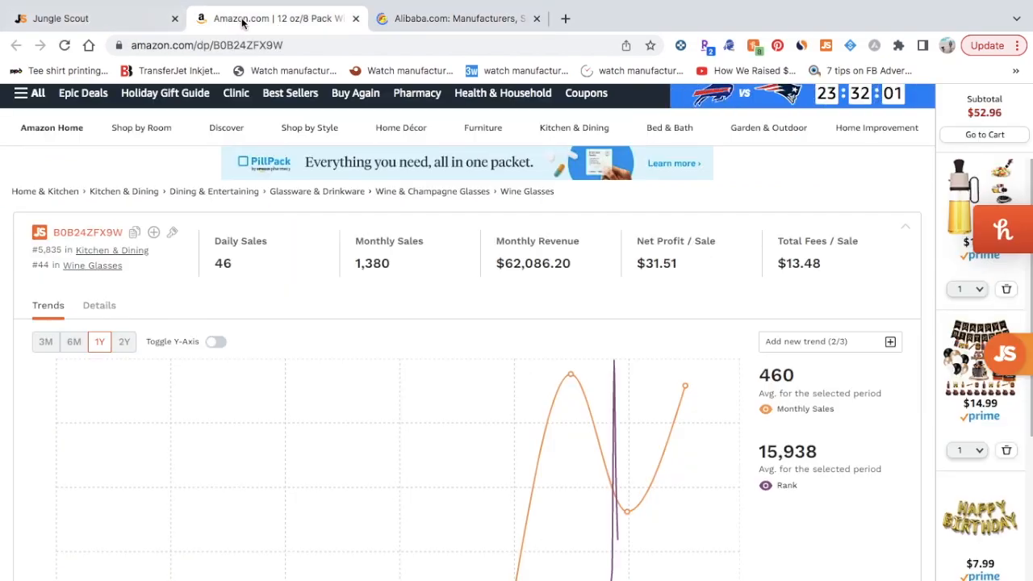
{"action": "scroll", "scroll_direction": "down", "scroll_amount": 3}
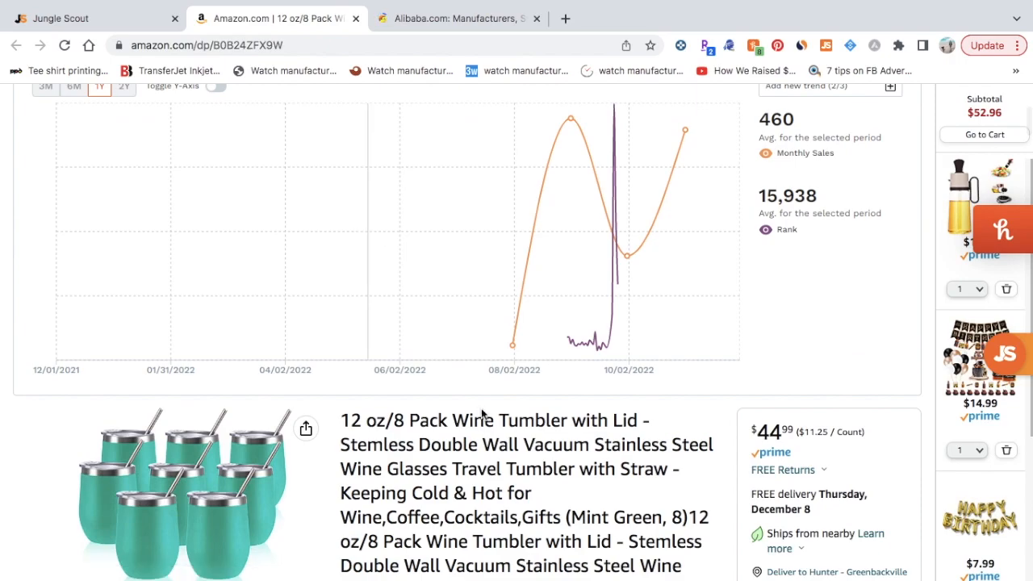
{"action": "scroll", "scroll_direction": "down", "scroll_amount": 3}
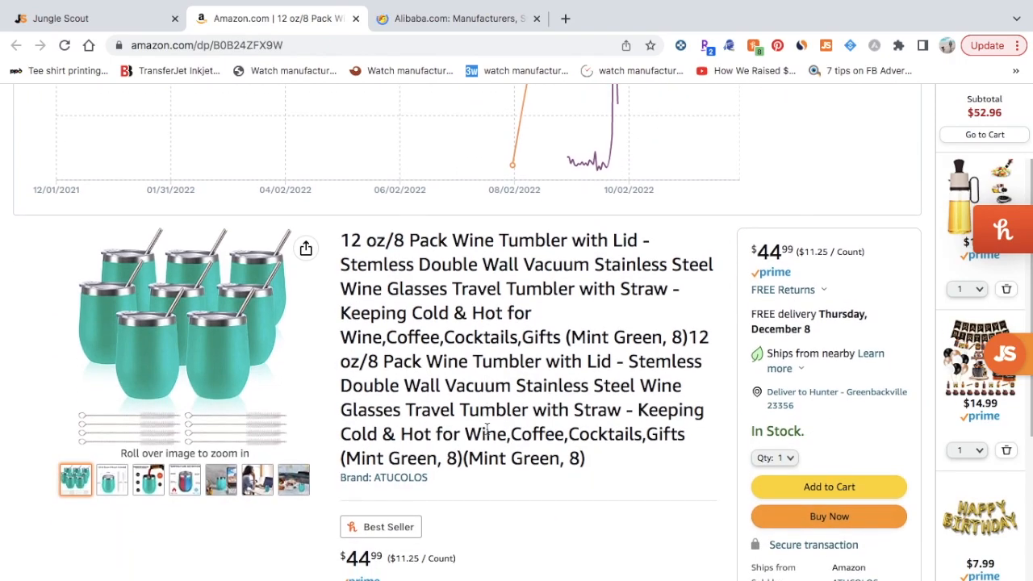
{"action": "scroll", "scroll_direction": "down", "scroll_amount": 3}
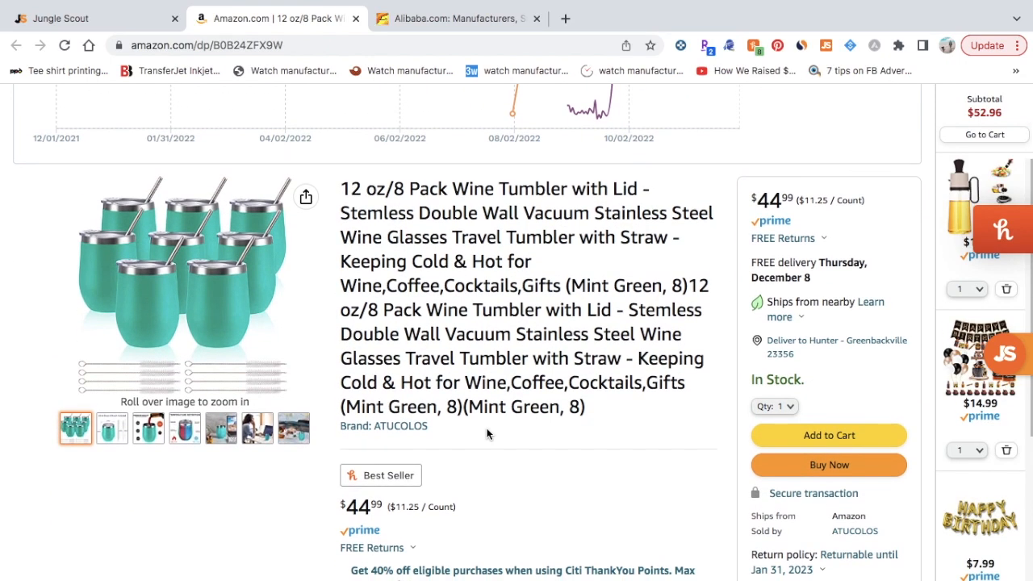
{"action": "scroll", "scroll_direction": "down", "scroll_amount": 3}
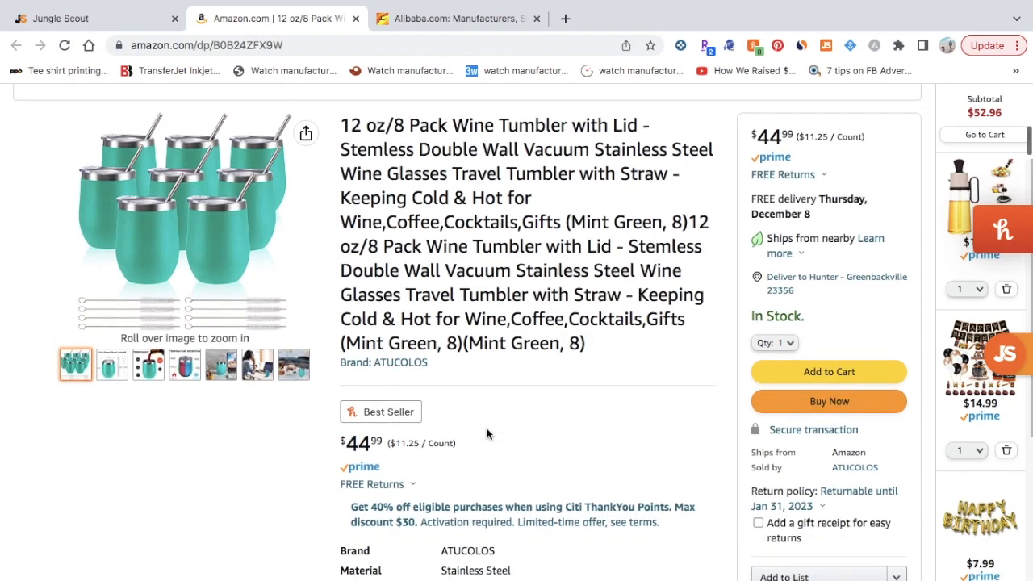
{"action": "mouse_move", "coordinate": [442, 22]}
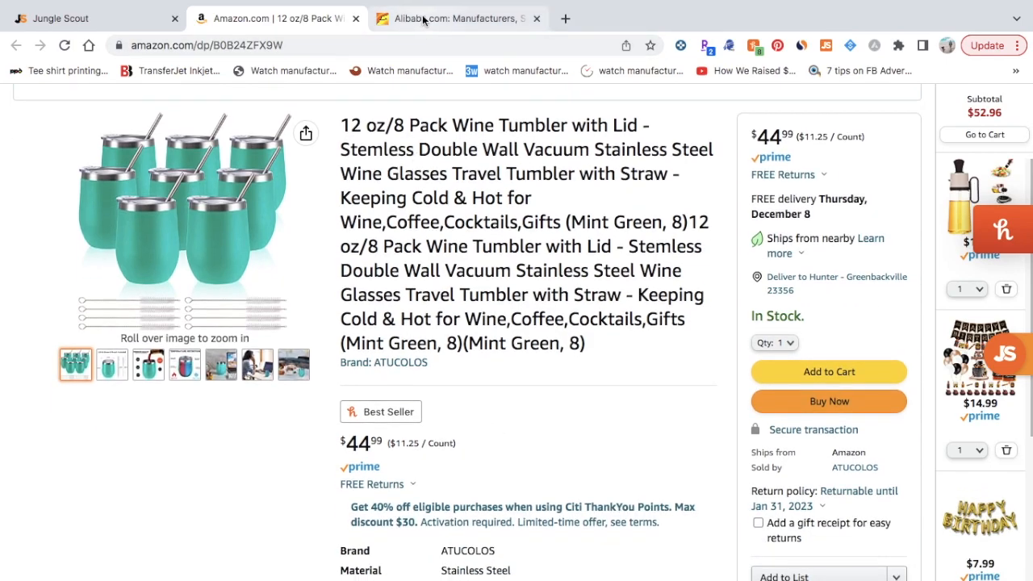
Switch to Alibaba to begin the "12 oz wine tumbler" search
{"action": "left_click", "coordinate": [457, 18]}
{"action": "type", "text": "12 oz wine tumbler"}
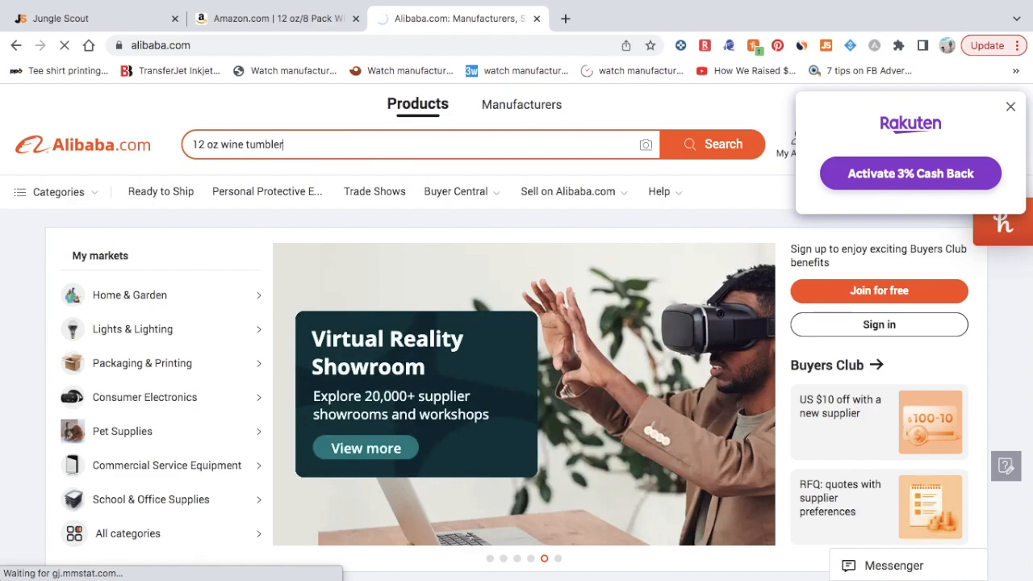
Search Alibaba for 12 oz wine tumblers, browse the $1–3 supplier results, then return to the Amazon listing
{"action": "left_click", "coordinate": [714, 143]}
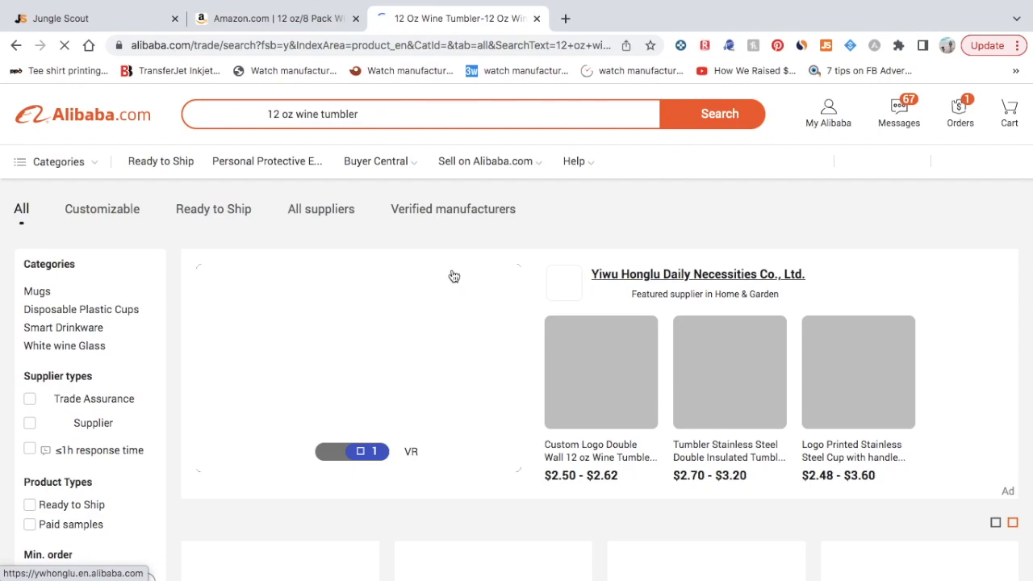
{"action": "scroll", "scroll_direction": "down", "scroll_amount": 3}
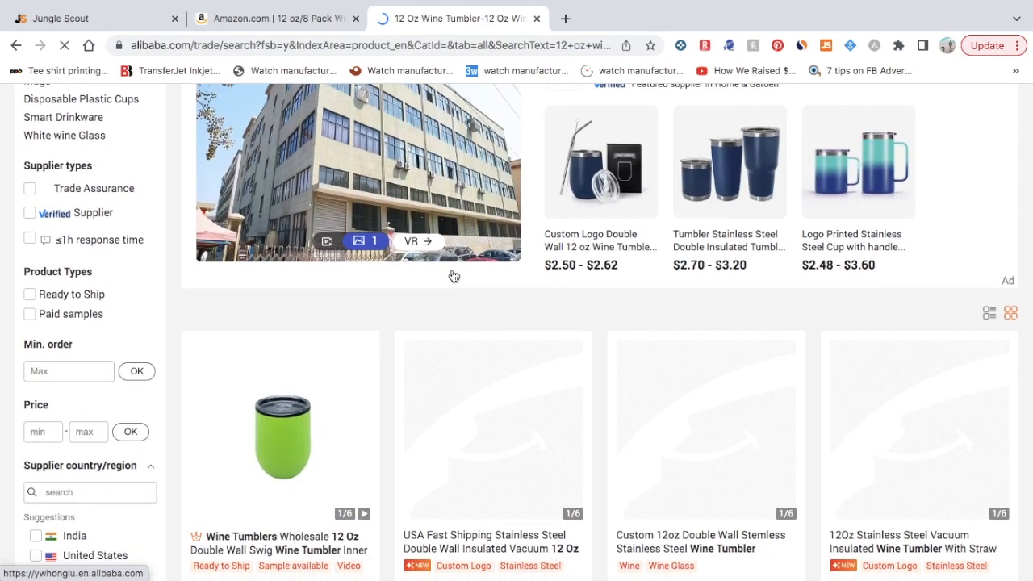
{"action": "scroll", "scroll_direction": "down", "scroll_amount": 3}
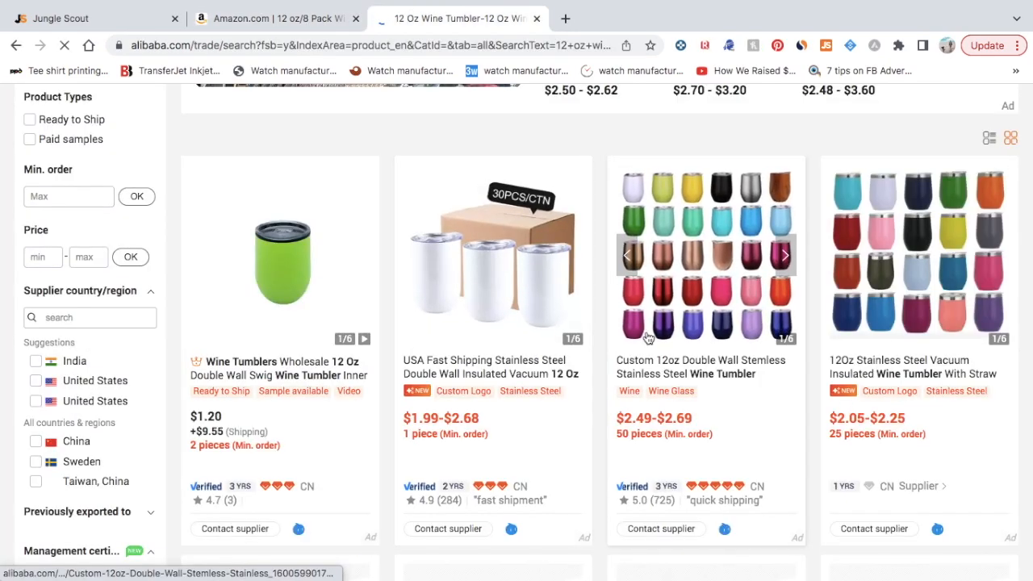
{"action": "scroll", "scroll_direction": "down", "scroll_amount": 3}
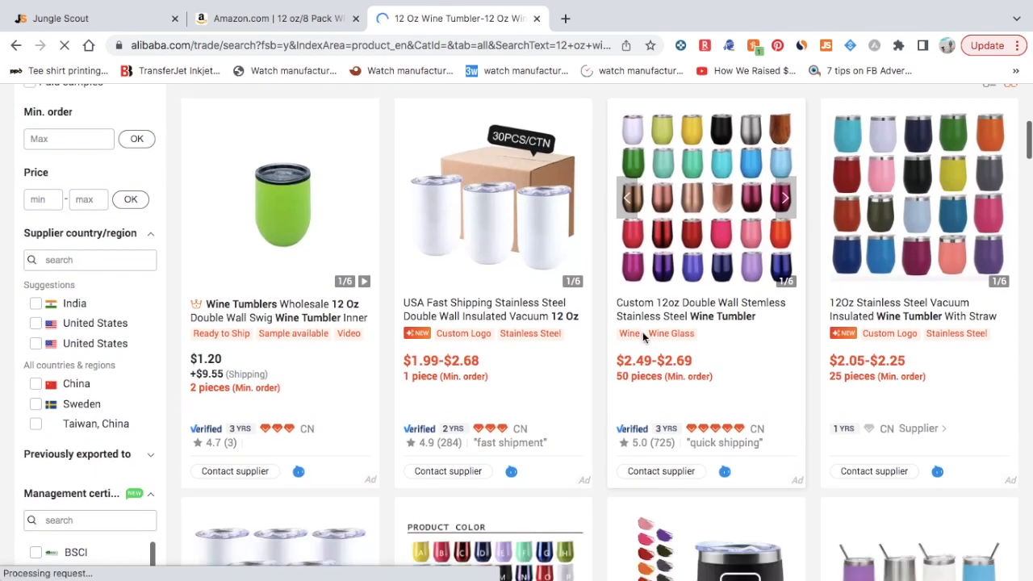
{"action": "scroll", "scroll_direction": "down", "scroll_amount": 3}
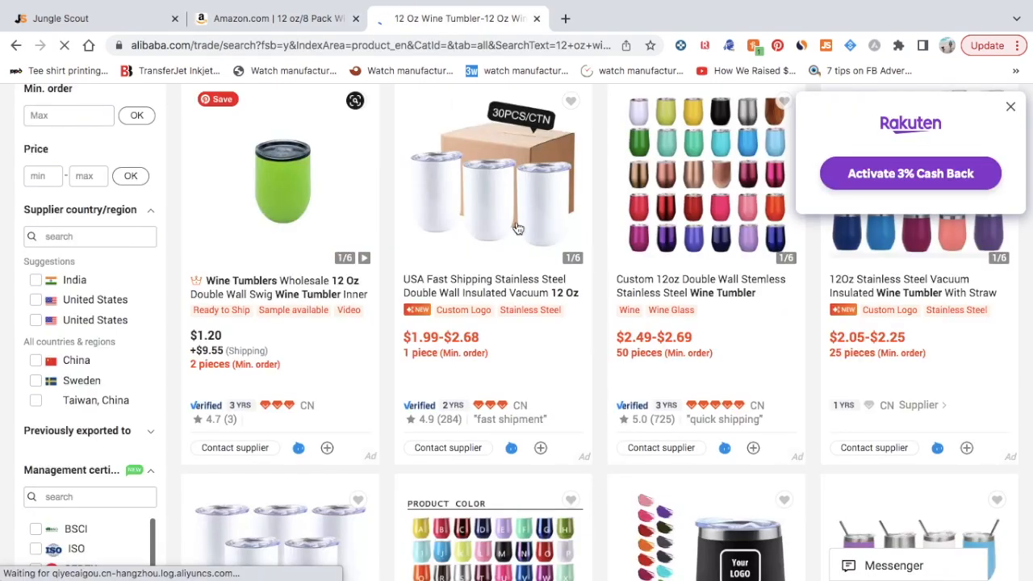
{"action": "left_click", "coordinate": [1010, 107]}
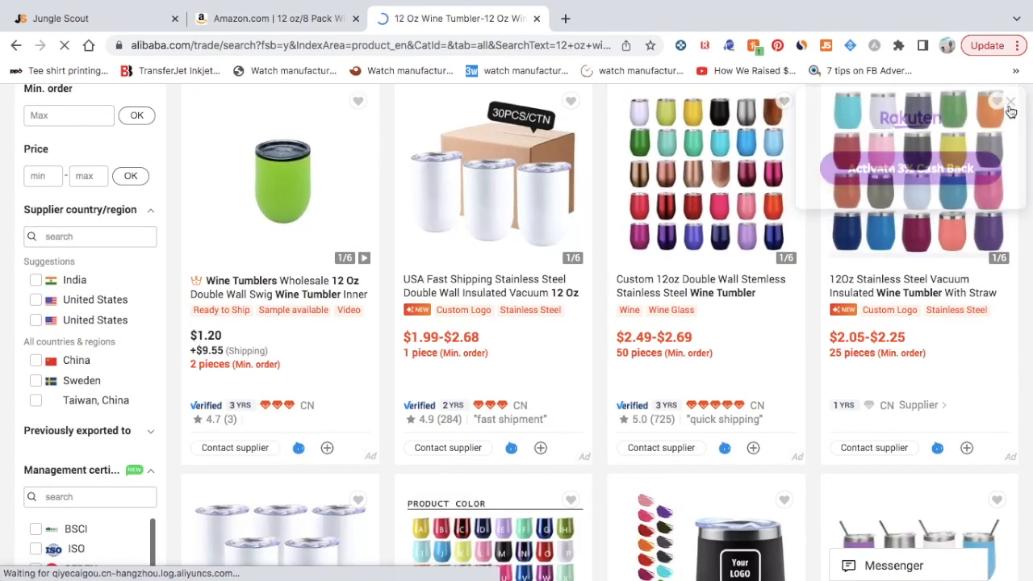
{"action": "scroll", "scroll_direction": "down", "scroll_amount": 3}
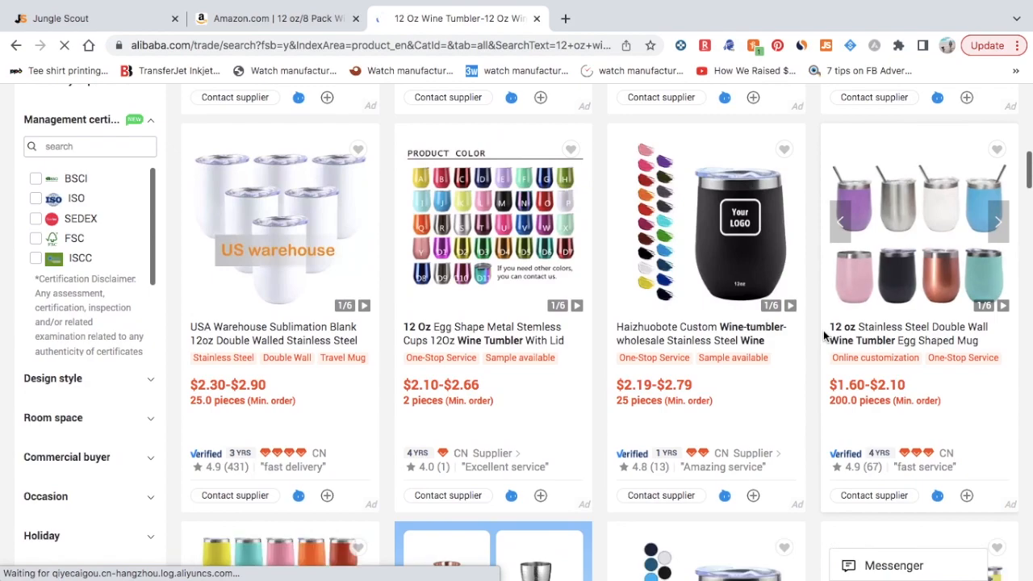
{"action": "left_click", "coordinate": [274, 18]}
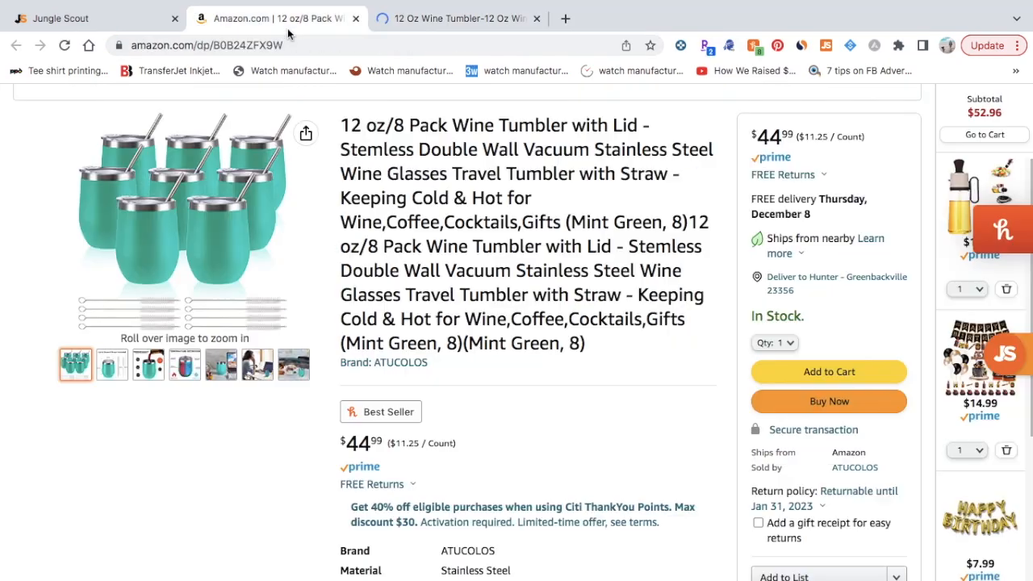
Open the 12 oz stainless double-wall egg-shaped tumbler listing priced $2.10 to $1.60 per piece
{"action": "left_click", "coordinate": [457, 18]}
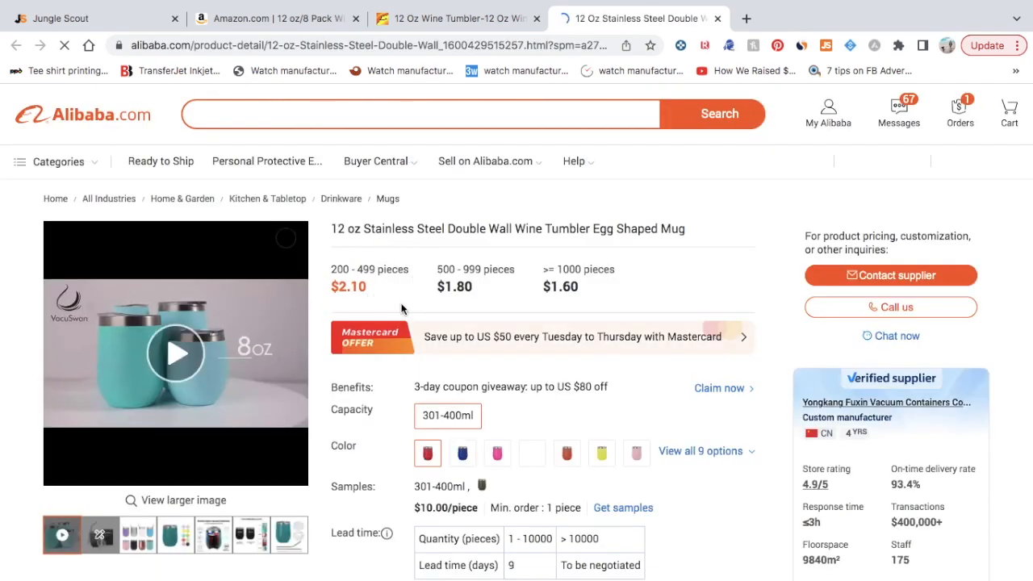
{"action": "scroll", "scroll_direction": "down", "scroll_amount": 3}
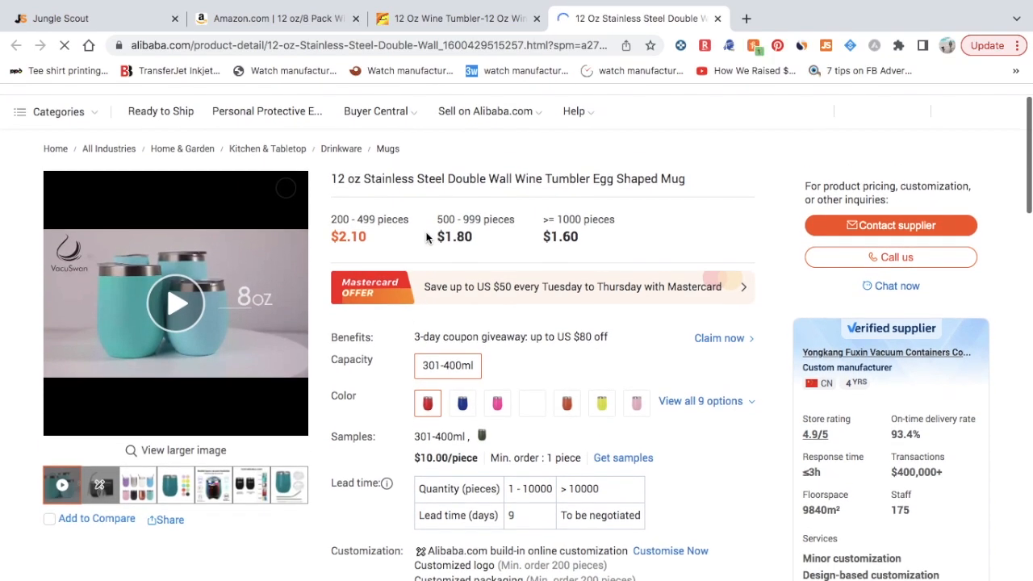
{"action": "left_click", "coordinate": [174, 304]}
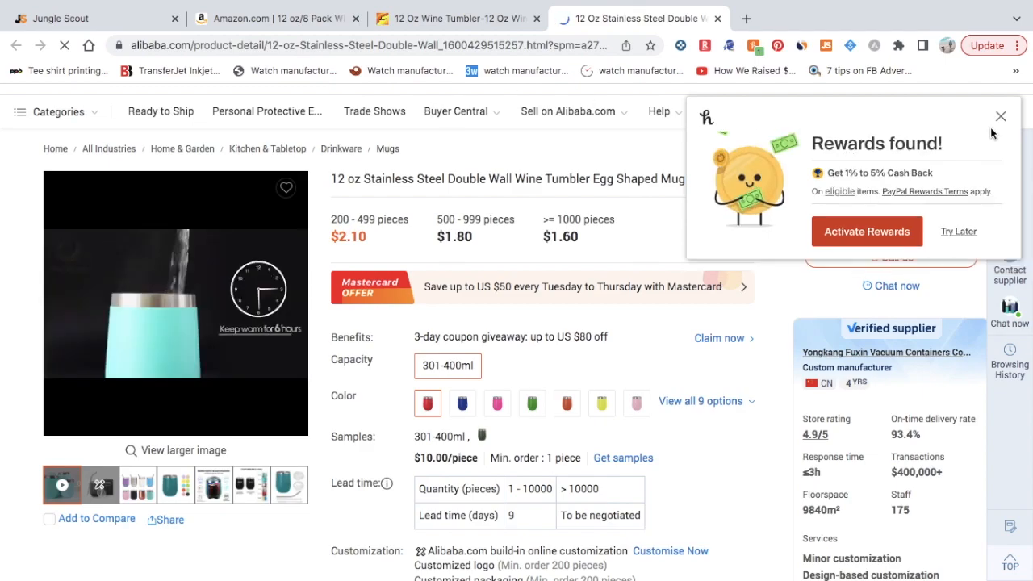
{"action": "left_click", "coordinate": [999, 124]}
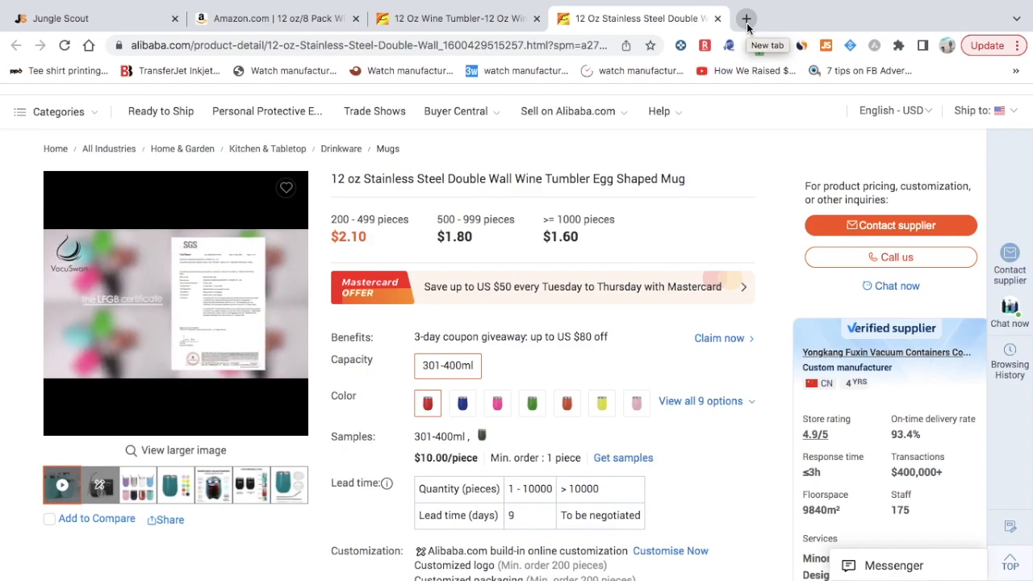
Open the Amazon Revenue Calculator as a guest on catalog search, then return to the tumbler listing
{"action": "left_click", "coordinate": [746, 18]}
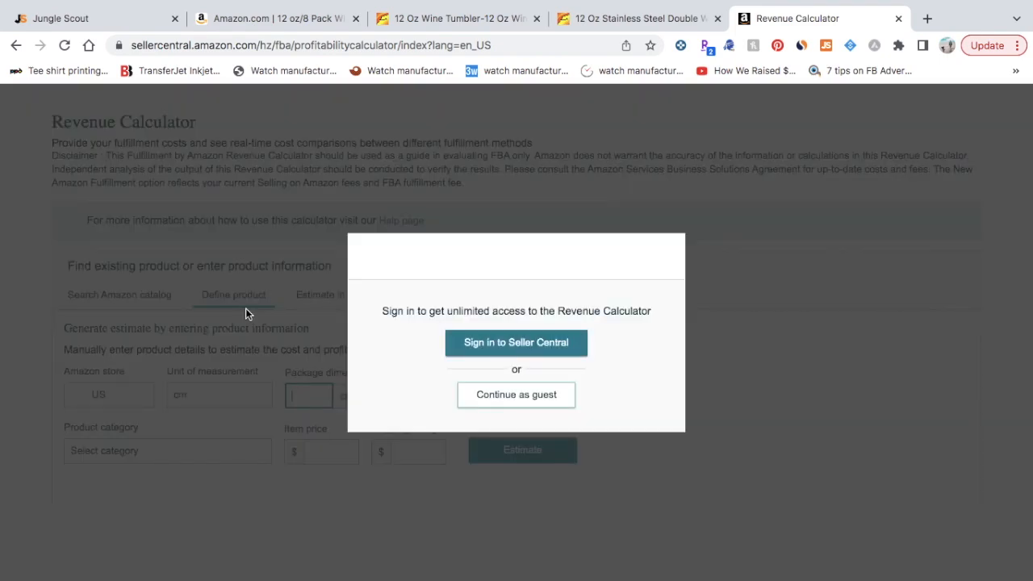
{"action": "left_click", "coordinate": [517, 394]}
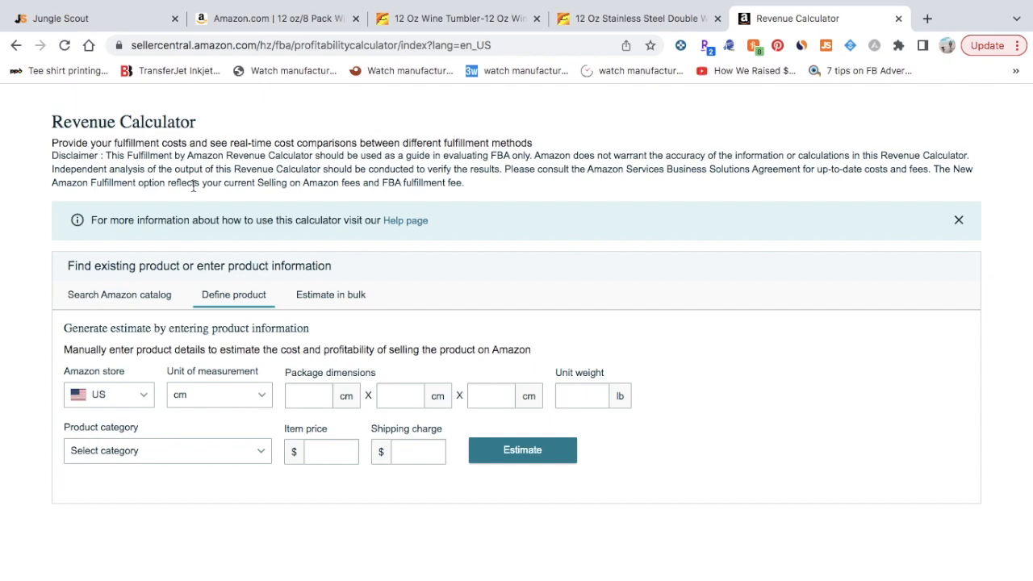
{"action": "left_click", "coordinate": [120, 294]}
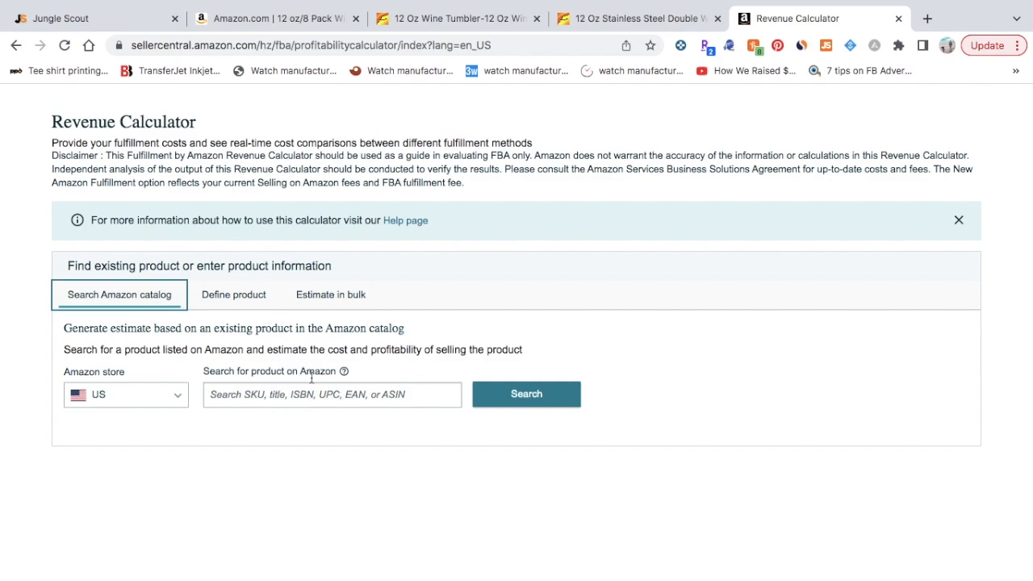
{"action": "left_click", "coordinate": [277, 18]}
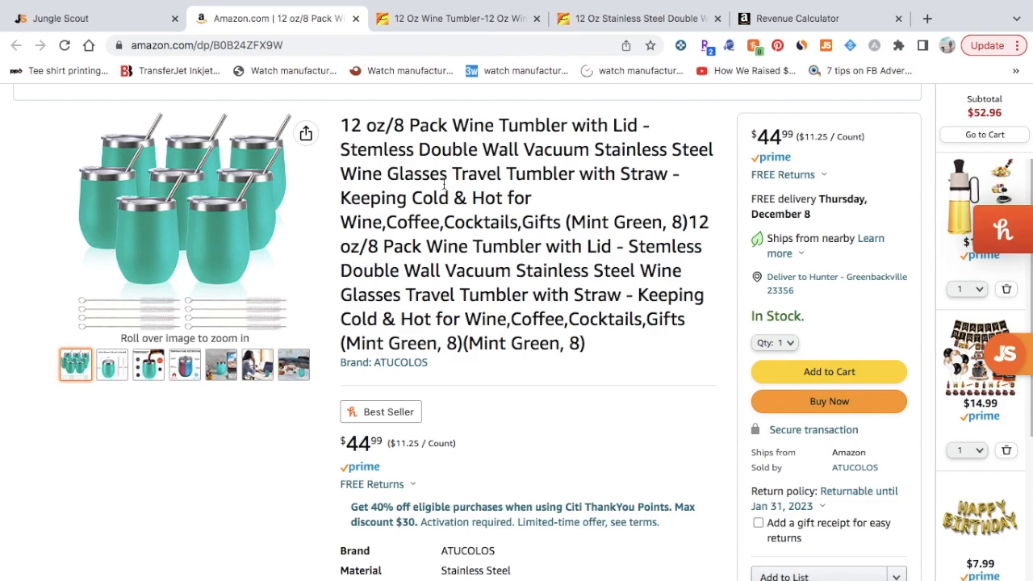
Locate the tumbler's Product information and select its ASIN B0B24ZFX9W for copying
{"action": "scroll", "scroll_direction": "down", "scroll_amount": 3}
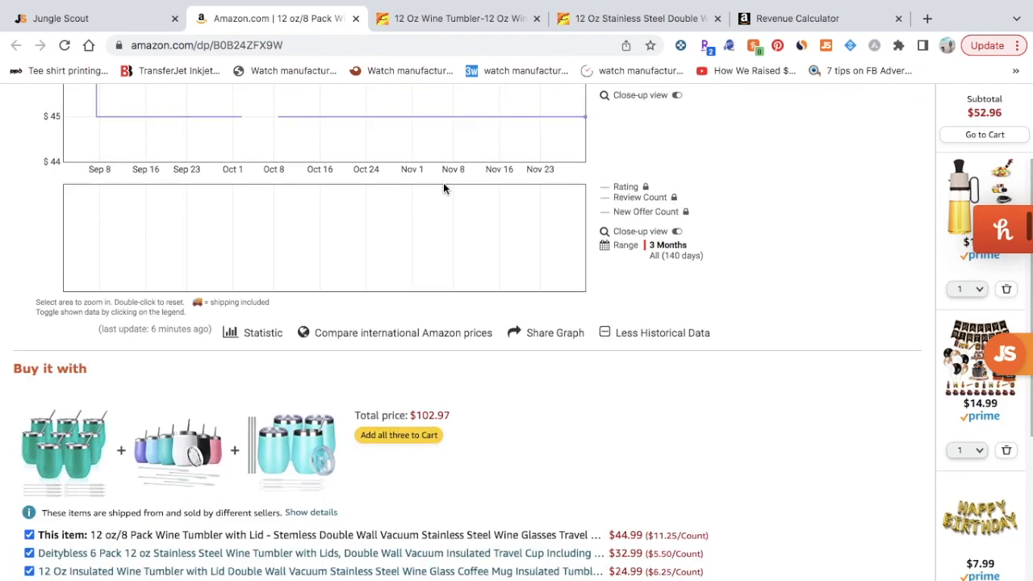
{"action": "scroll", "scroll_direction": "down", "scroll_amount": 3}
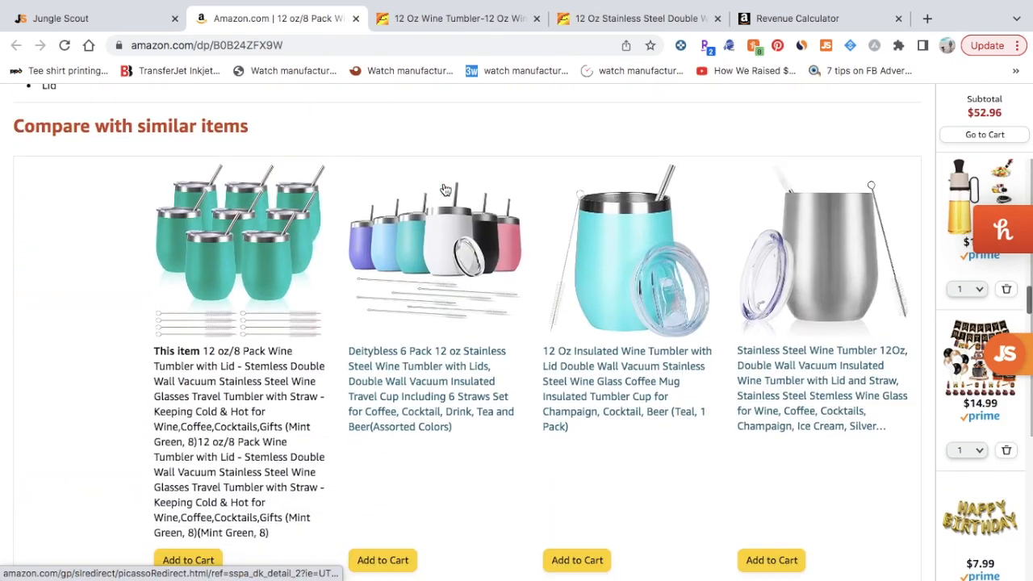
{"action": "scroll", "scroll_direction": "down", "scroll_amount": 3}
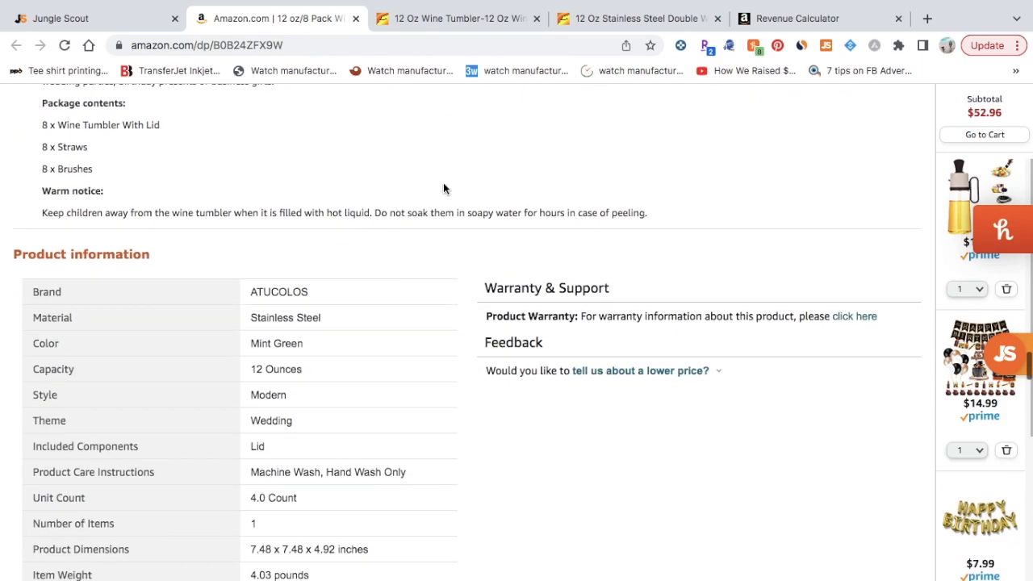
{"action": "scroll", "scroll_direction": "down", "scroll_amount": 3}
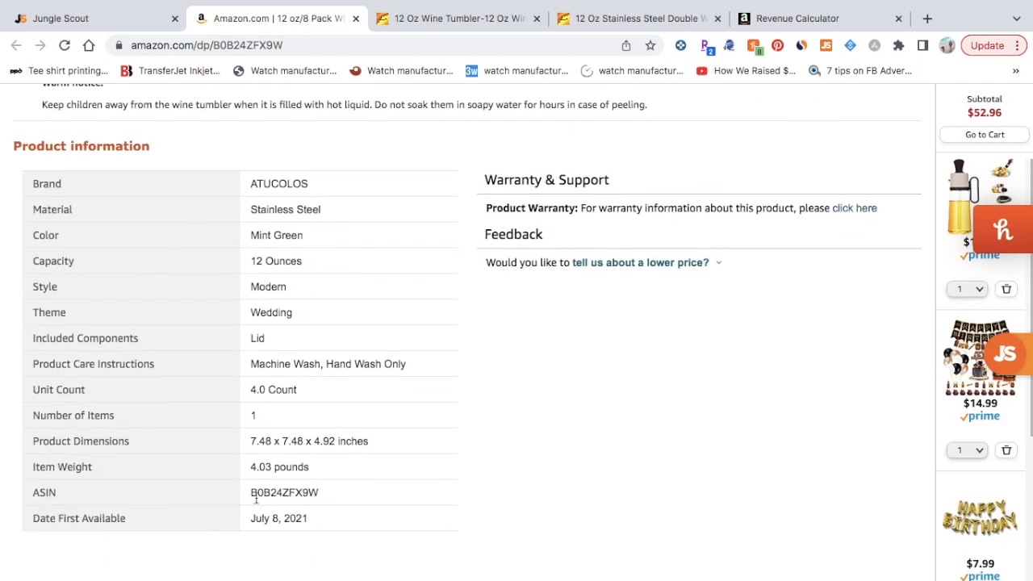
{"action": "mouse_move", "coordinate": [318, 507]}
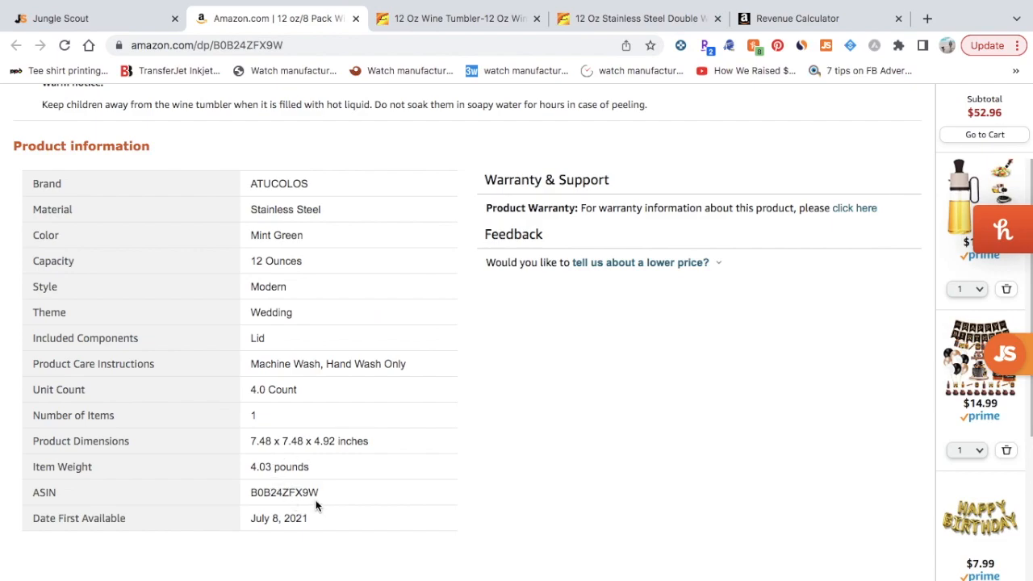
{"action": "double_click", "coordinate": [284, 492]}
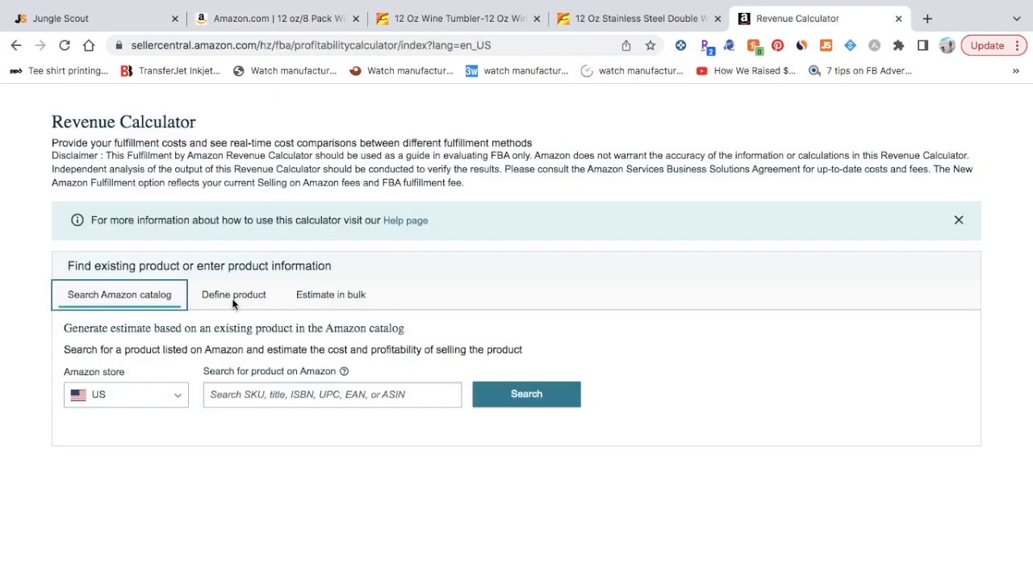
Search ASIN B0B24ZFX9W in the Revenue Calculator, showing $7.74 Amazon fees and $7.59 fulfillment cost
{"action": "type", "text": "B0B24ZFX9W"}
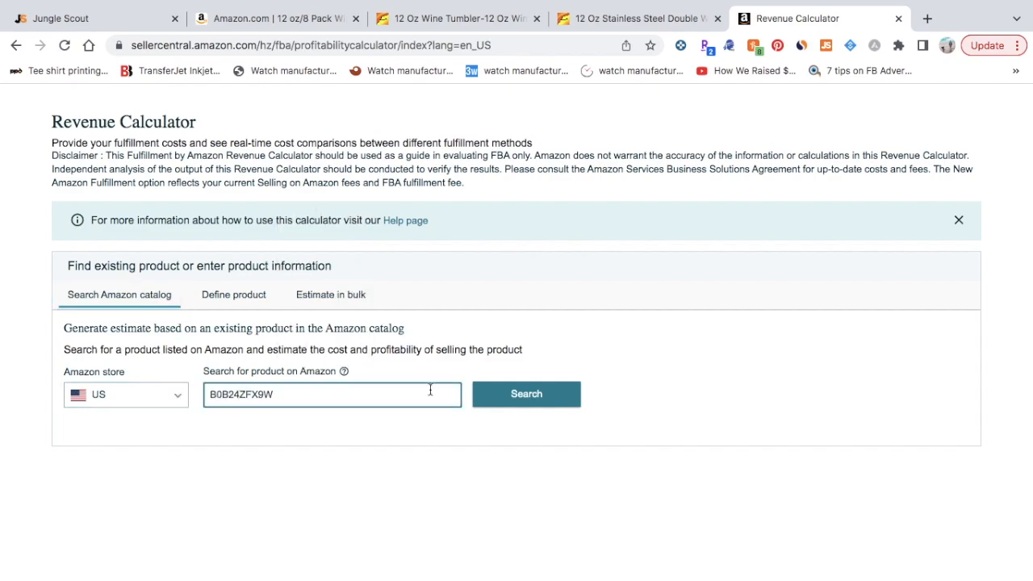
{"action": "left_click", "coordinate": [527, 394]}
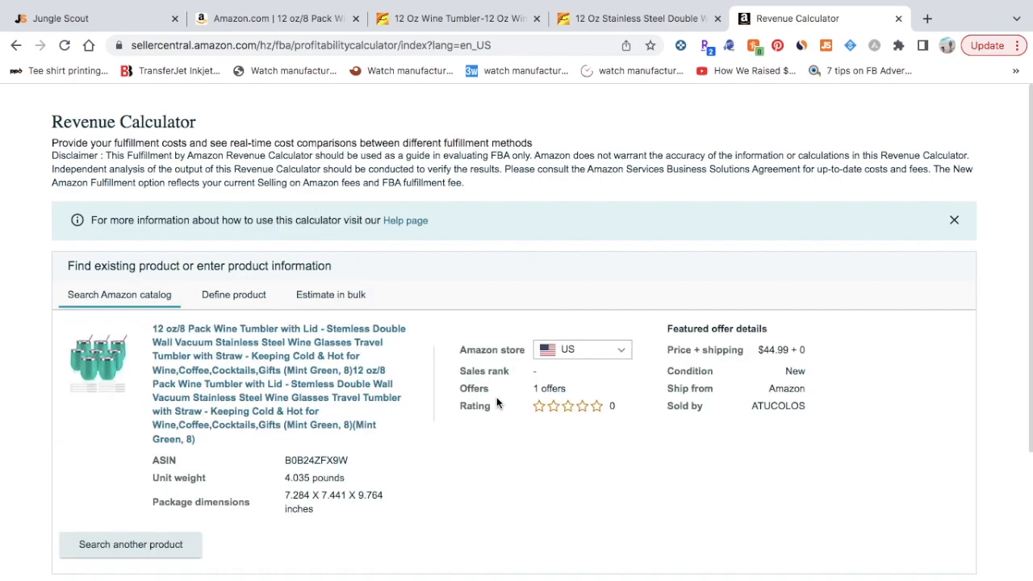
{"action": "scroll", "scroll_direction": "down", "scroll_amount": 3}
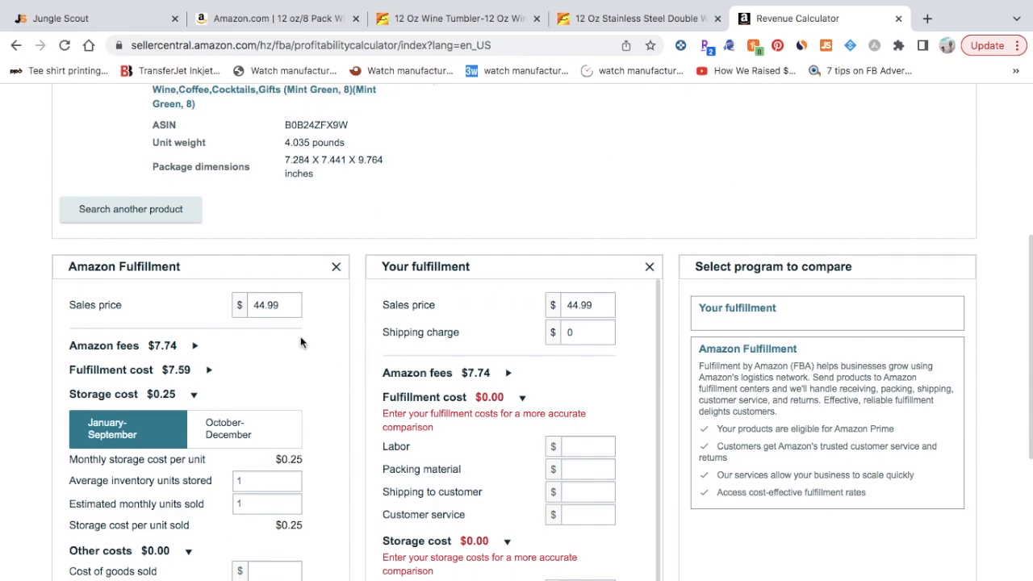
{"action": "scroll", "scroll_direction": "down", "scroll_amount": 3}
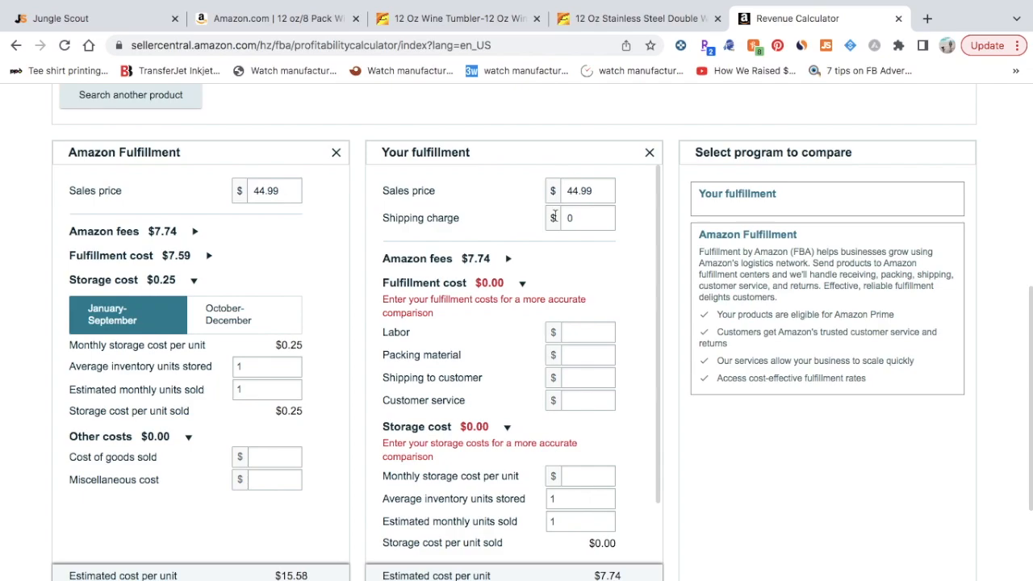
{"action": "mouse_move", "coordinate": [542, 238]}
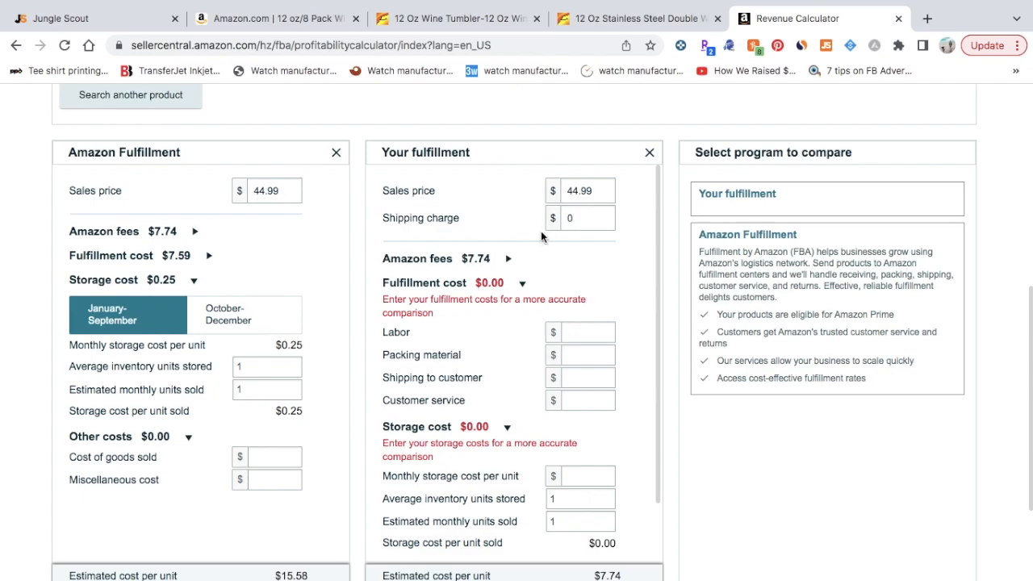
Enter a $17 cost of goods sold, giving $12.41 net profit at a 27.57% margin
{"action": "scroll", "scroll_direction": "down", "scroll_amount": 3}
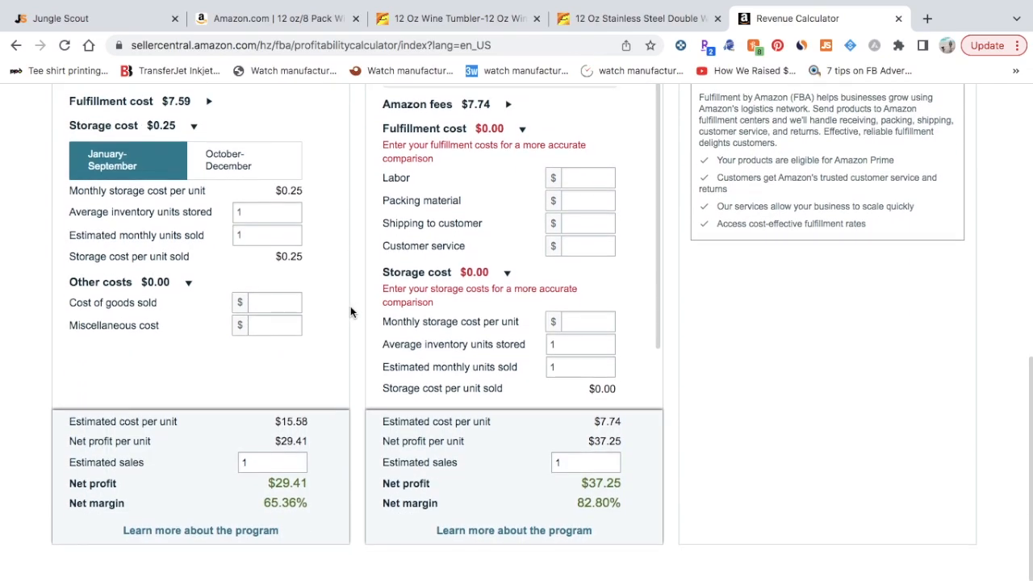
{"action": "mouse_move", "coordinate": [249, 391]}
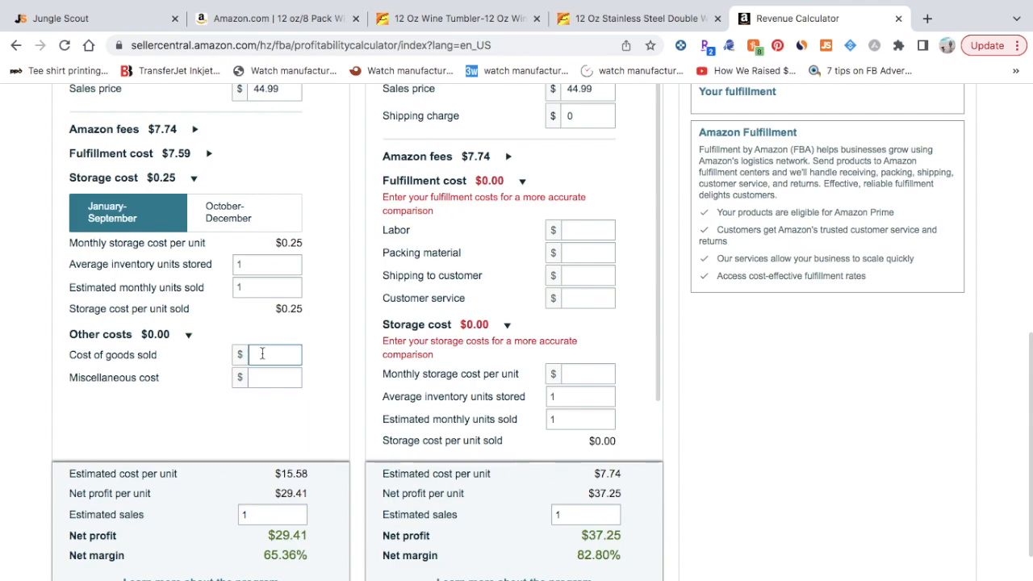
{"action": "type", "text": "1"}
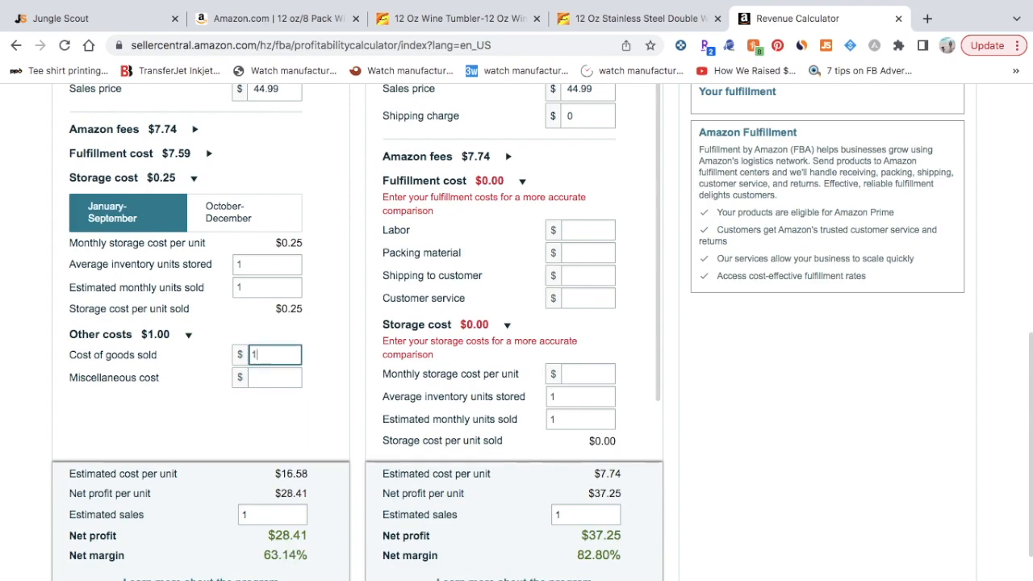
{"action": "type", "text": "7"}
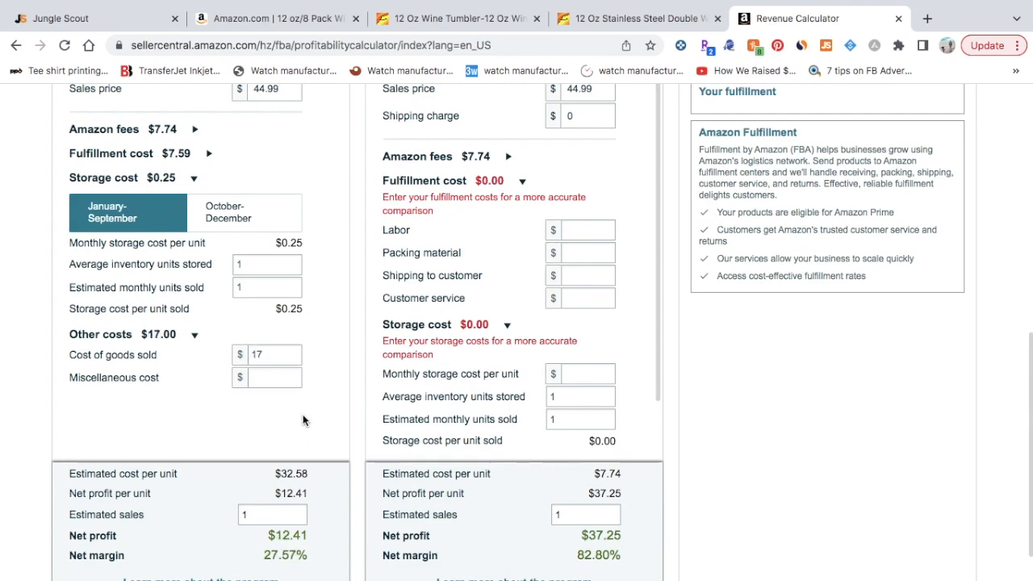
{"action": "scroll", "scroll_direction": "down", "scroll_amount": 3}
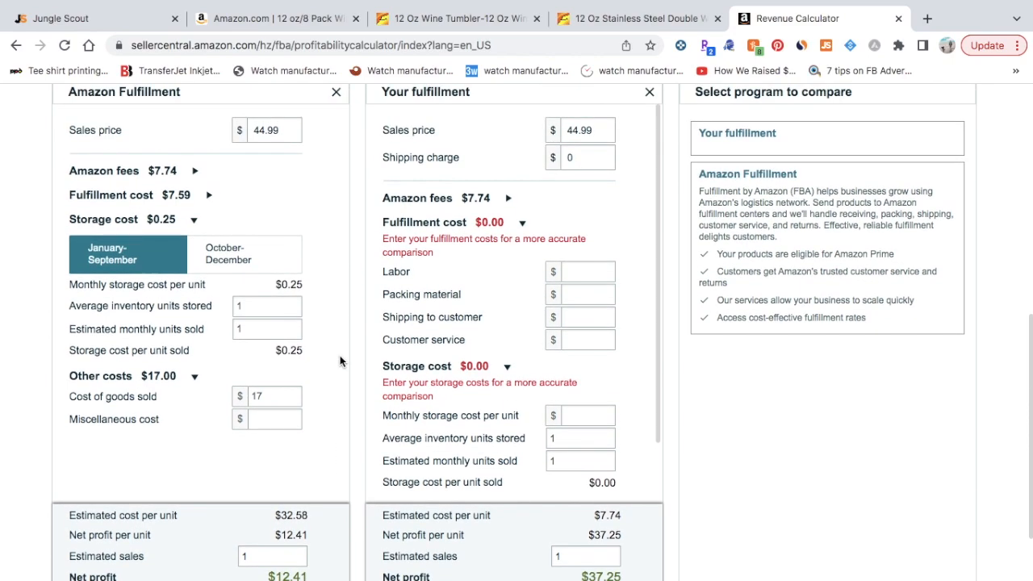
{"action": "scroll", "scroll_direction": "down", "scroll_amount": 3}
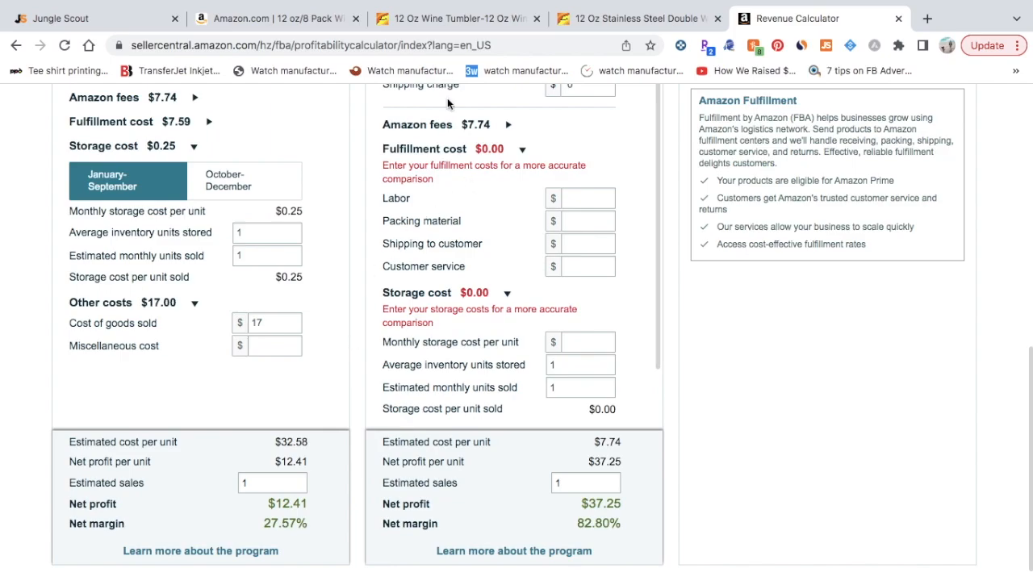
Bring up the Alibaba stainless steel egg-shaped 12 oz tumbler listing with its $1.60–$2.10 pricing
{"action": "left_click", "coordinate": [455, 17]}
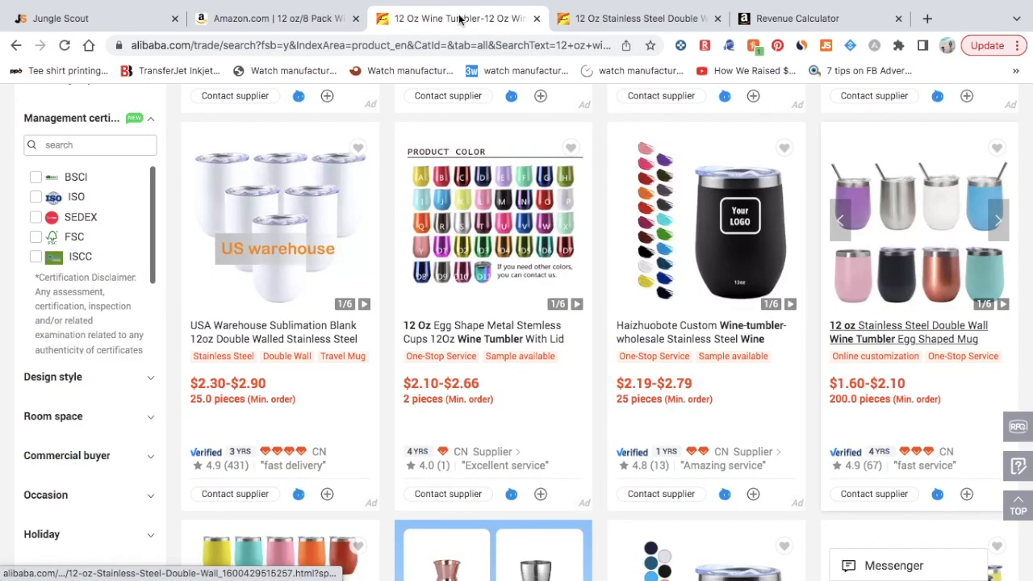
{"action": "left_click", "coordinate": [637, 18]}
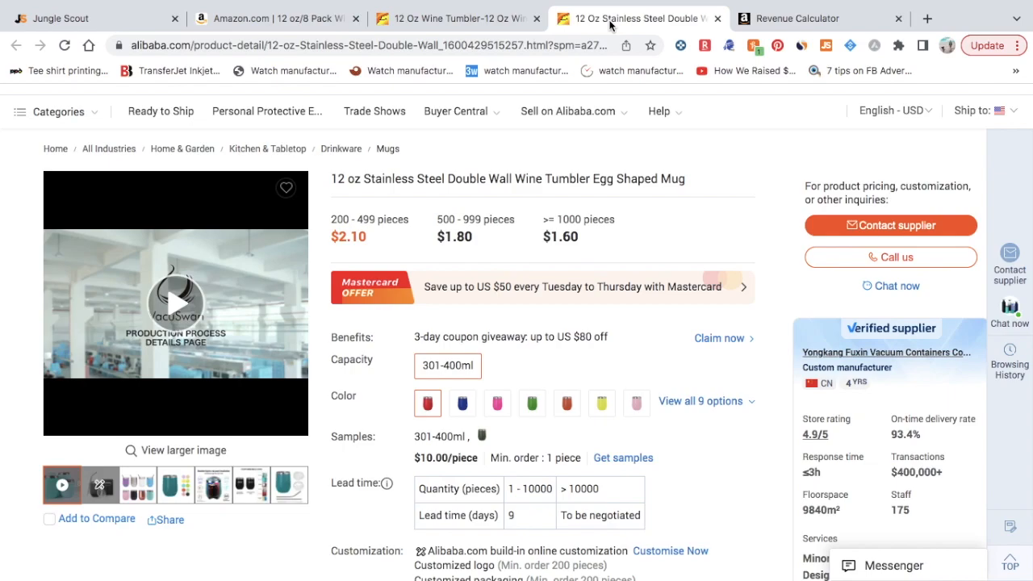
Close the Alibaba tumbler and Revenue Calculator pages, leaving only the Jungle Scout database
{"action": "left_click", "coordinate": [800, 18]}
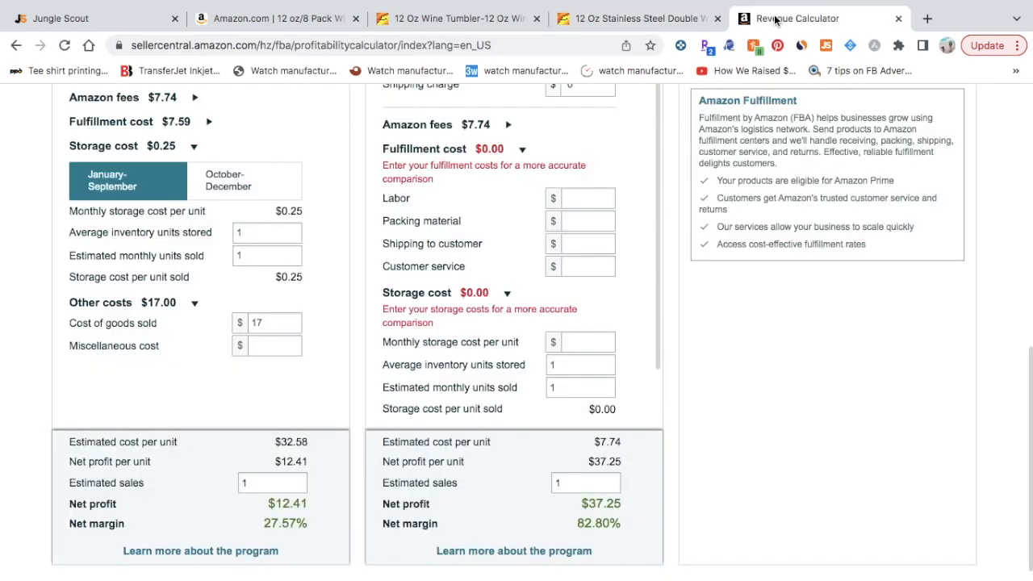
{"action": "mouse_move", "coordinate": [317, 468]}
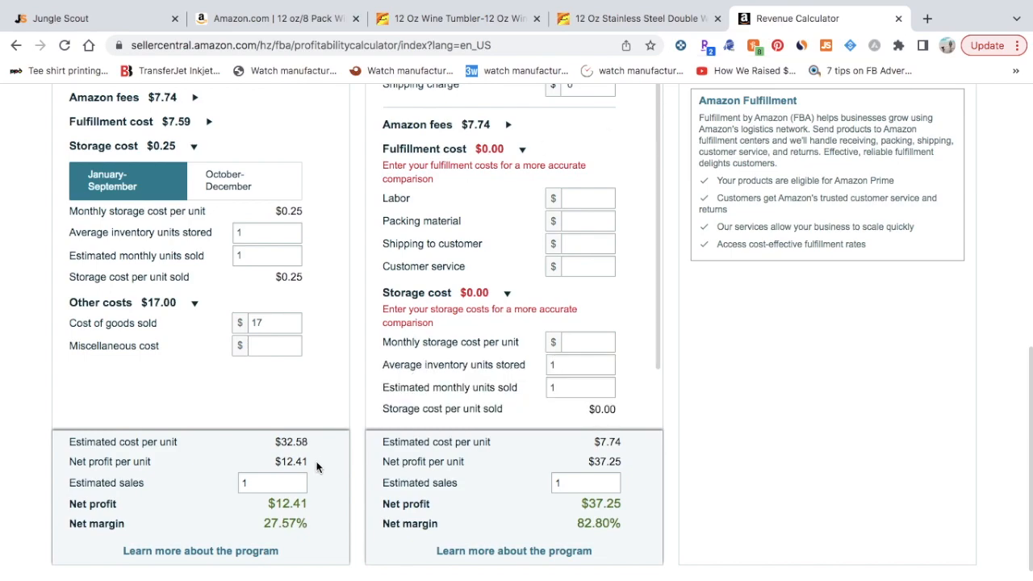
{"action": "mouse_move", "coordinate": [128, 39]}
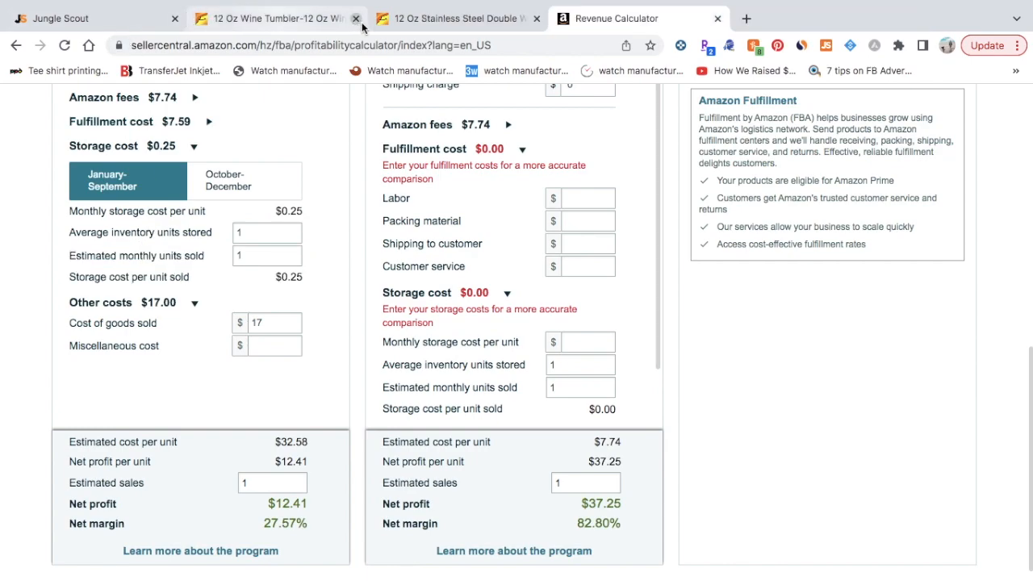
{"action": "left_click", "coordinate": [355, 17]}
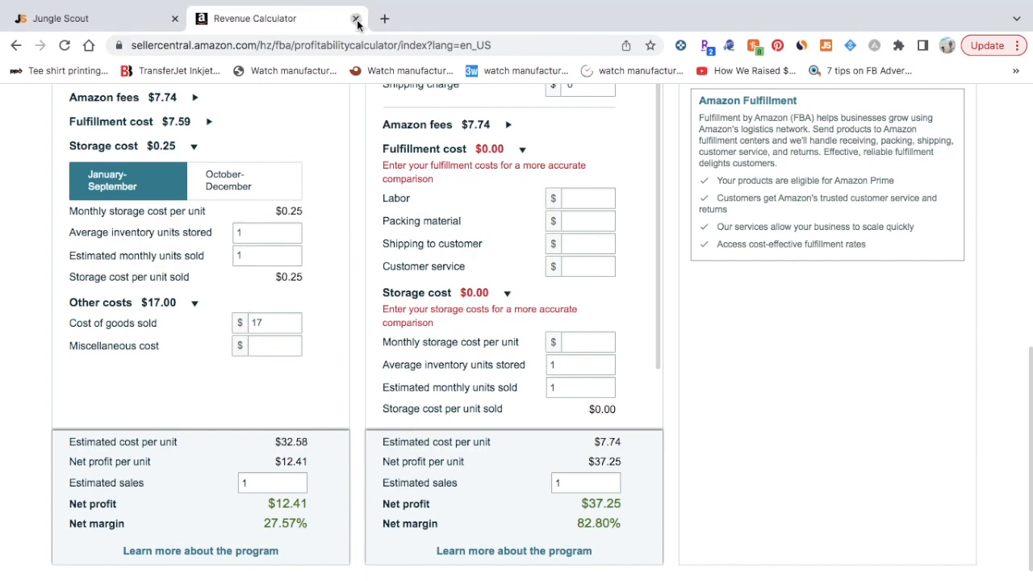
{"action": "left_click", "coordinate": [352, 18]}
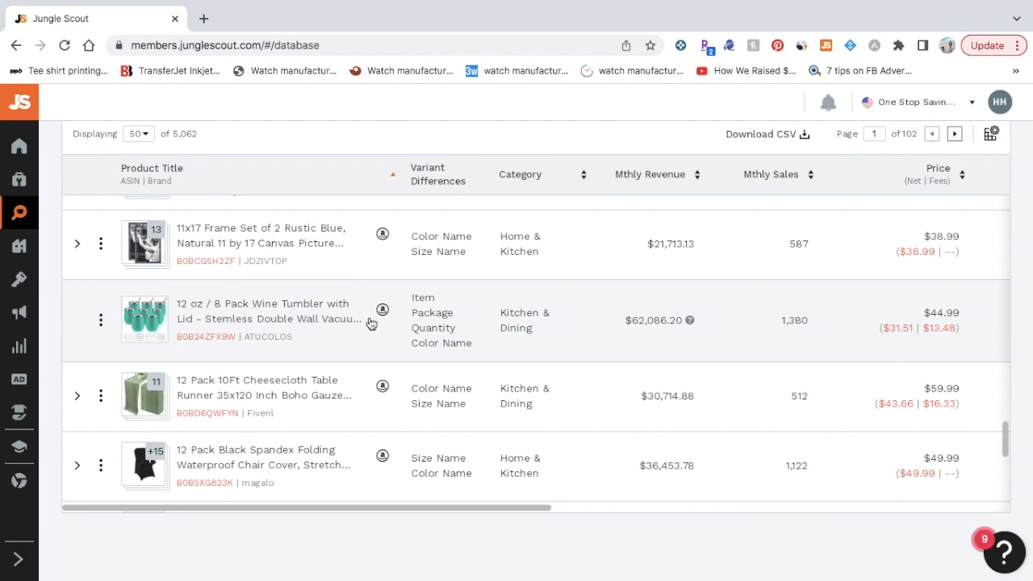
Scroll the database to the 12.7" Foldable Storage Basket row with $180,735 monthly revenue and 2,704 sales
{"action": "scroll", "scroll_direction": "down", "scroll_amount": 3}
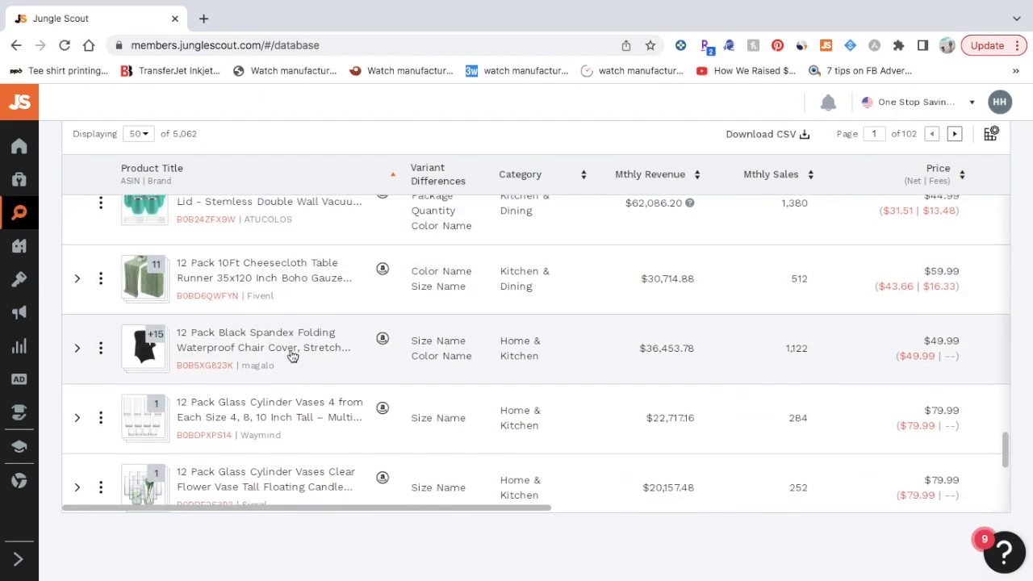
{"action": "scroll", "scroll_direction": "down", "scroll_amount": 3}
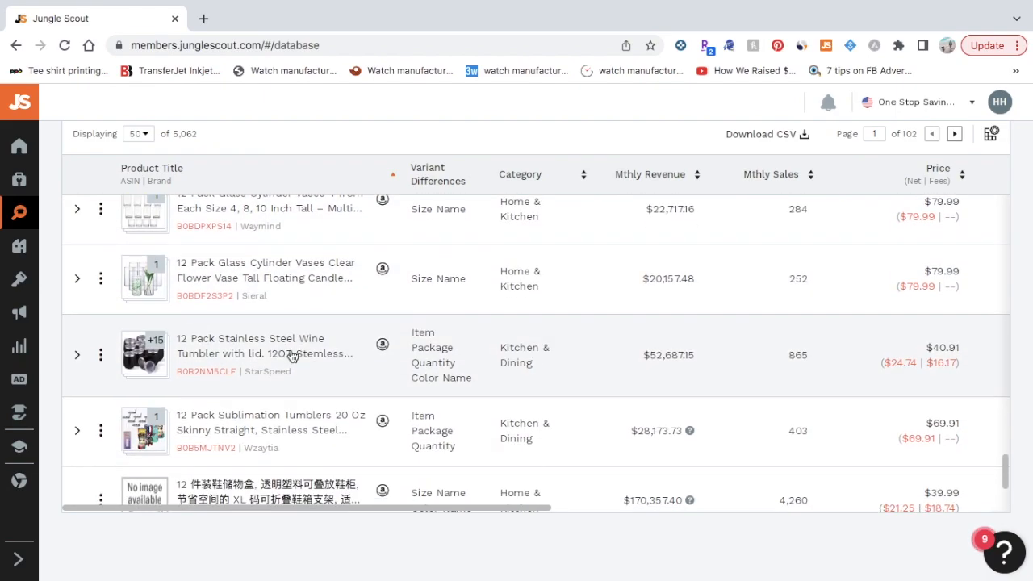
{"action": "mouse_move", "coordinate": [242, 352]}
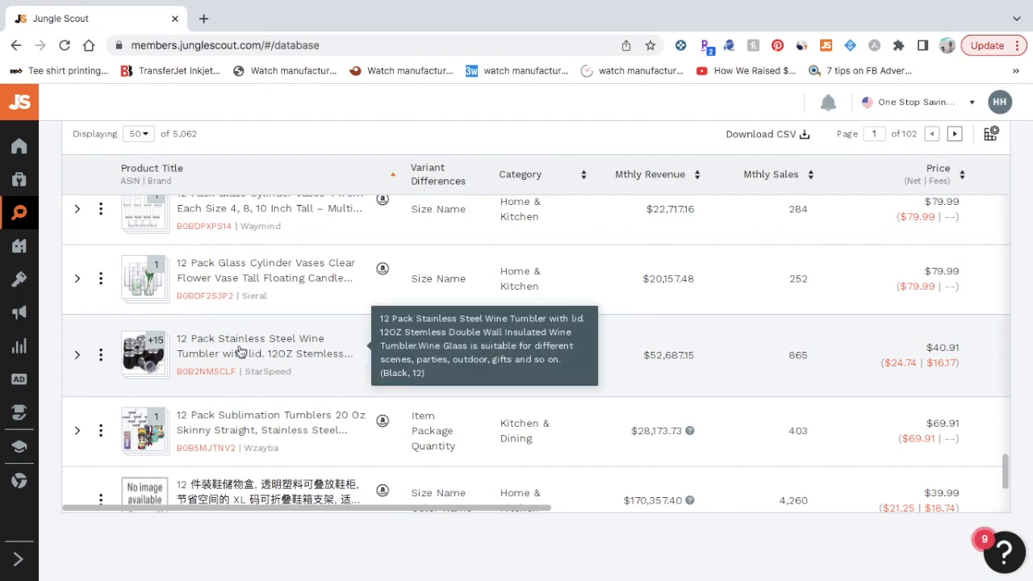
{"action": "mouse_move", "coordinate": [310, 348]}
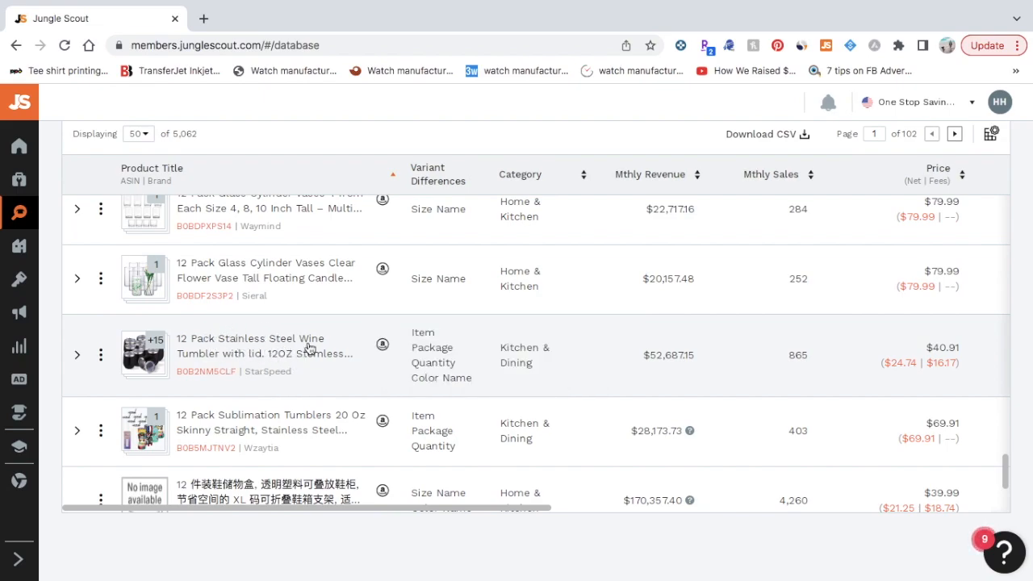
{"action": "mouse_move", "coordinate": [410, 295]}
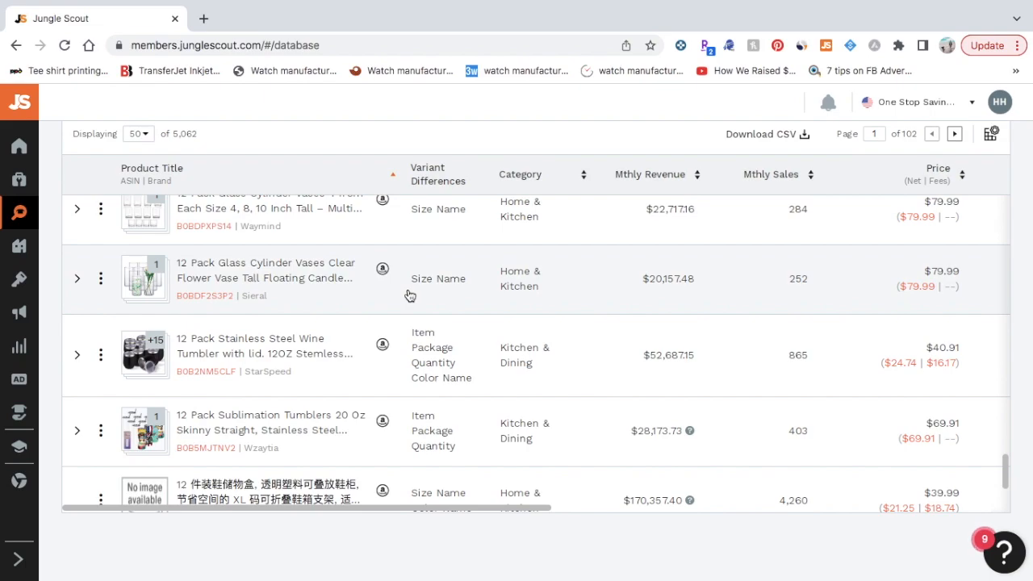
{"action": "mouse_move", "coordinate": [329, 360]}
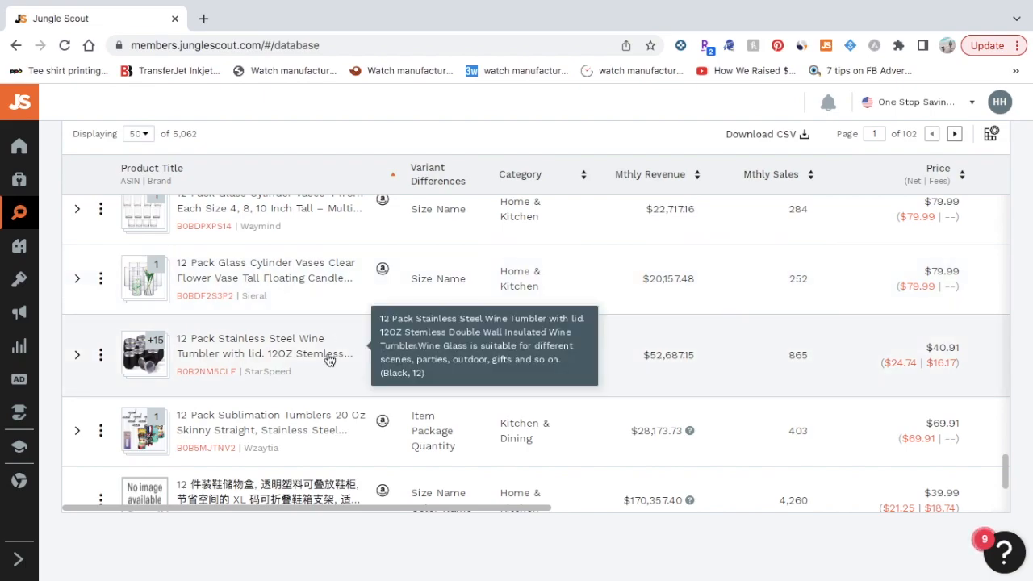
{"action": "scroll", "scroll_direction": "down", "scroll_amount": 3}
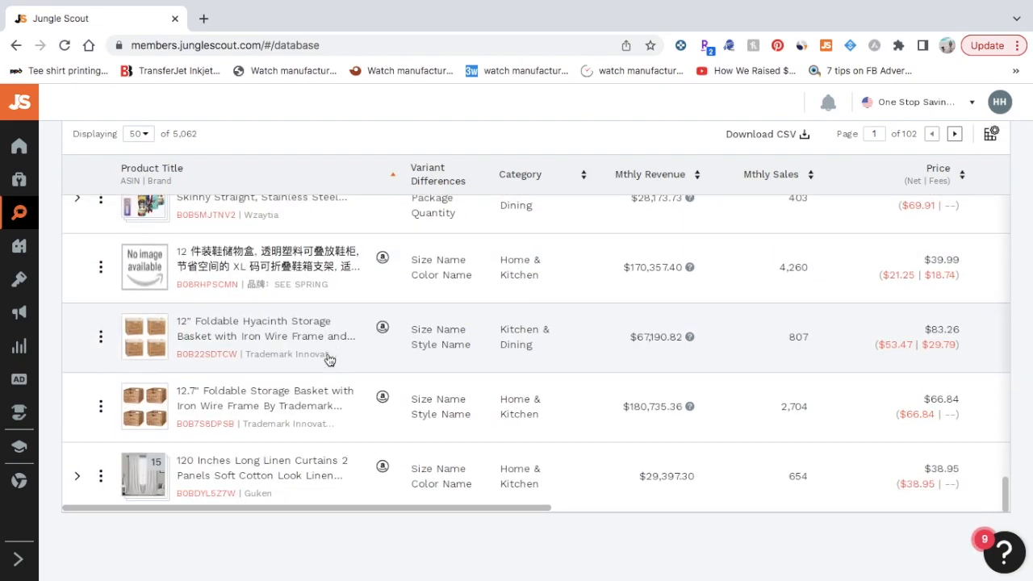
{"action": "mouse_move", "coordinate": [333, 410]}
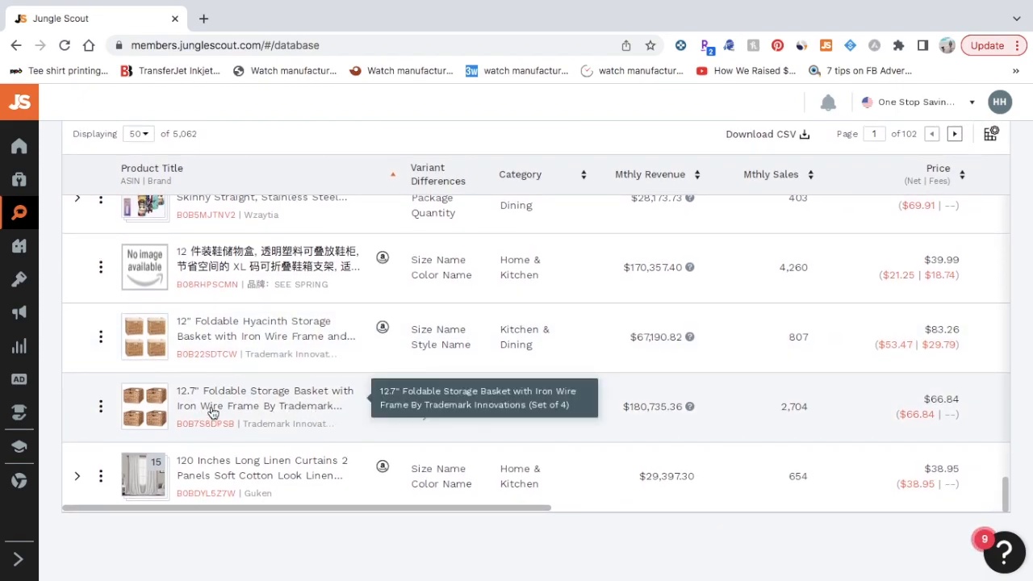
{"action": "mouse_move", "coordinate": [694, 407]}
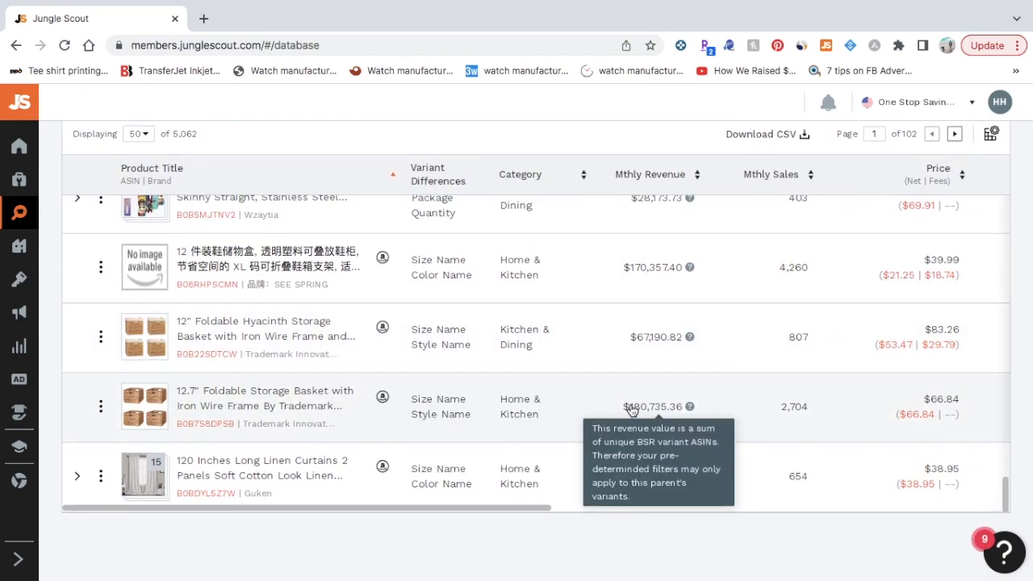
{"action": "mouse_move", "coordinate": [711, 407]}
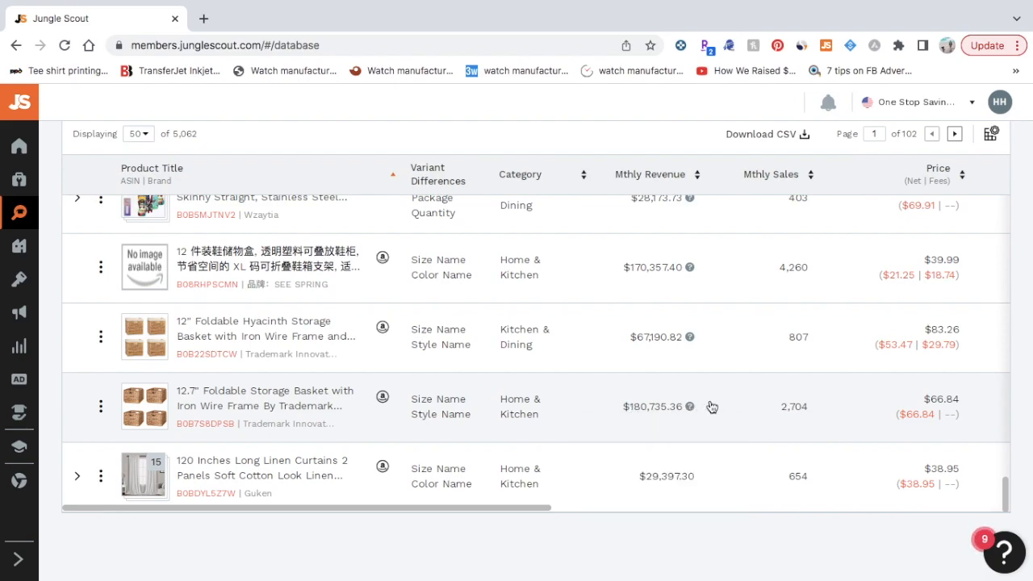
{"action": "mouse_move", "coordinate": [546, 420]}
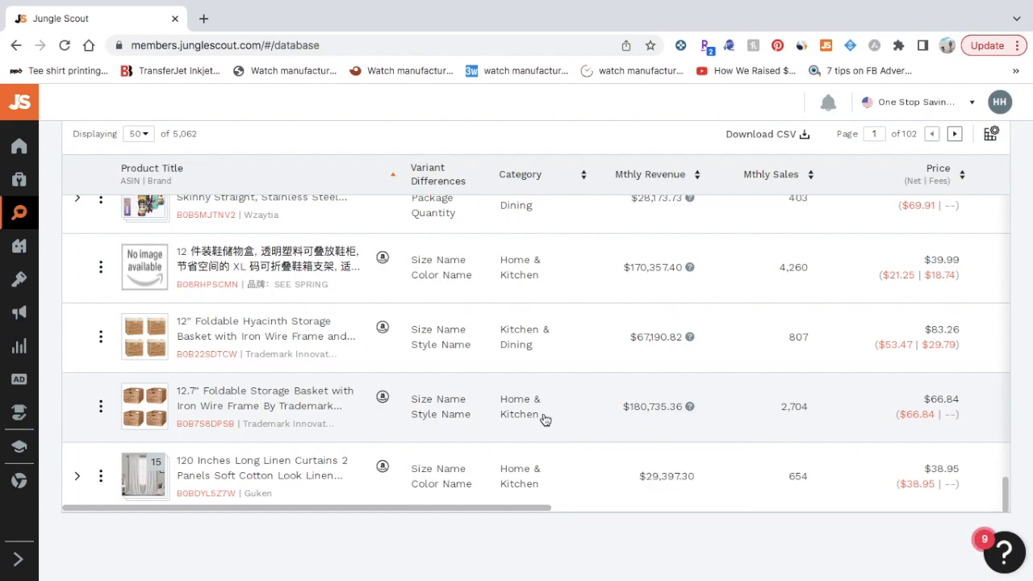
{"action": "mouse_move", "coordinate": [678, 423]}
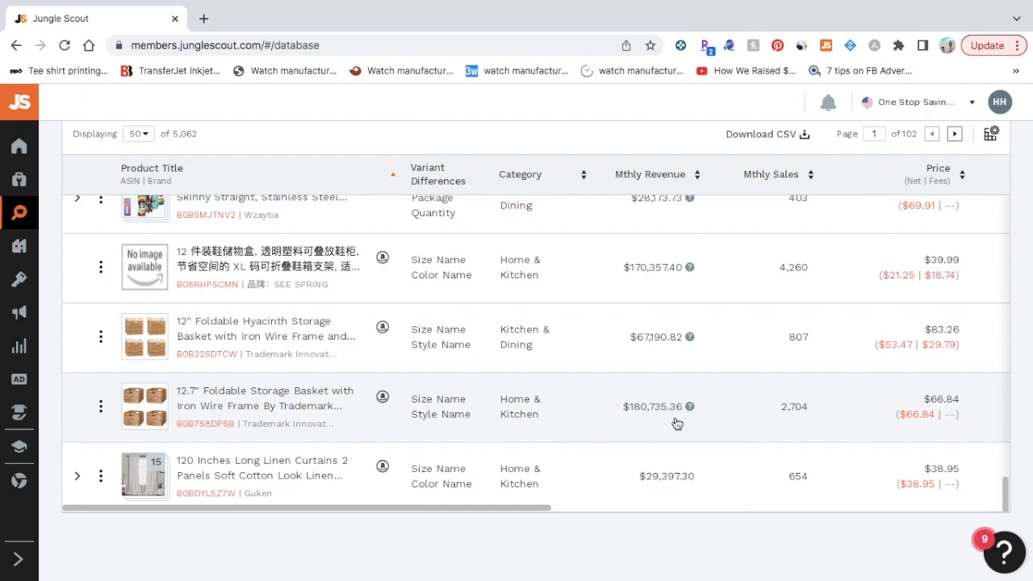
{"action": "mouse_move", "coordinate": [730, 412]}
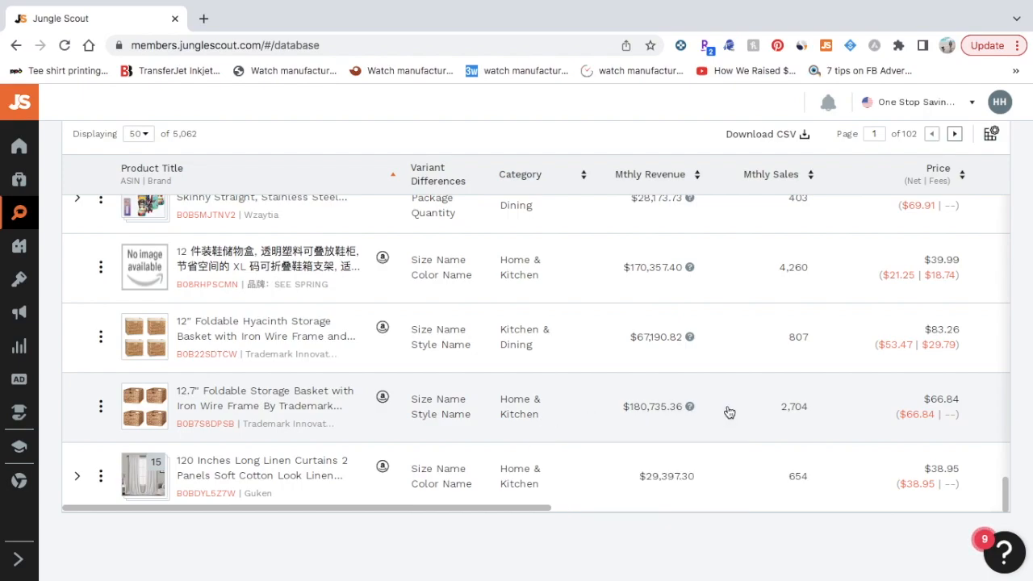
{"action": "scroll", "scroll_direction": "right", "scroll_amount": 3}
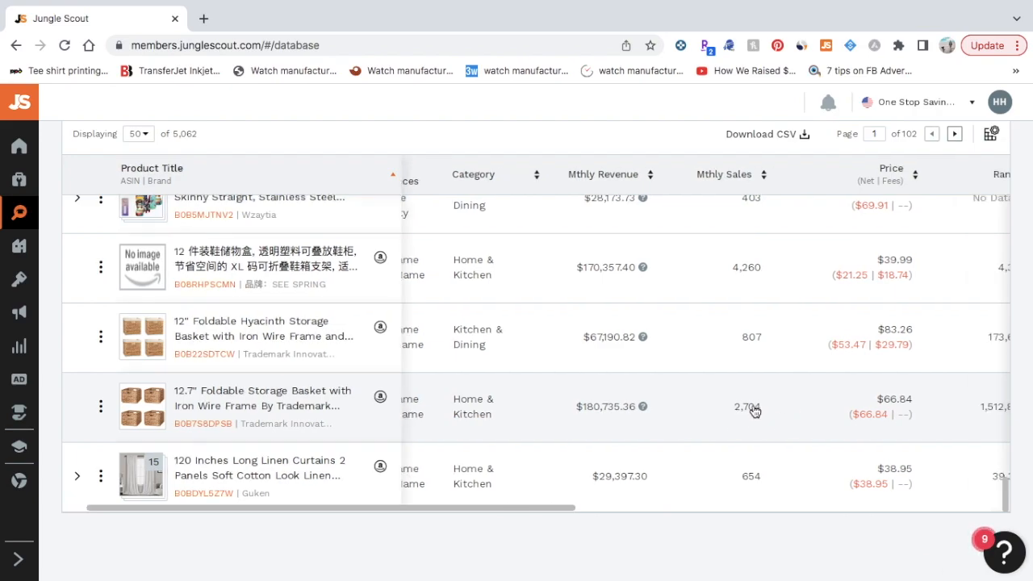
{"action": "scroll", "scroll_direction": "right", "scroll_amount": 3}
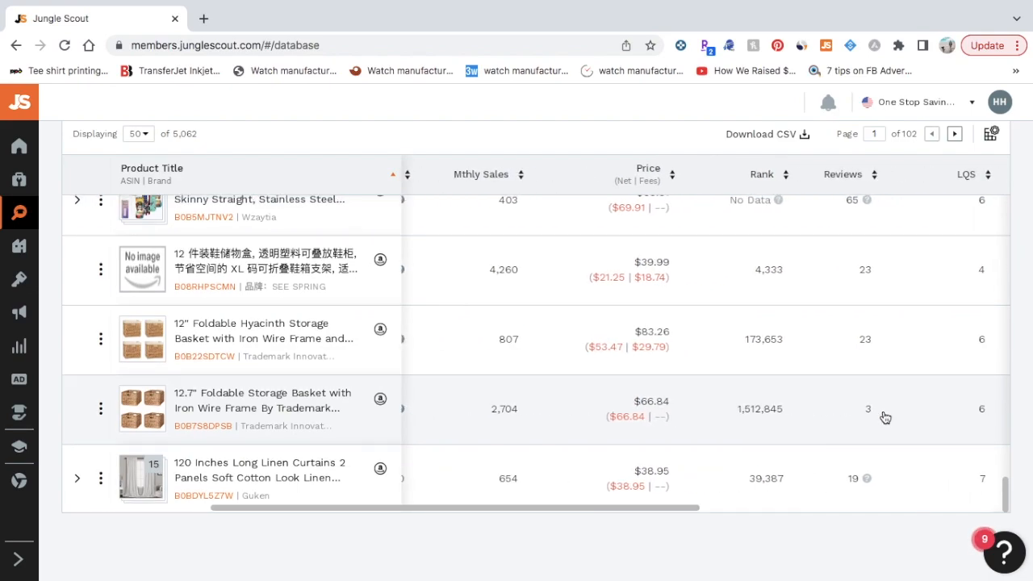
{"action": "mouse_move", "coordinate": [878, 410]}
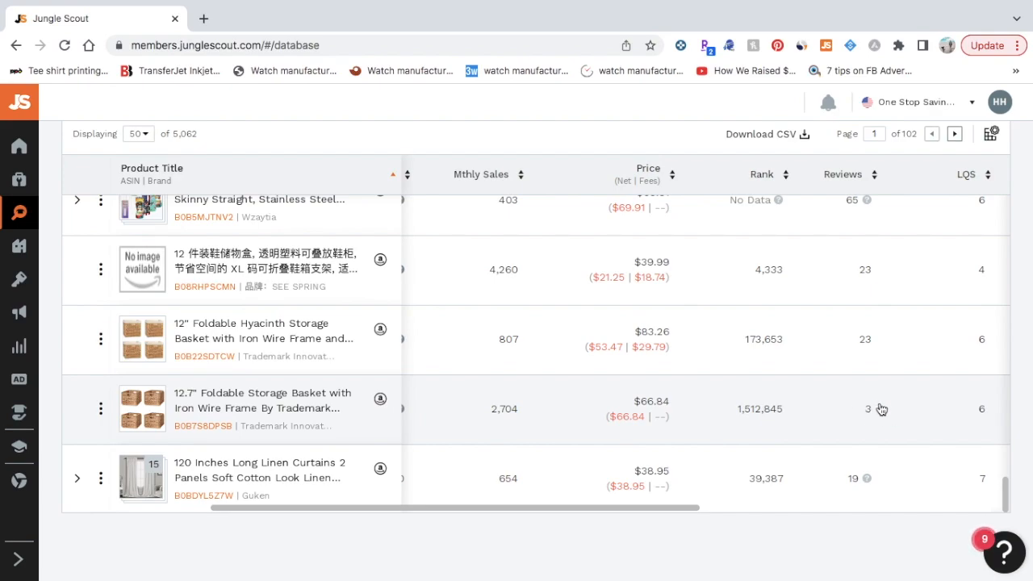
{"action": "scroll", "scroll_direction": "right", "scroll_amount": 3}
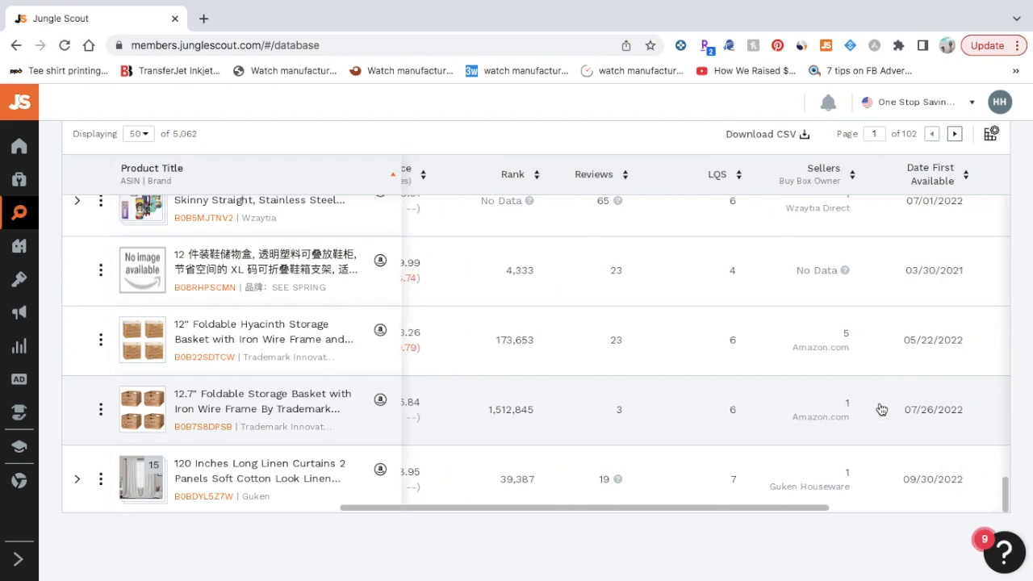
{"action": "mouse_move", "coordinate": [687, 420]}
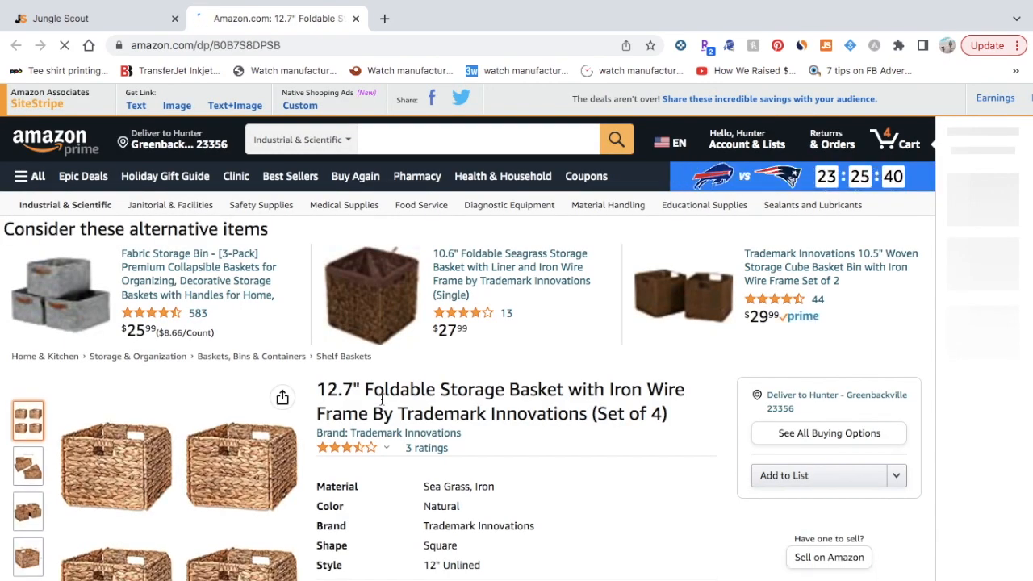
Review the basket's Amazon listing details, including its sea grass and iron construction
{"action": "scroll", "scroll_direction": "down", "scroll_amount": 3}
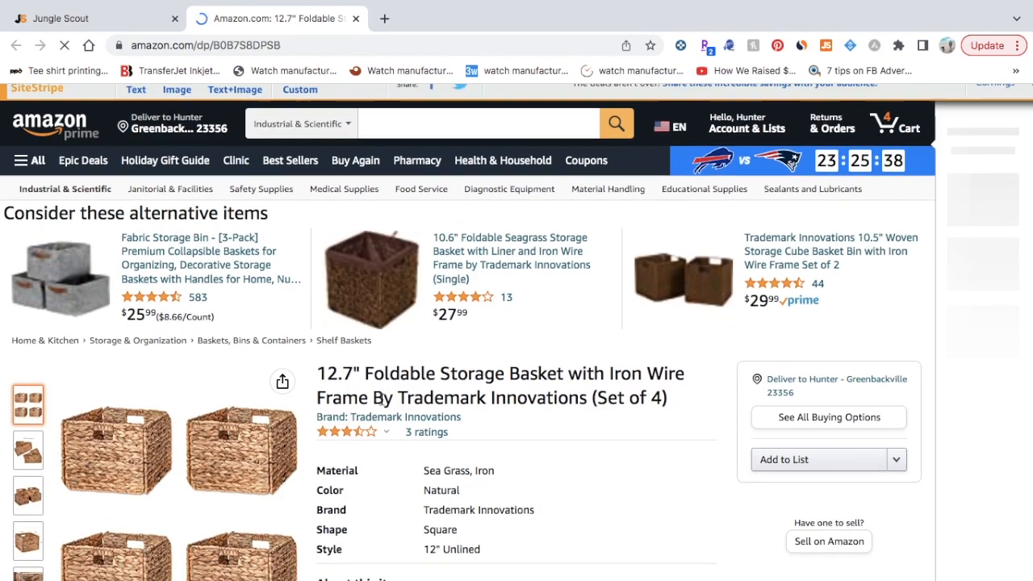
{"action": "scroll", "scroll_direction": "down", "scroll_amount": 3}
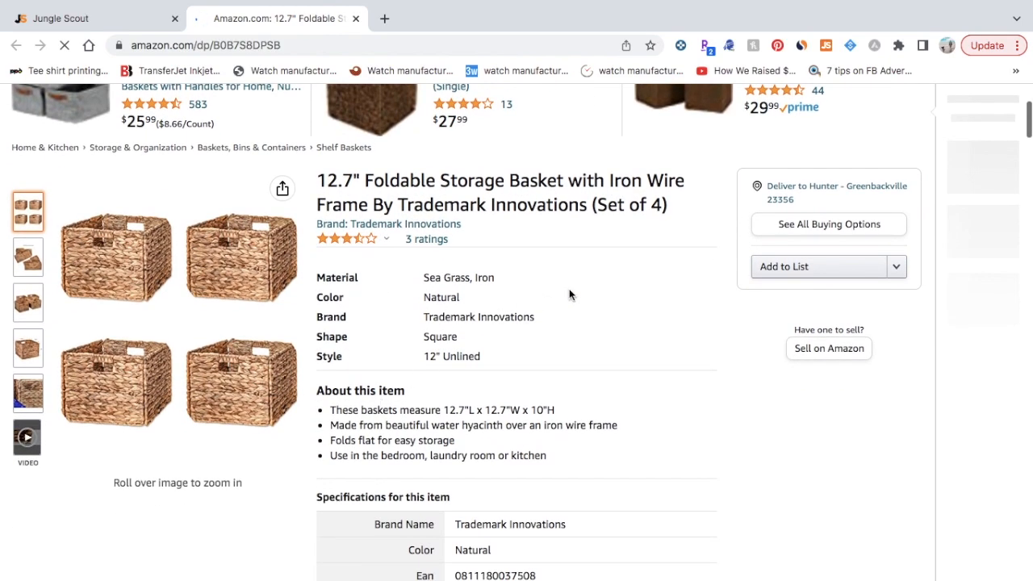
{"action": "scroll", "scroll_direction": "down", "scroll_amount": 3}
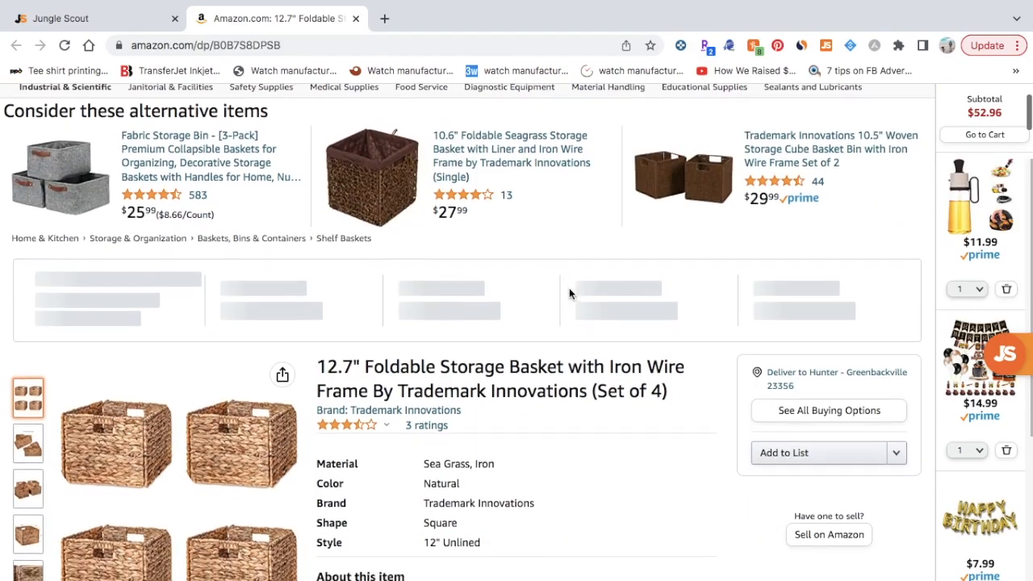
{"action": "scroll", "scroll_direction": "down", "scroll_amount": 3}
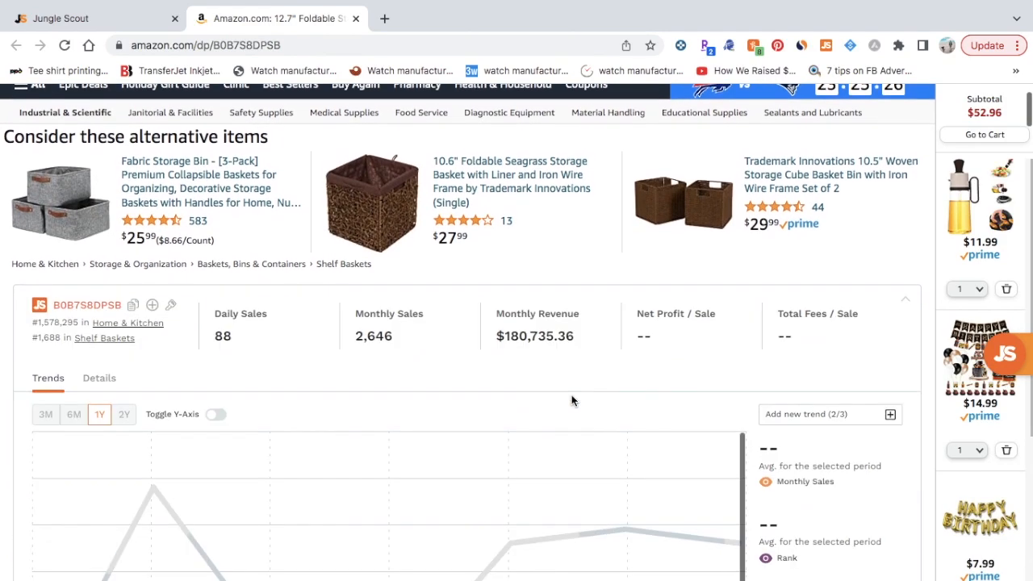
{"action": "scroll", "scroll_direction": "down", "scroll_amount": 3}
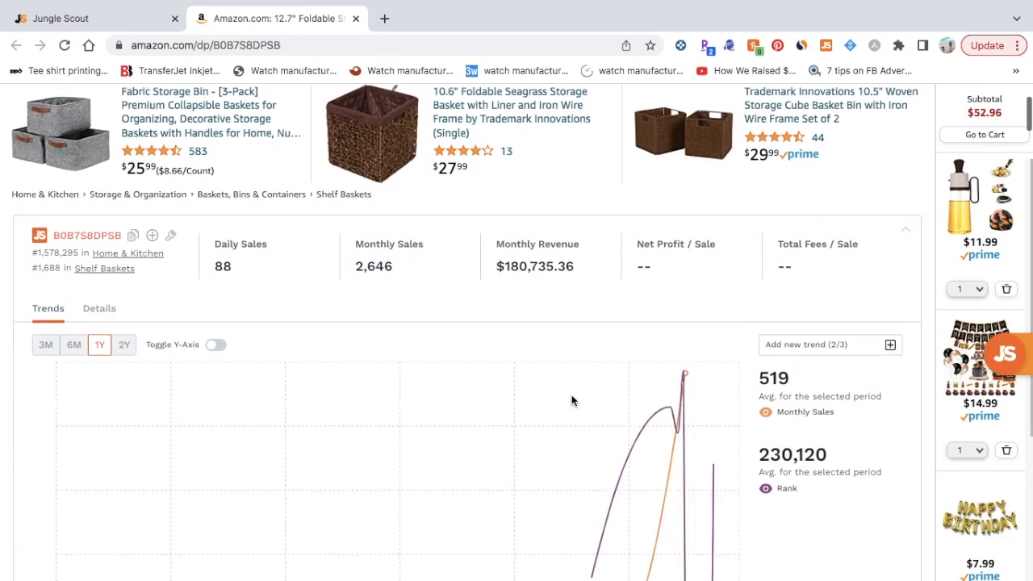
{"action": "mouse_move", "coordinate": [549, 297]}
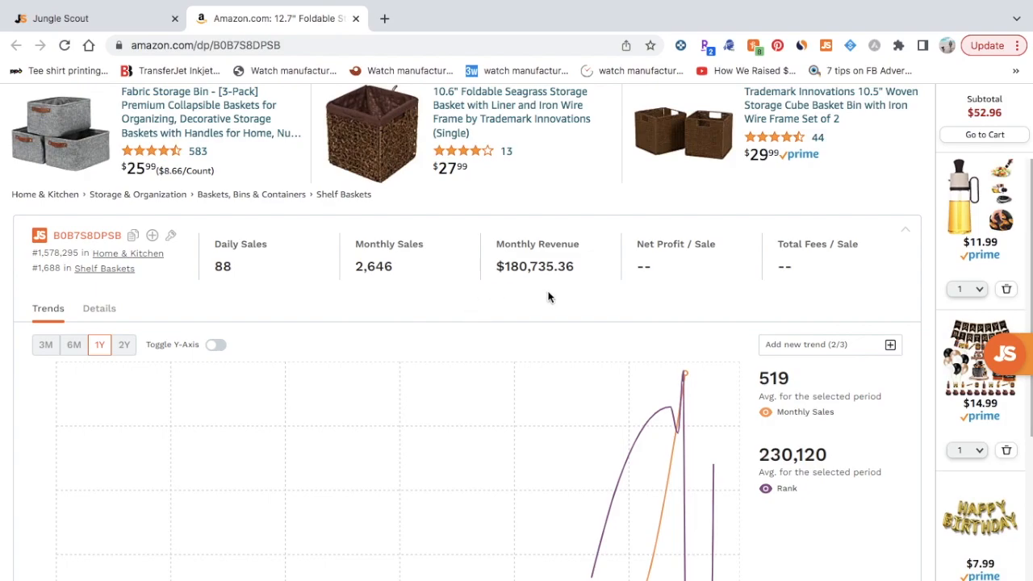
{"action": "scroll", "scroll_direction": "down", "scroll_amount": 3}
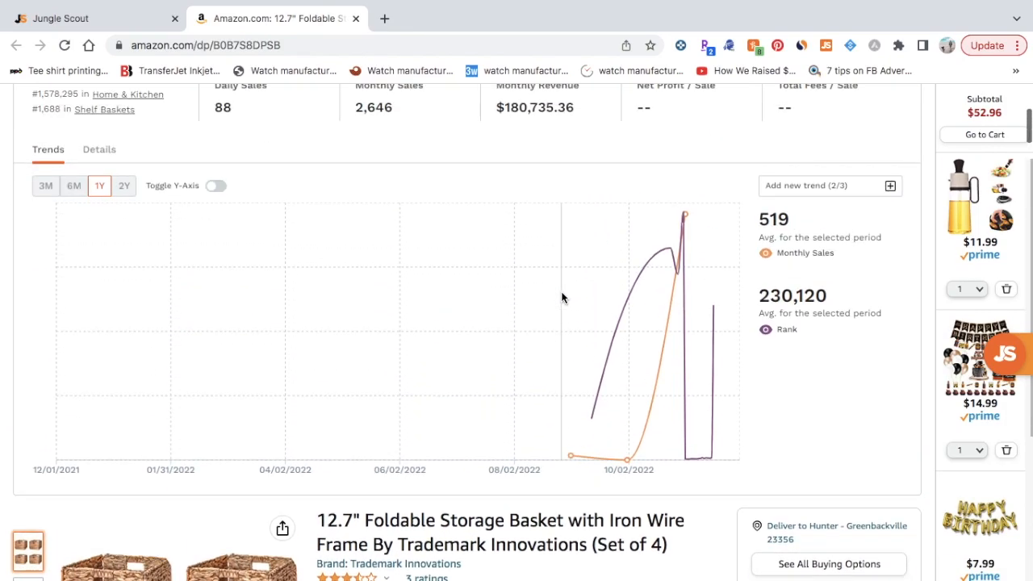
Review the Jungle Scout extension panel showing the basket's 2,646 monthly sales
{"action": "scroll", "scroll_direction": "down", "scroll_amount": 3}
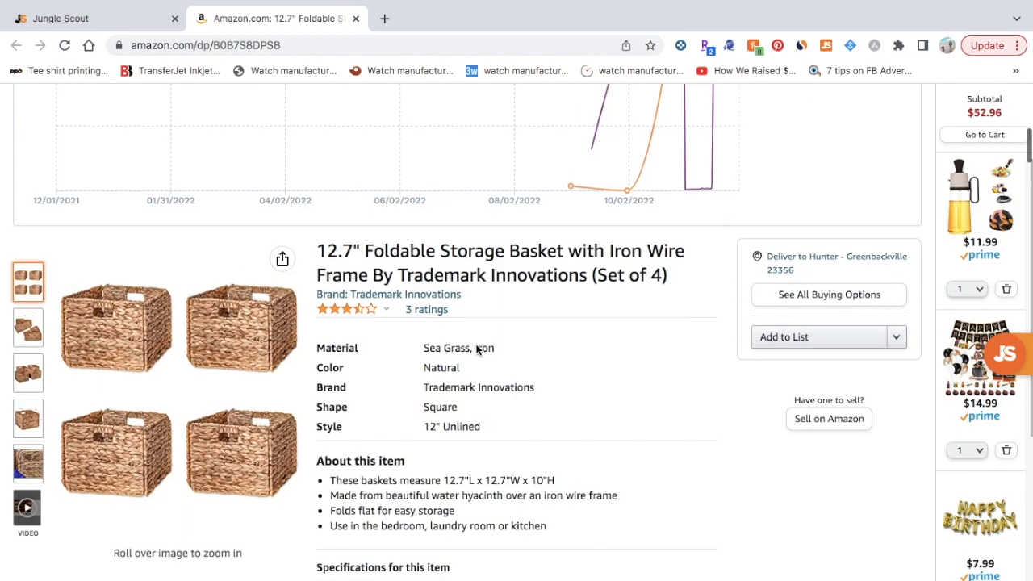
{"action": "scroll", "scroll_direction": "down", "scroll_amount": 3}
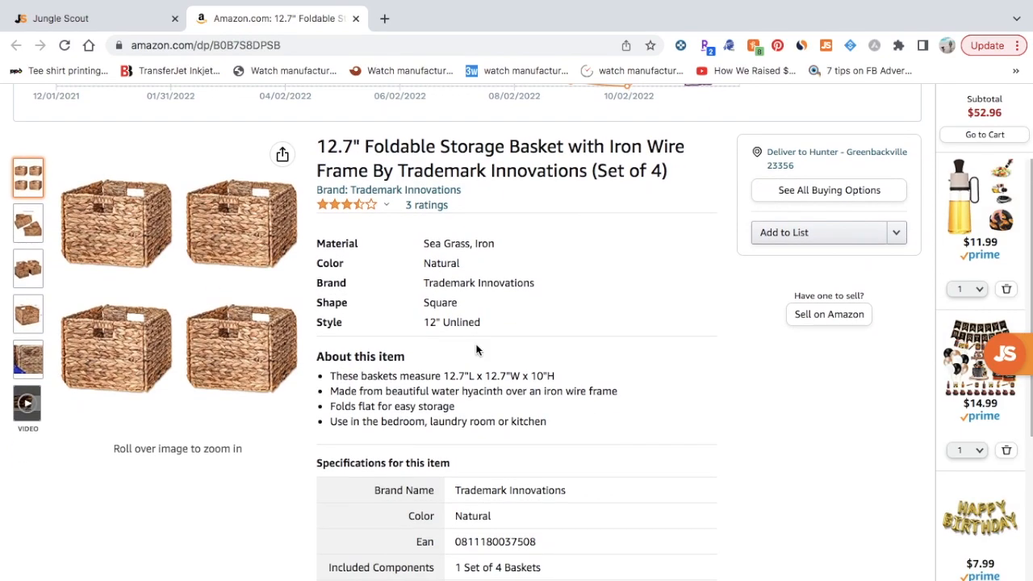
{"action": "mouse_move", "coordinate": [442, 196]}
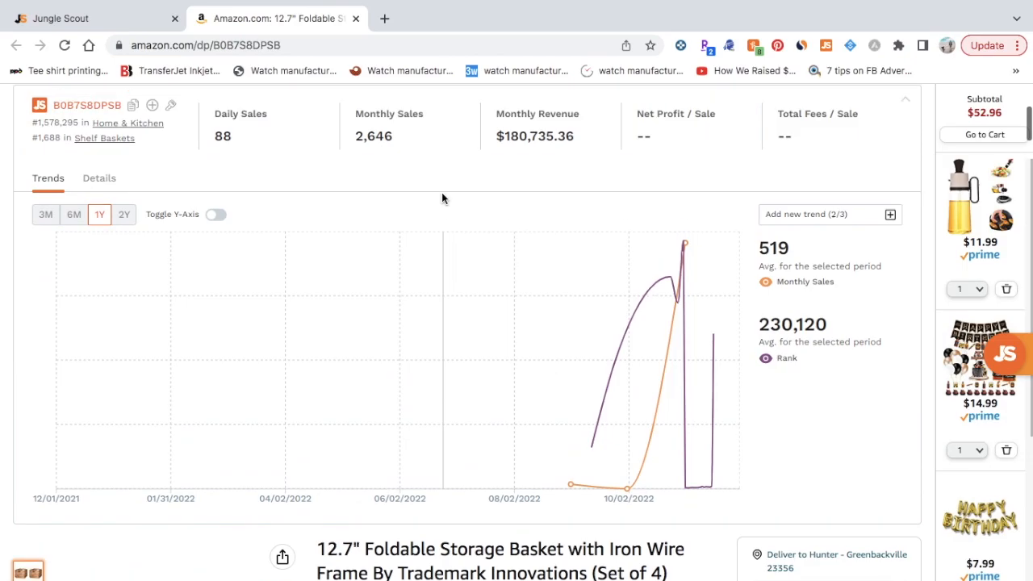
{"action": "scroll", "scroll_direction": "down", "scroll_amount": 3}
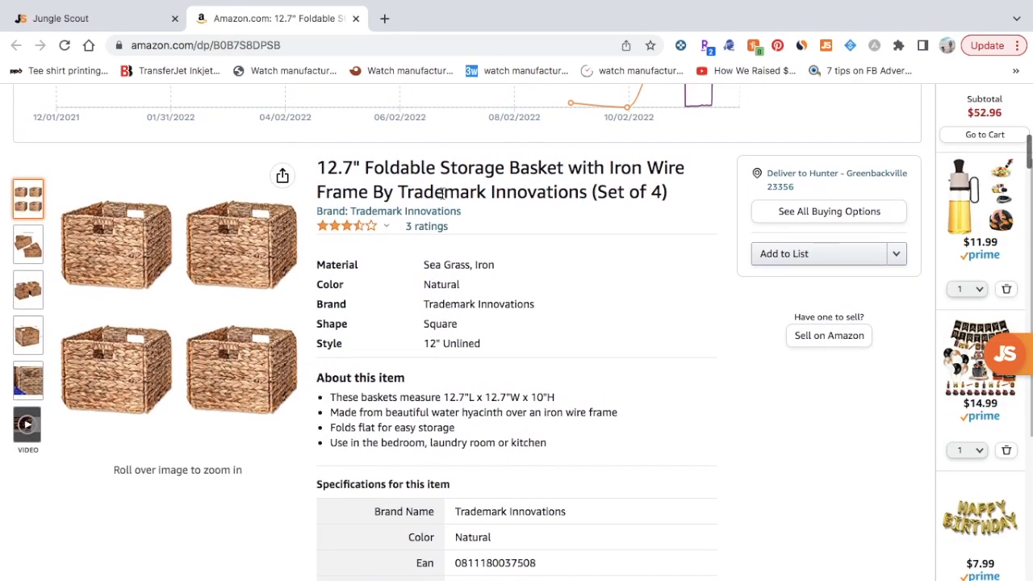
{"action": "scroll", "scroll_direction": "down", "scroll_amount": 3}
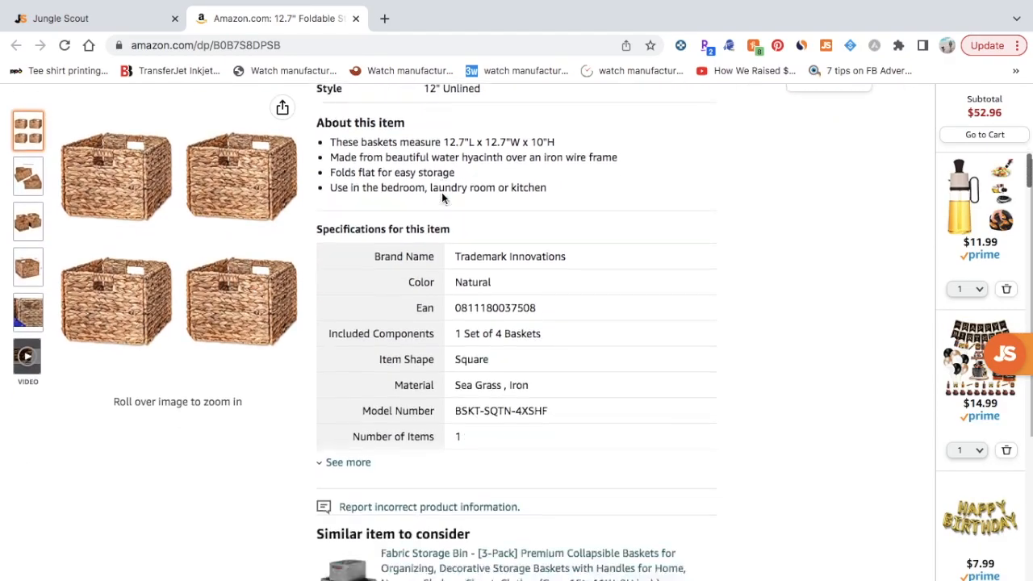
{"action": "scroll", "scroll_direction": "down", "scroll_amount": 3}
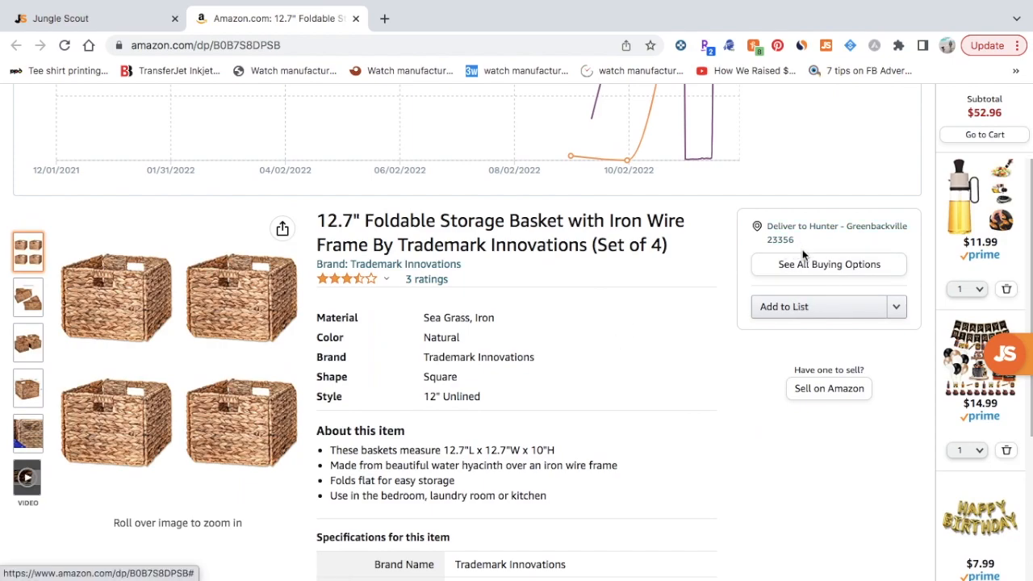
{"action": "scroll", "scroll_direction": "down", "scroll_amount": 3}
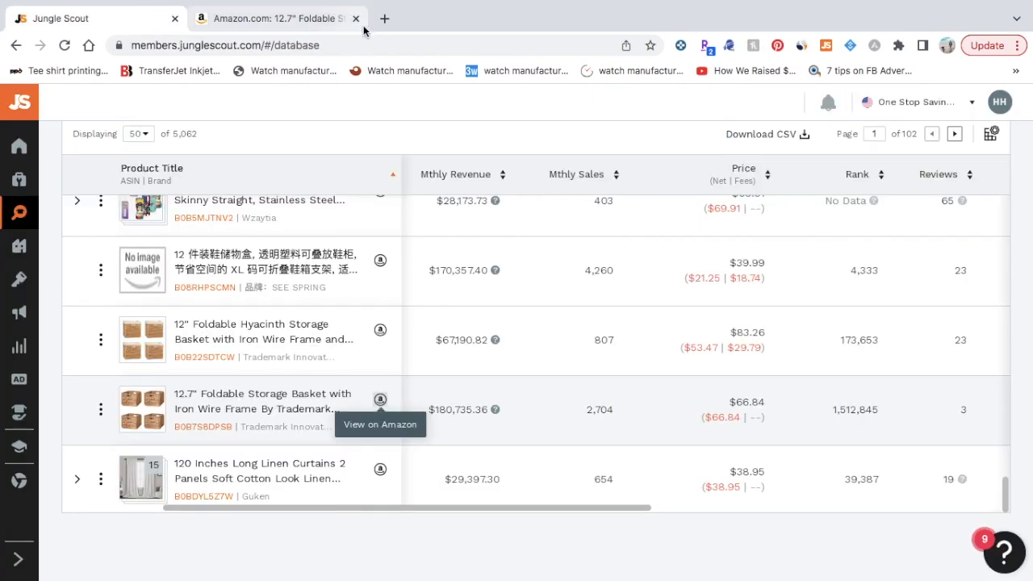
Return to the Jungle Scout database and move to the next page of product results
{"action": "left_click", "coordinate": [355, 18]}
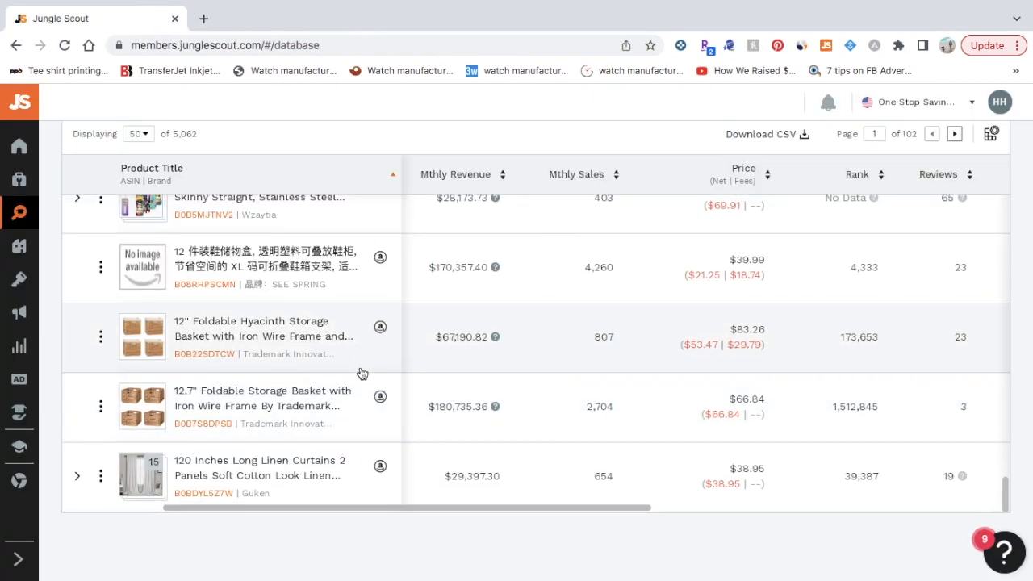
{"action": "mouse_move", "coordinate": [525, 357]}
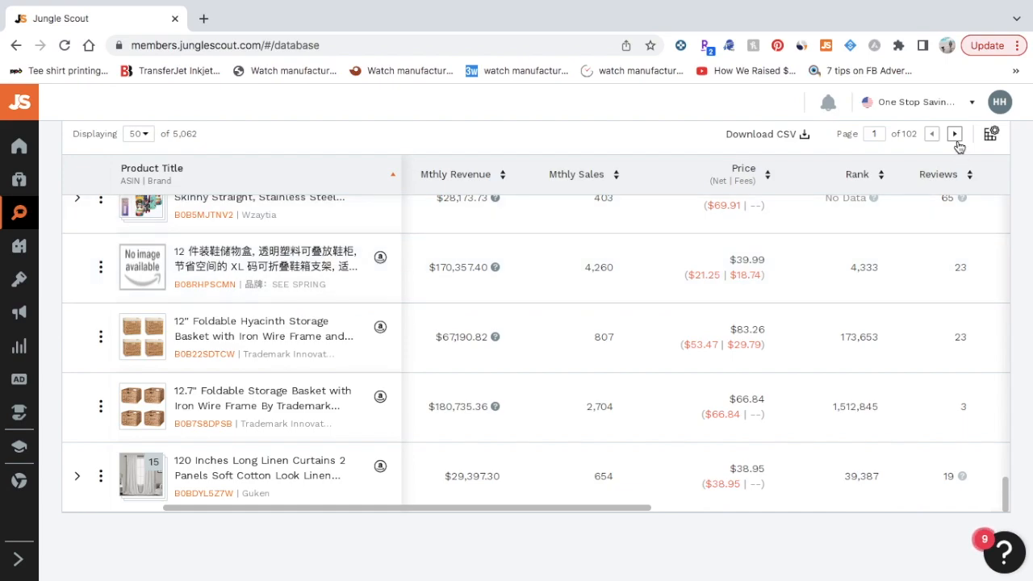
{"action": "left_click", "coordinate": [954, 134]}
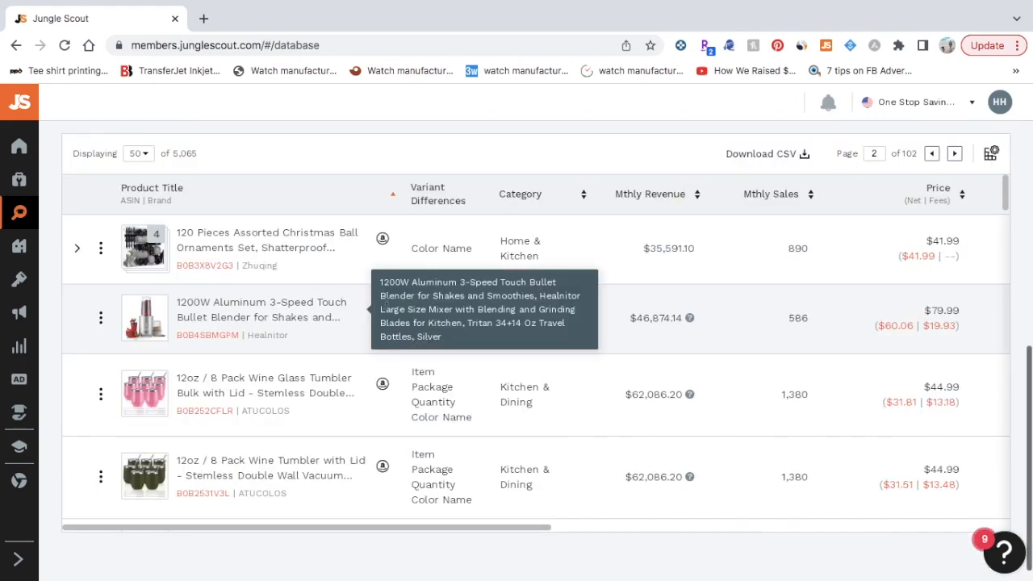
{"action": "mouse_move", "coordinate": [271, 262]}
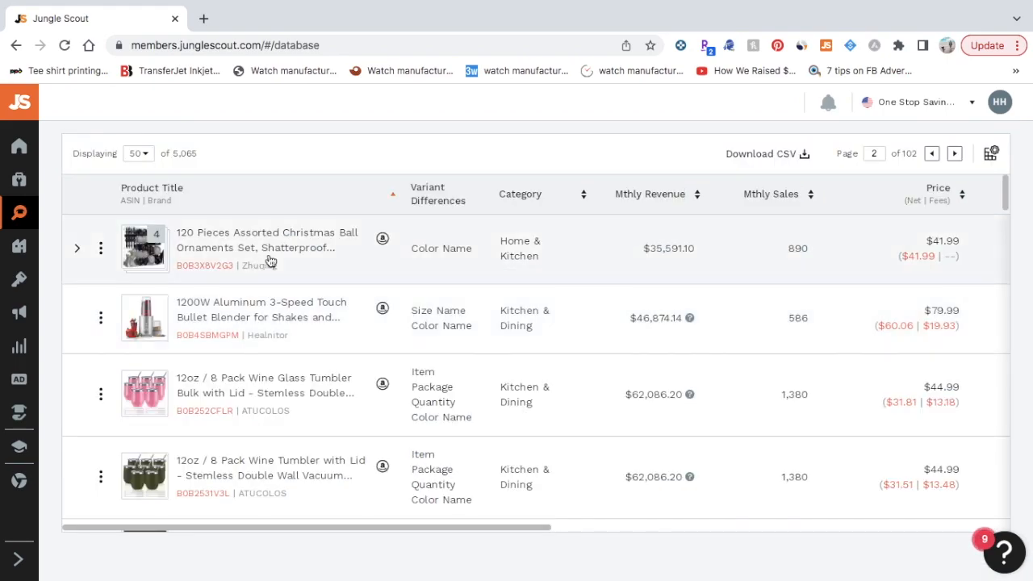
{"action": "scroll", "scroll_direction": "down", "scroll_amount": 3}
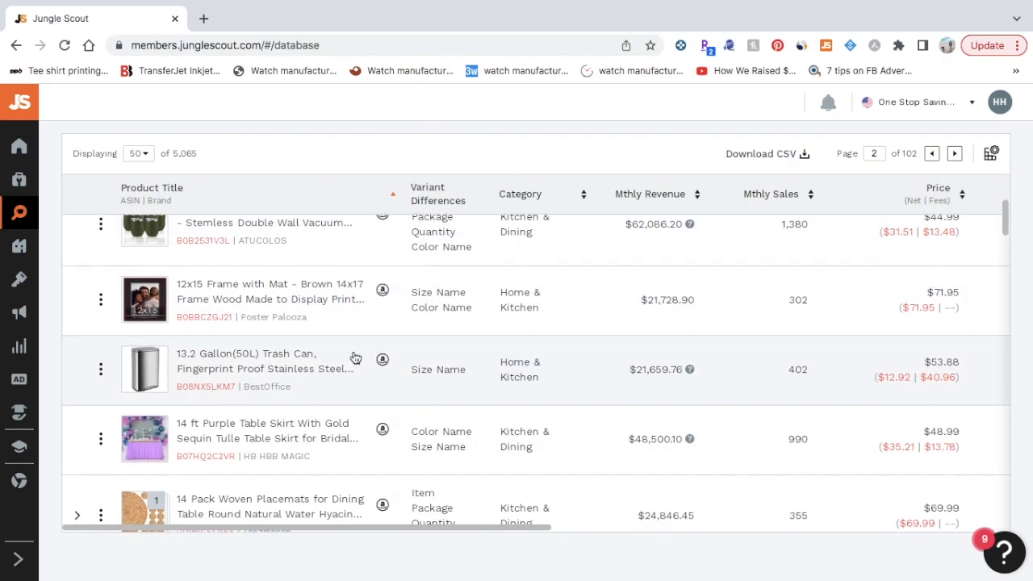
{"action": "scroll", "scroll_direction": "down", "scroll_amount": 3}
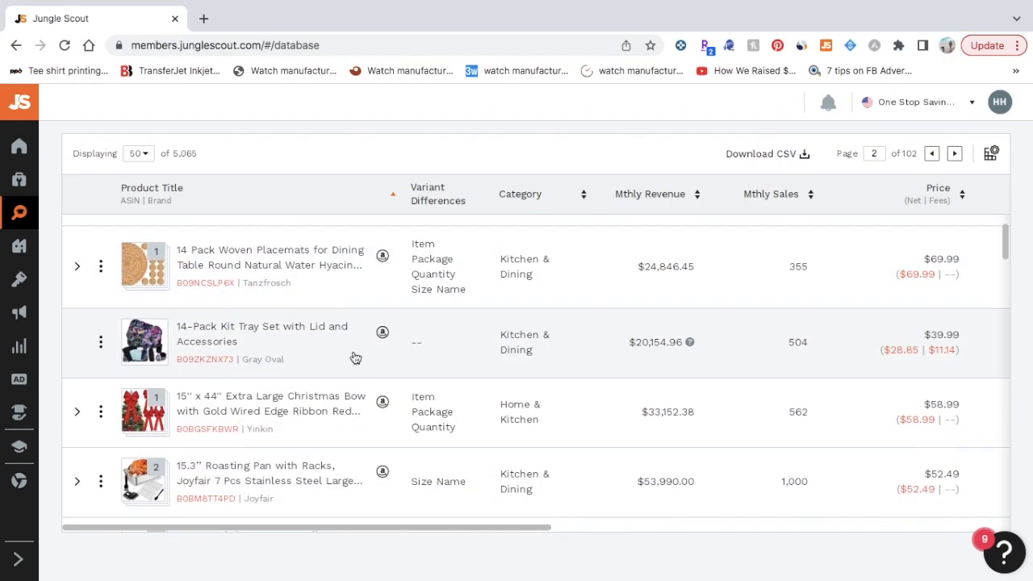
{"action": "scroll", "scroll_direction": "down", "scroll_amount": 3}
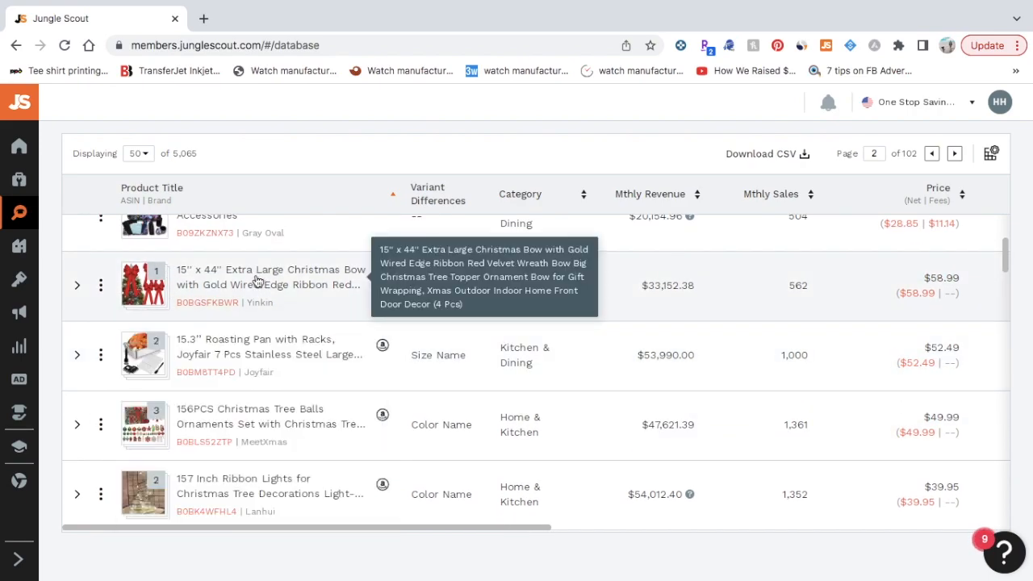
{"action": "mouse_move", "coordinate": [228, 278]}
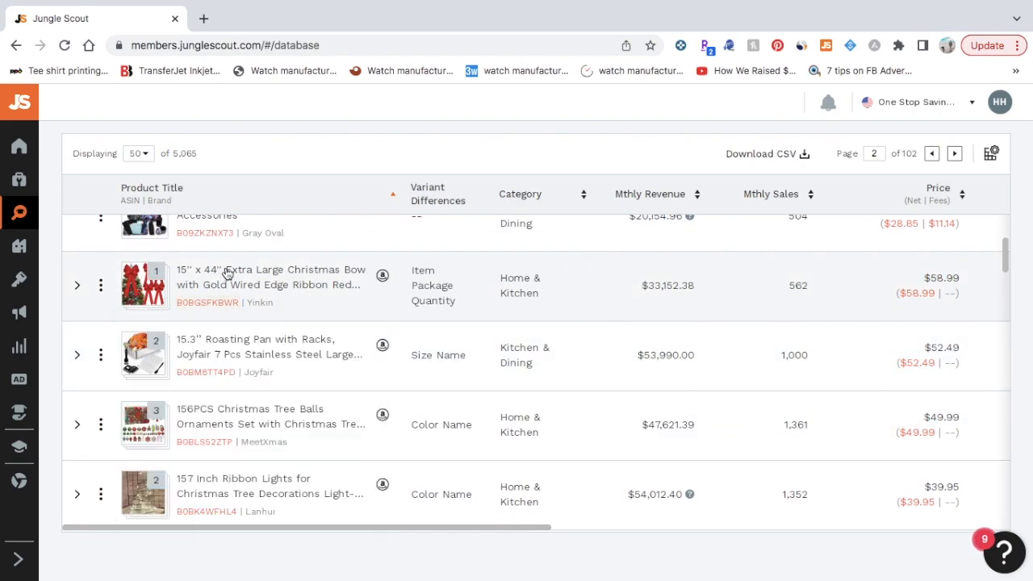
{"action": "mouse_move", "coordinate": [313, 278]}
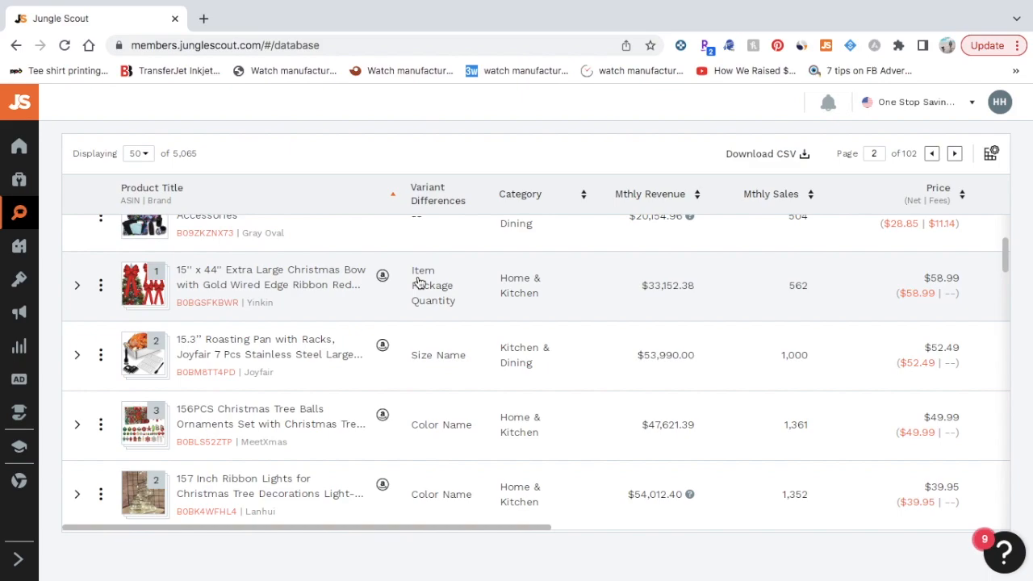
{"action": "mouse_move", "coordinate": [364, 350]}
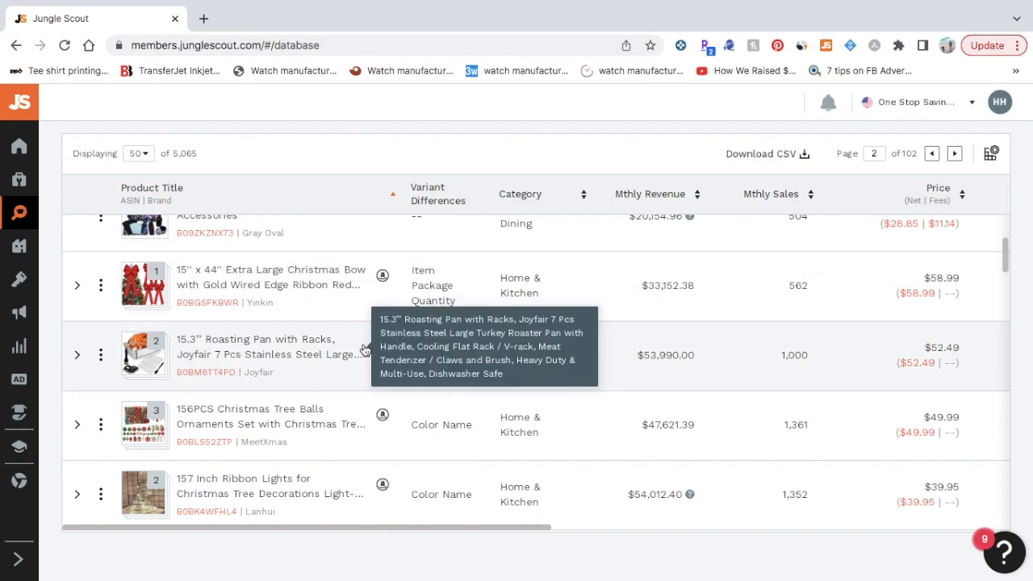
Find the 2 Pack Under Sink Organizer row and open its $38.99 Amazon listing
{"action": "scroll", "scroll_direction": "down", "scroll_amount": 3}
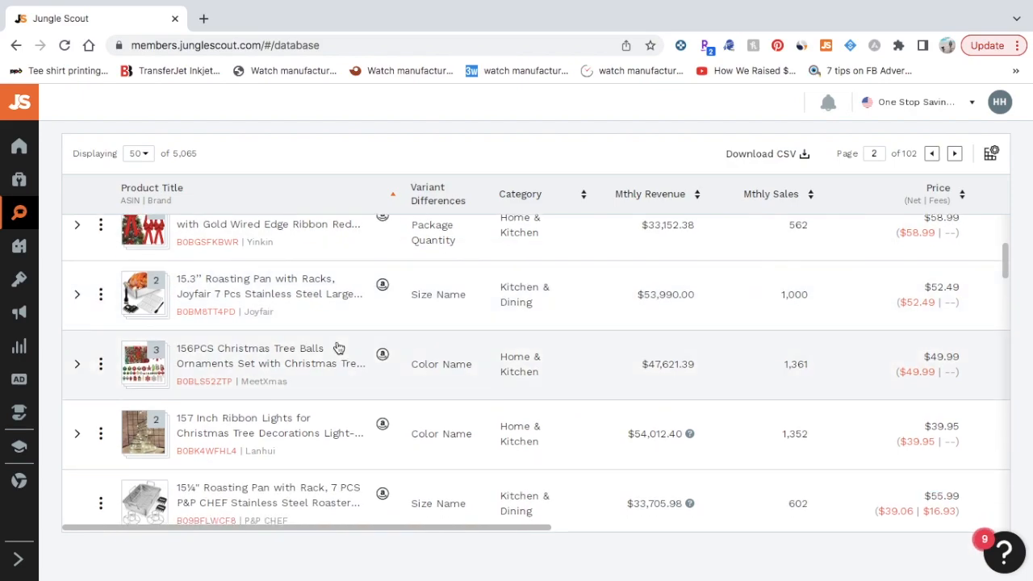
{"action": "scroll", "scroll_direction": "down", "scroll_amount": 3}
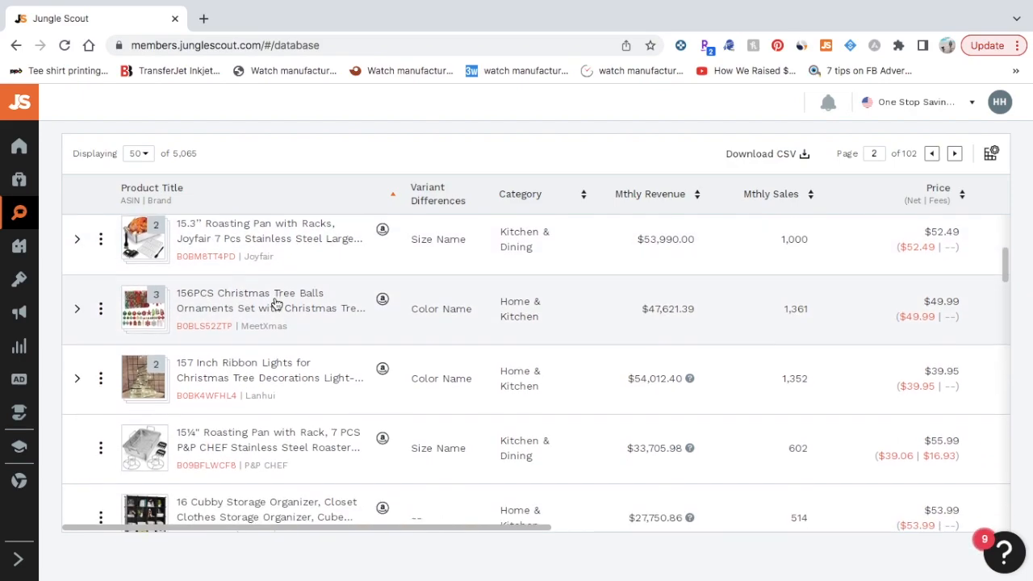
{"action": "scroll", "scroll_direction": "down", "scroll_amount": 3}
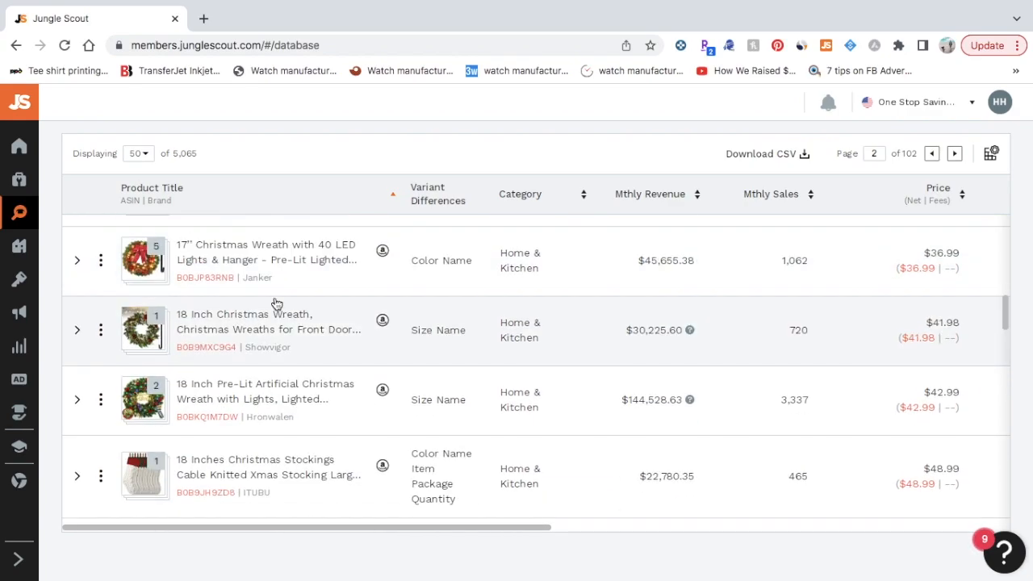
{"action": "scroll", "scroll_direction": "down", "scroll_amount": 3}
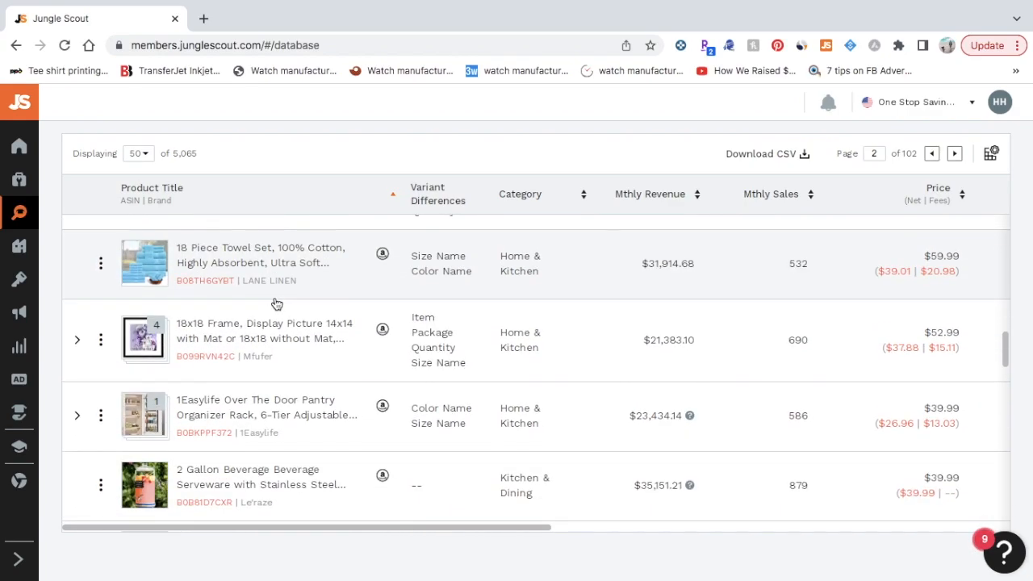
{"action": "scroll", "scroll_direction": "down", "scroll_amount": 3}
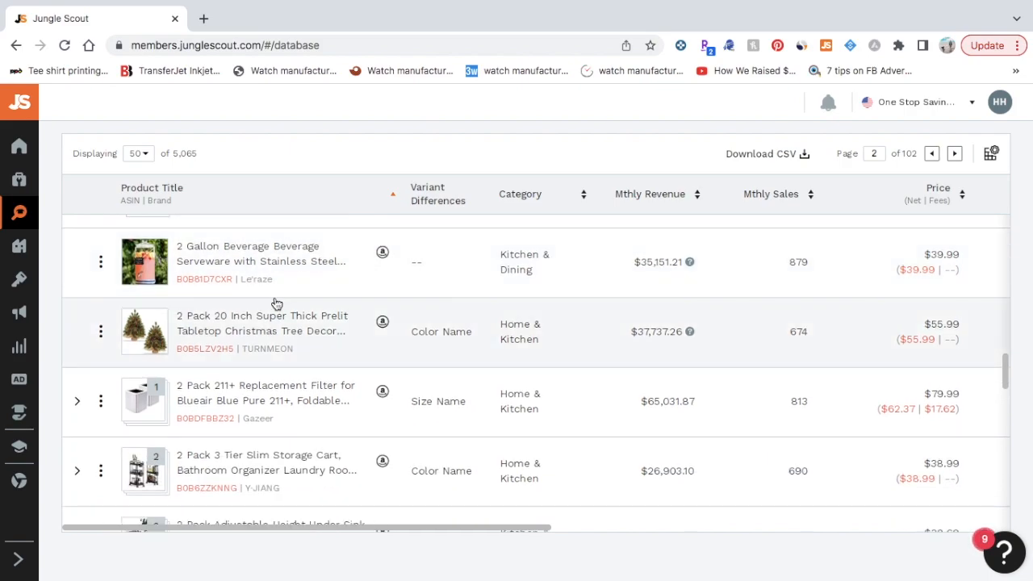
{"action": "scroll", "scroll_direction": "down", "scroll_amount": 3}
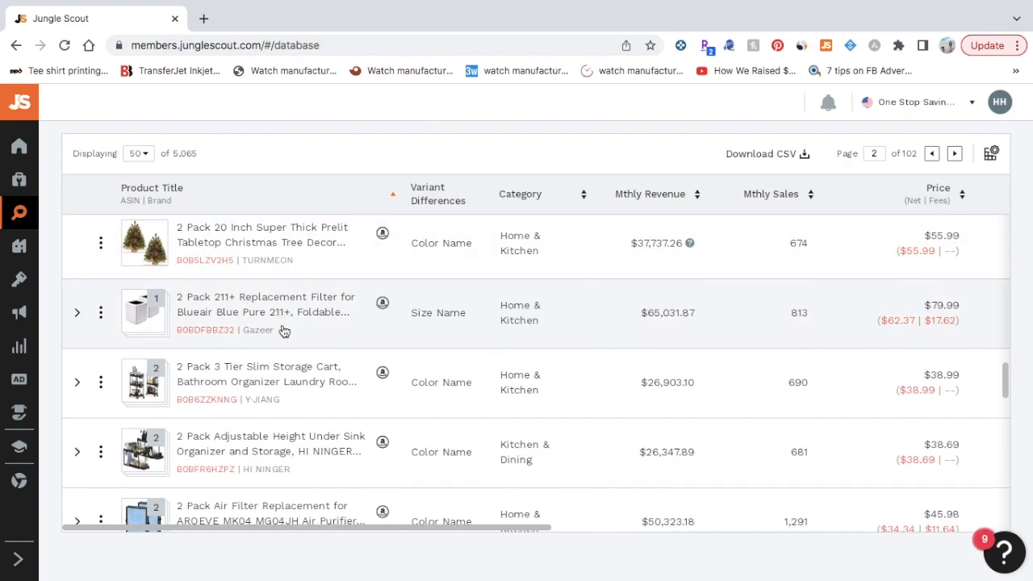
{"action": "scroll", "scroll_direction": "down", "scroll_amount": 3}
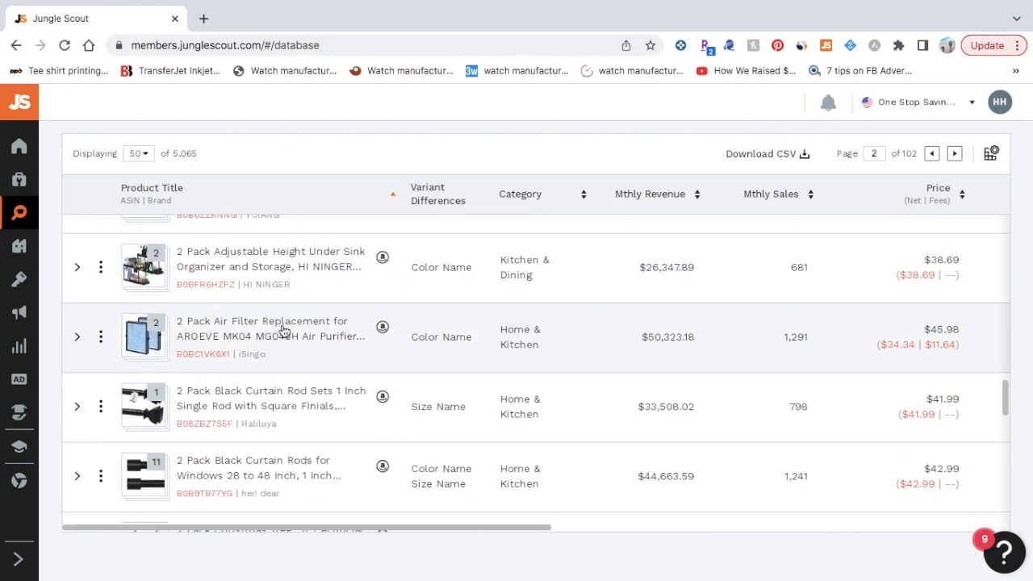
{"action": "scroll", "scroll_direction": "down", "scroll_amount": 3}
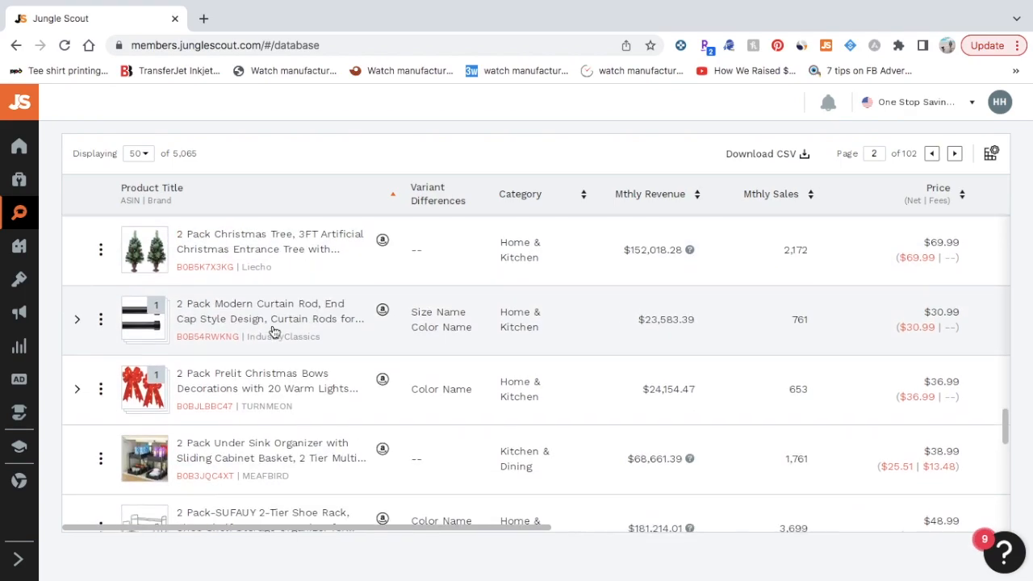
{"action": "scroll", "scroll_direction": "down", "scroll_amount": 3}
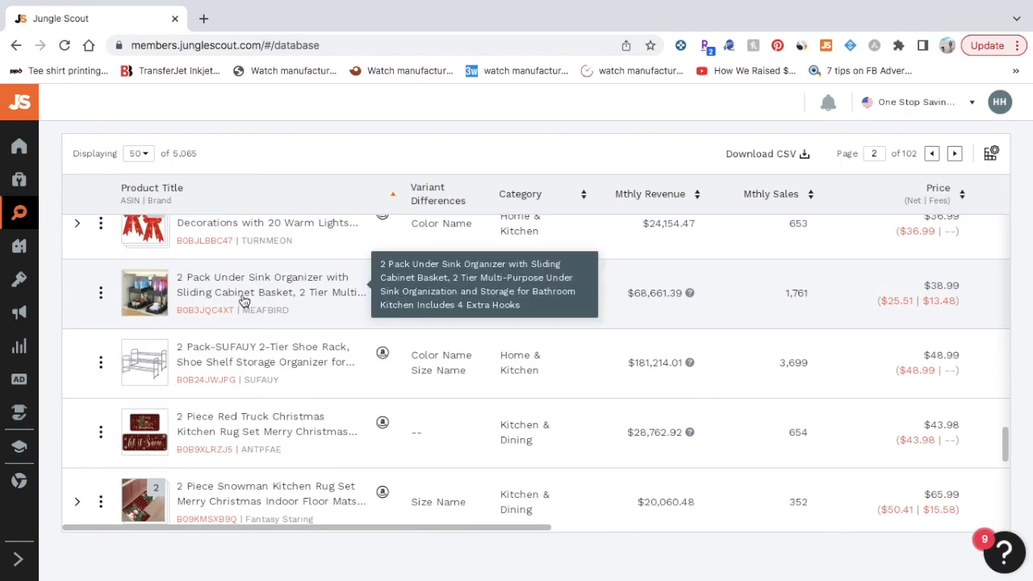
{"action": "mouse_move", "coordinate": [335, 310]}
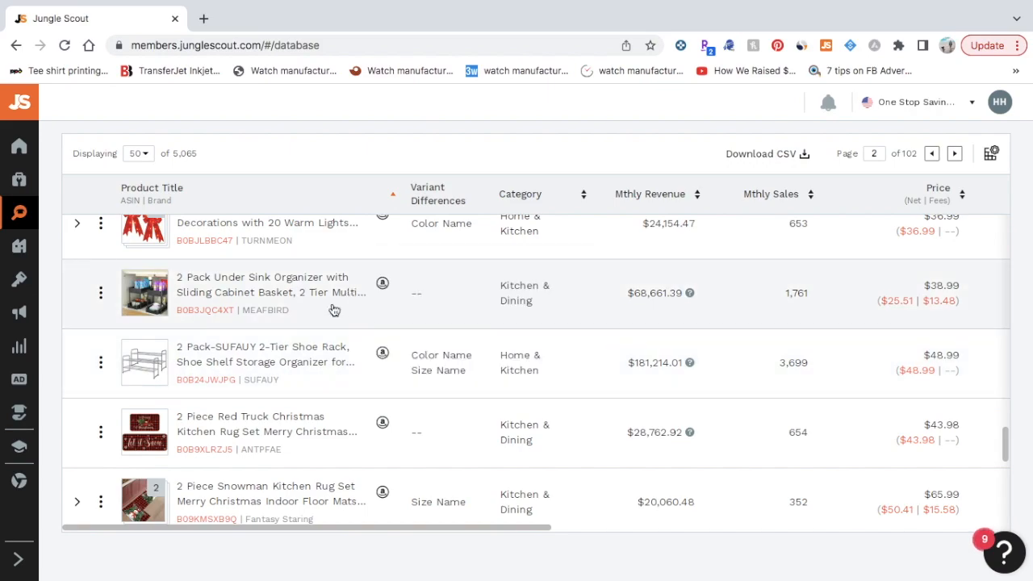
{"action": "mouse_move", "coordinate": [392, 389]}
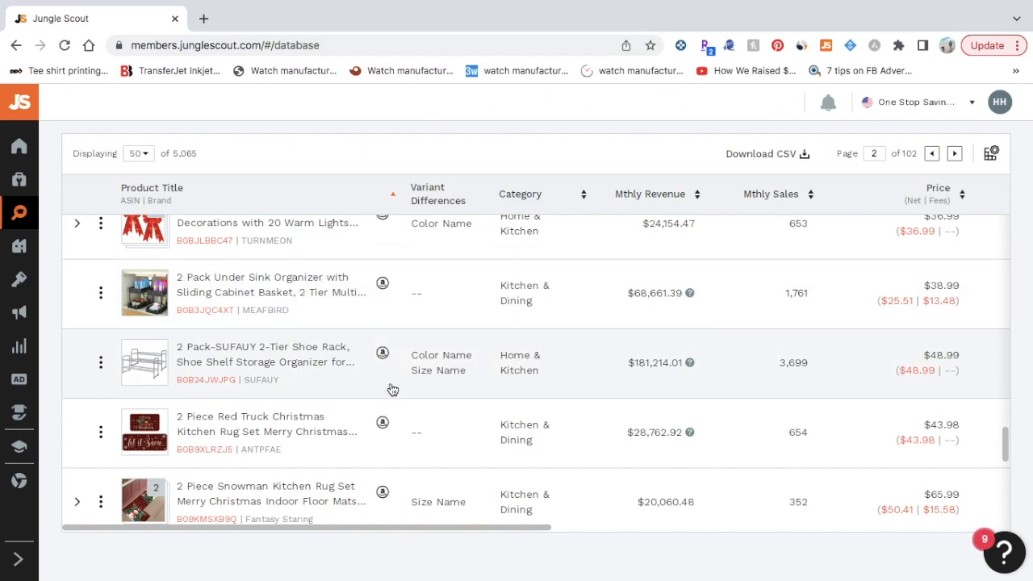
{"action": "left_click", "coordinate": [271, 284]}
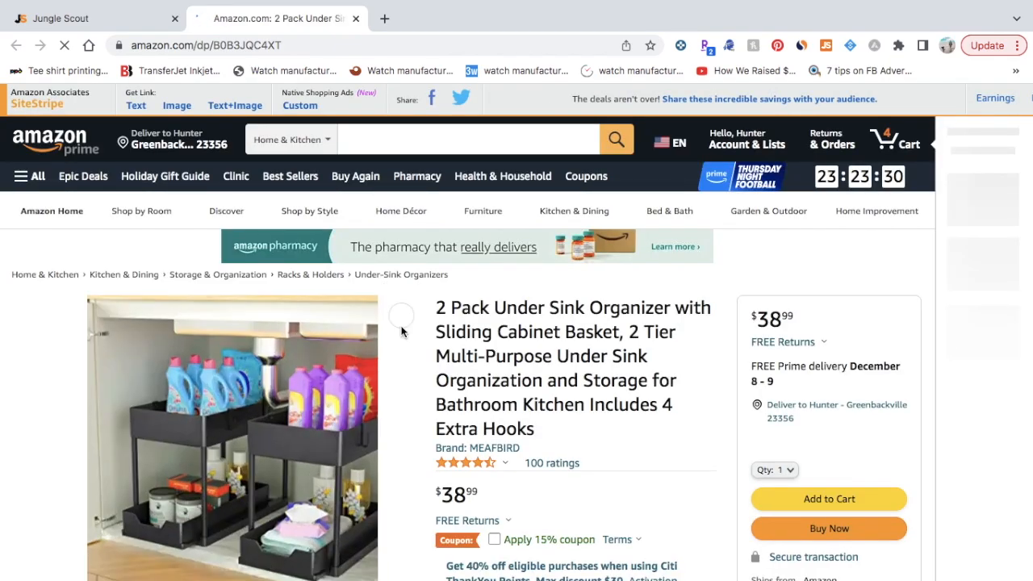
Glance over the under-sink organizer listing and return to the Jungle Scout database
{"action": "scroll", "scroll_direction": "down", "scroll_amount": 3}
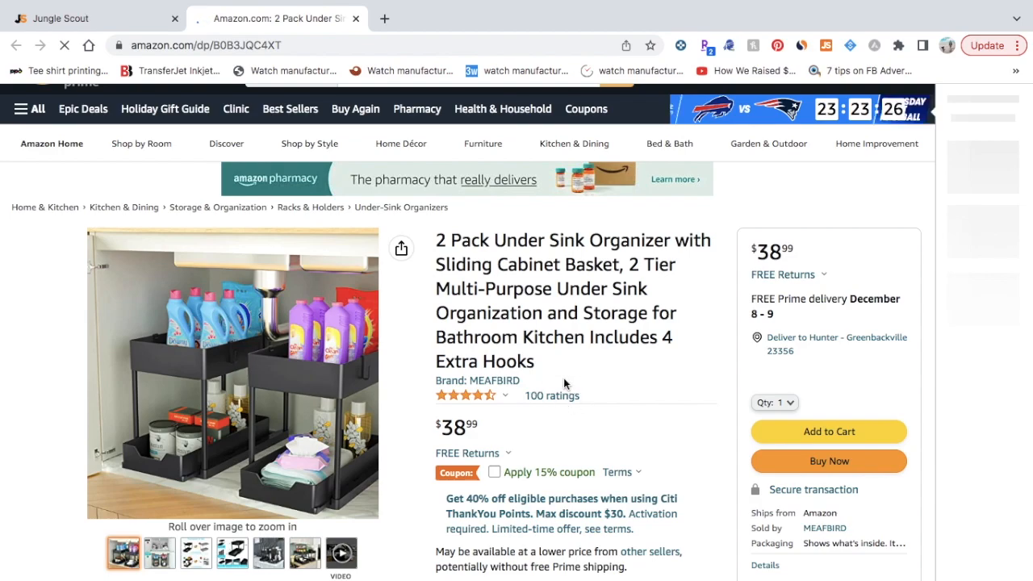
{"action": "left_click", "coordinate": [72, 18]}
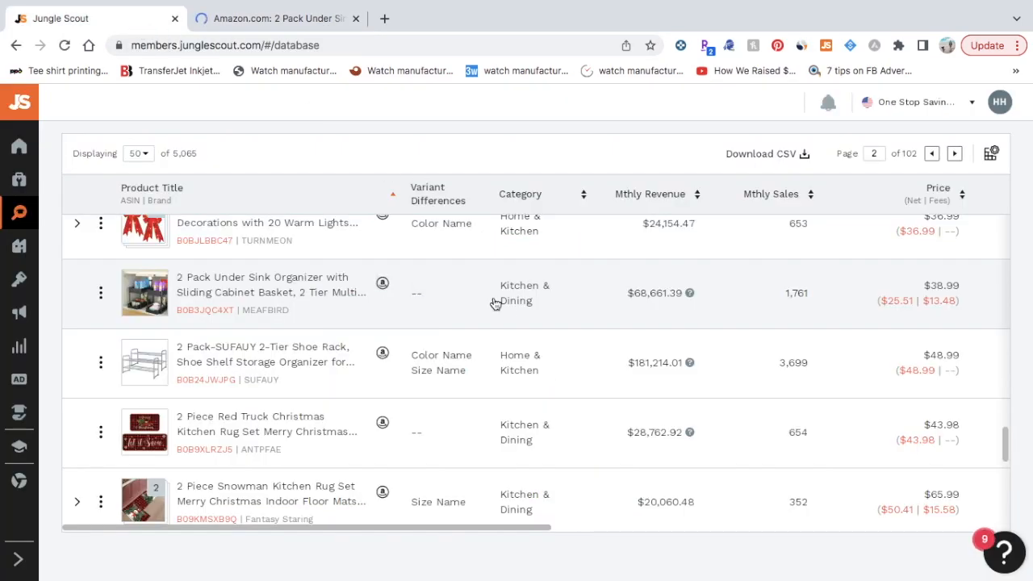
{"action": "mouse_move", "coordinate": [685, 308]}
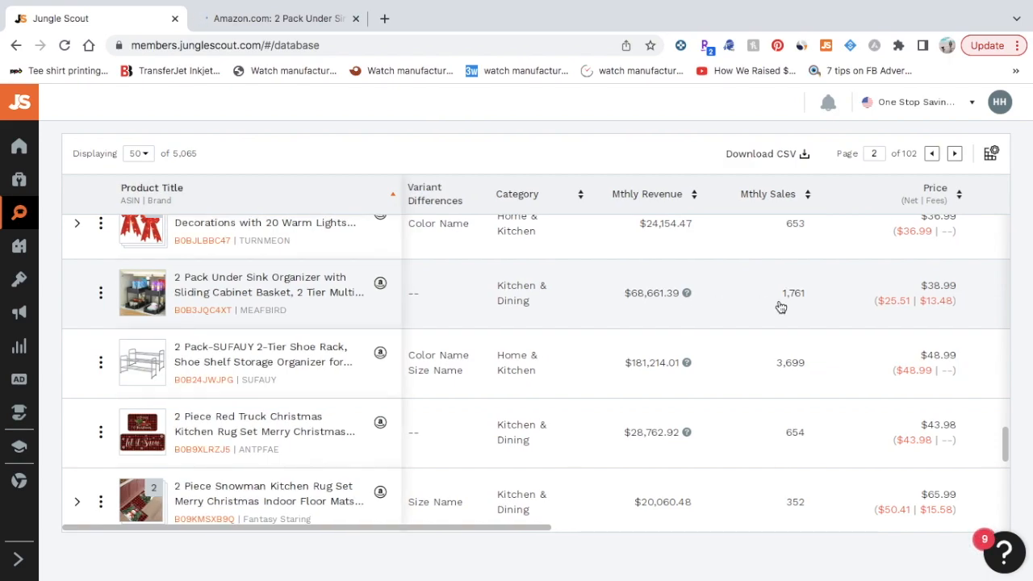
Check the organizer's rank 9,118, 99 reviews, five sellers and 06/07/2022 date, then reopen its Amazon page
{"action": "scroll", "scroll_direction": "right", "scroll_amount": 3}
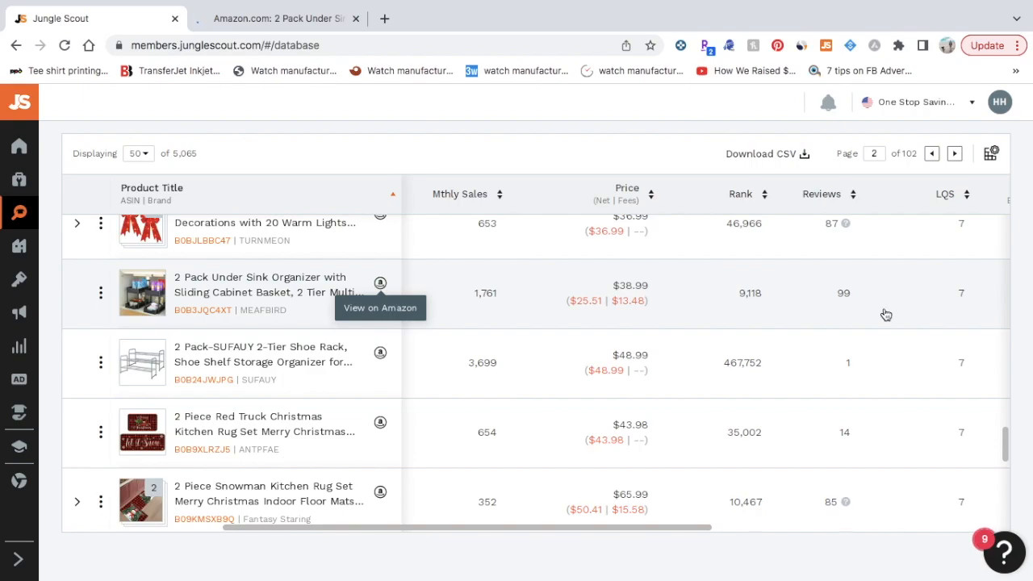
{"action": "scroll", "scroll_direction": "right", "scroll_amount": 3}
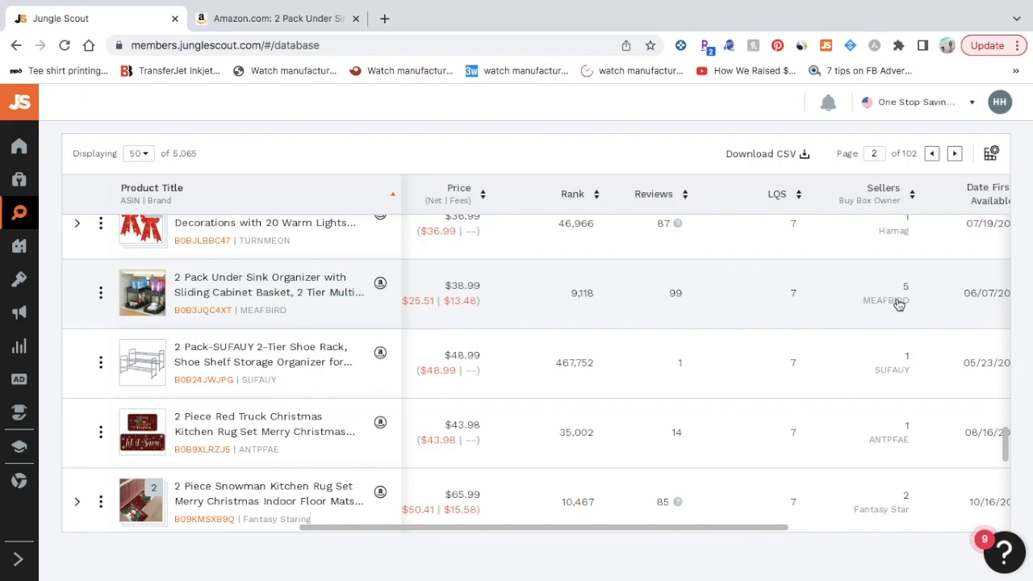
{"action": "scroll", "scroll_direction": "right", "scroll_amount": 3}
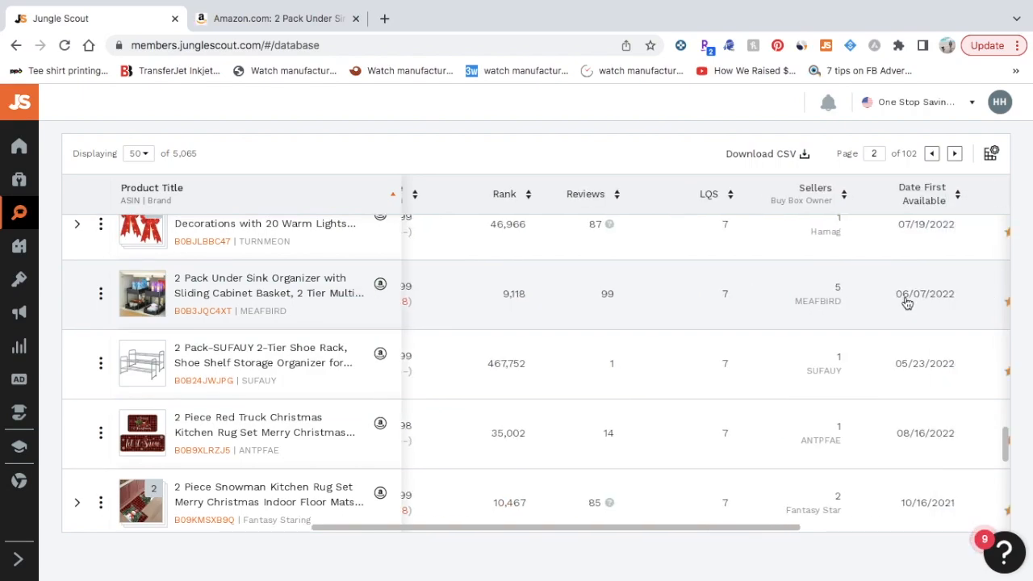
{"action": "mouse_move", "coordinate": [889, 310]}
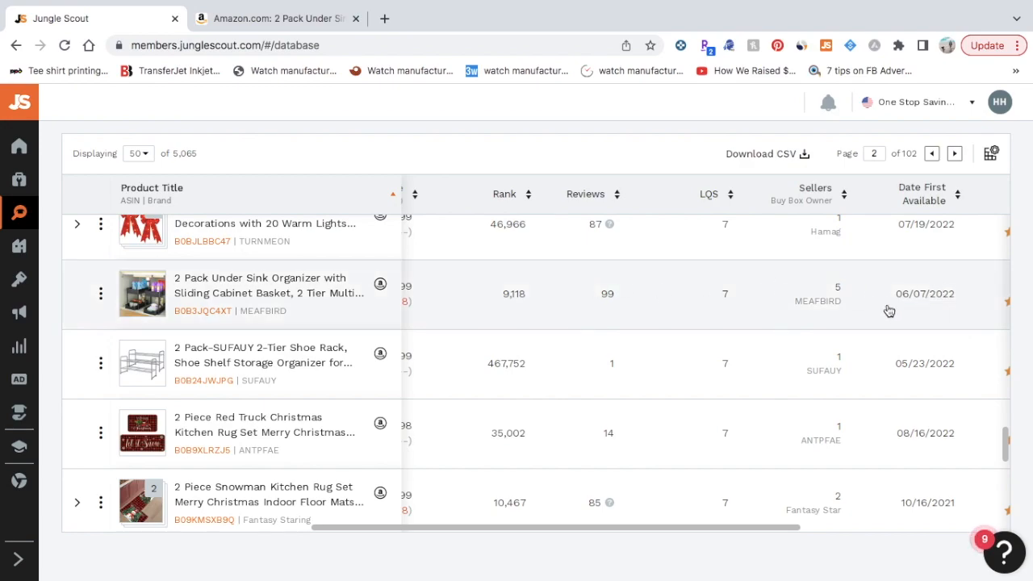
{"action": "mouse_move", "coordinate": [271, 118]}
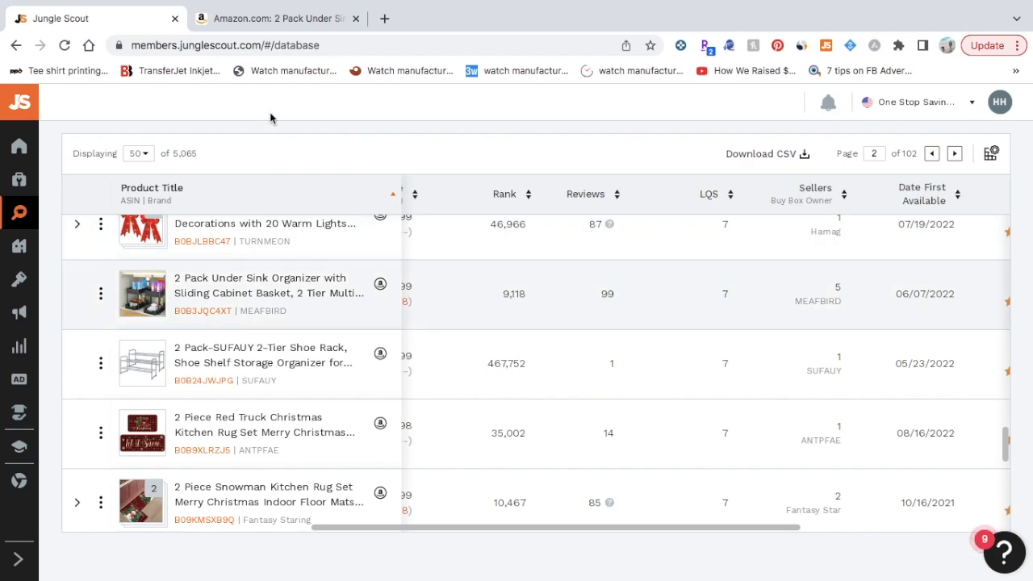
{"action": "left_click", "coordinate": [278, 17]}
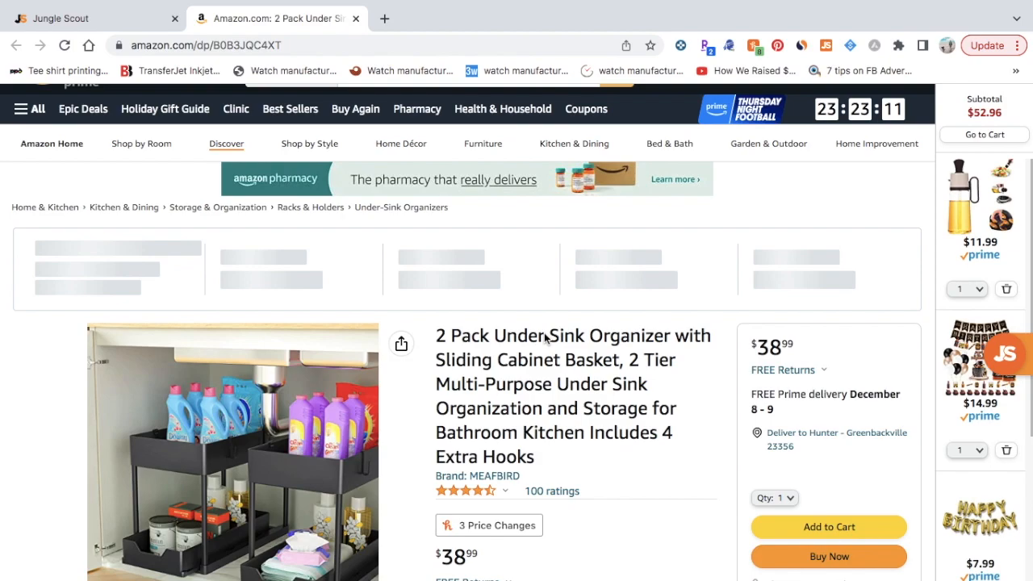
Select '2 Tier Multi-Purpose Under Sink Organization' in the Amazon listing title for copying
{"action": "scroll", "scroll_direction": "down", "scroll_amount": 3}
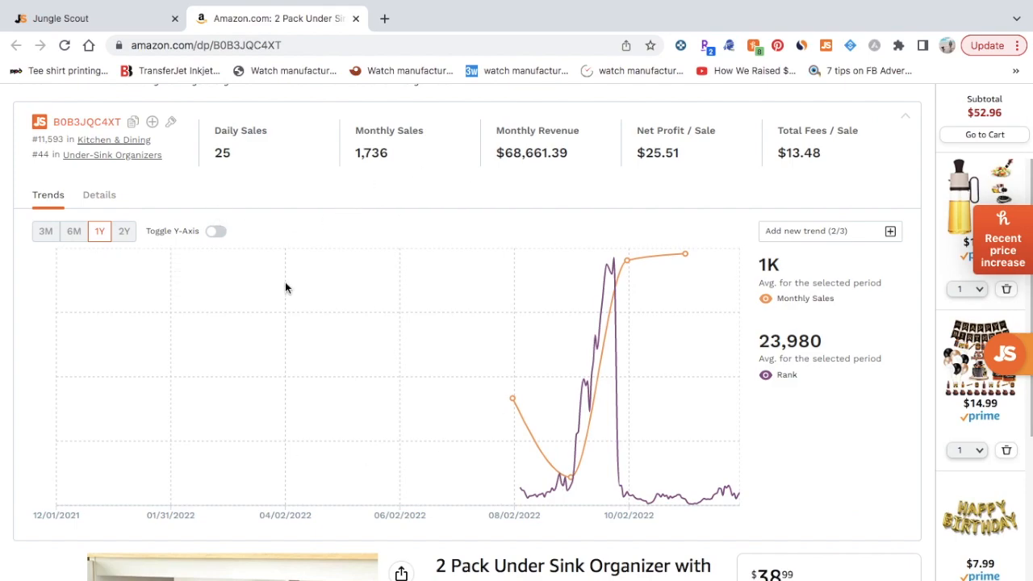
{"action": "mouse_move", "coordinate": [513, 278]}
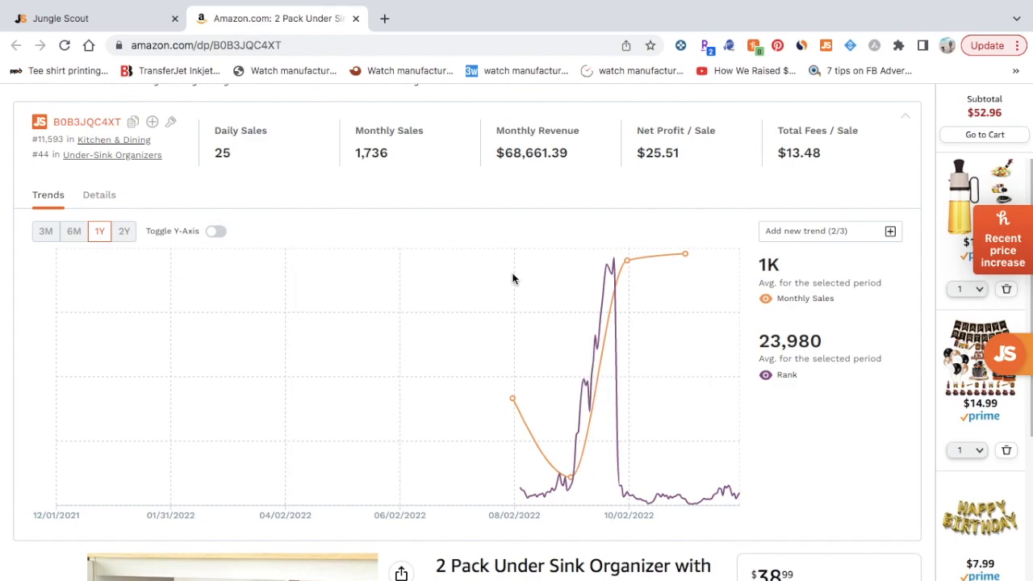
{"action": "mouse_move", "coordinate": [377, 375]}
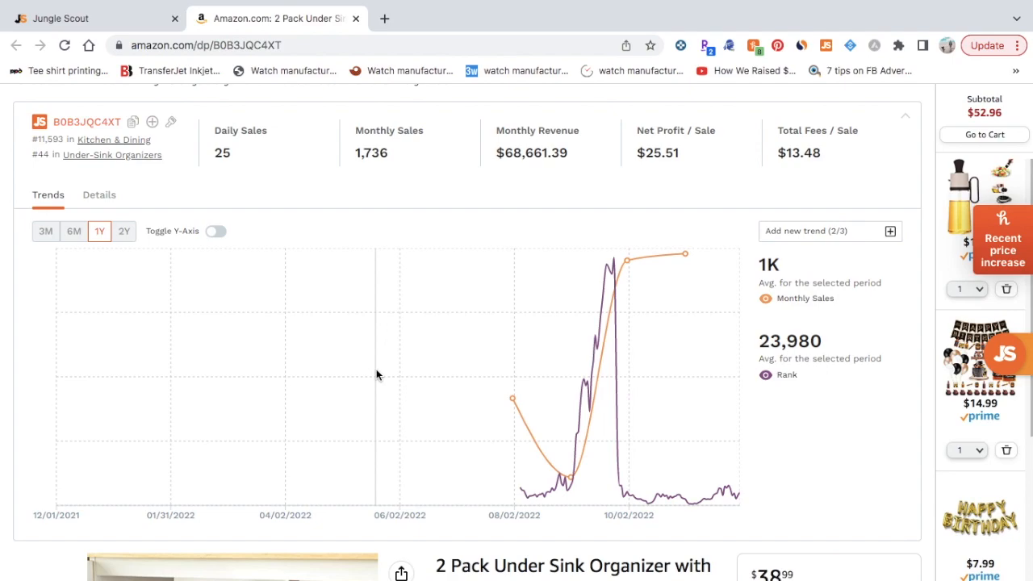
{"action": "mouse_move", "coordinate": [100, 63]}
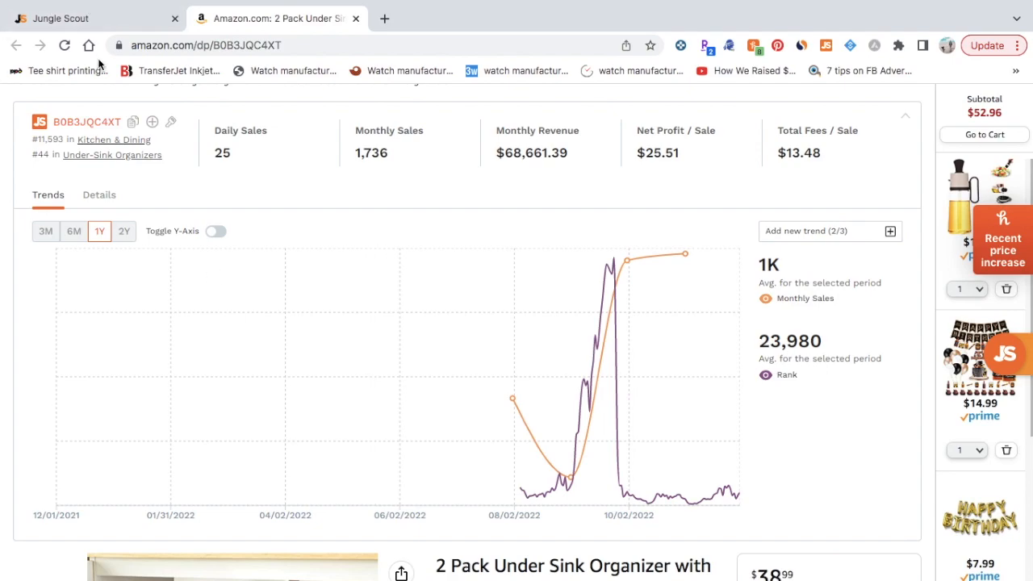
{"action": "mouse_move", "coordinate": [797, 13]}
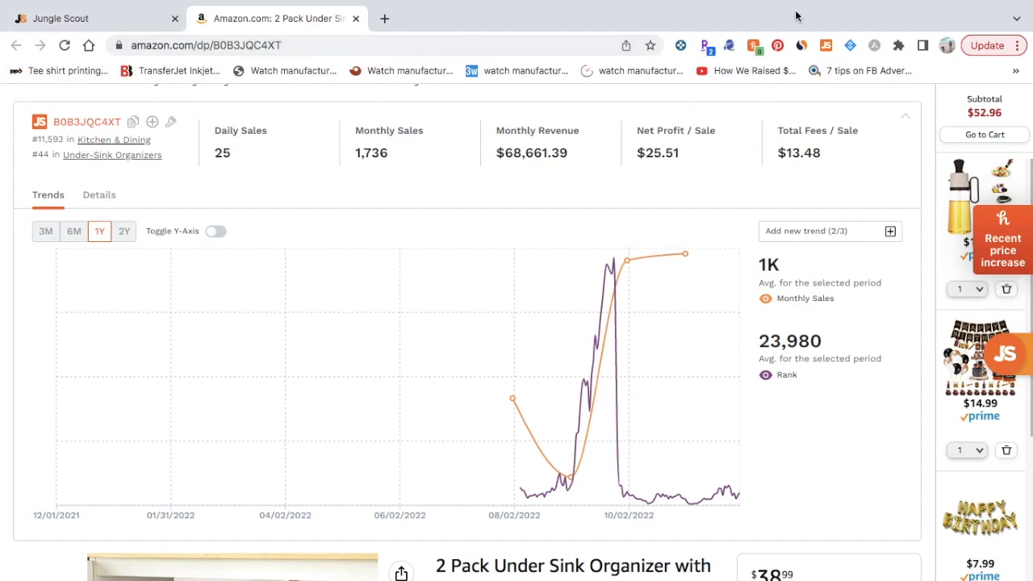
{"action": "mouse_move", "coordinate": [830, 45]}
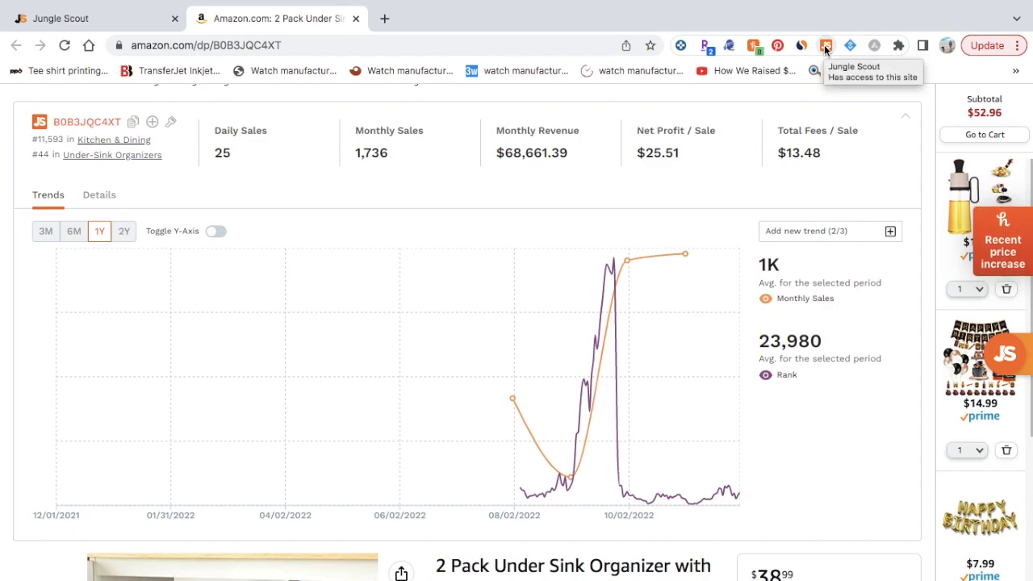
{"action": "mouse_move", "coordinate": [599, 136]}
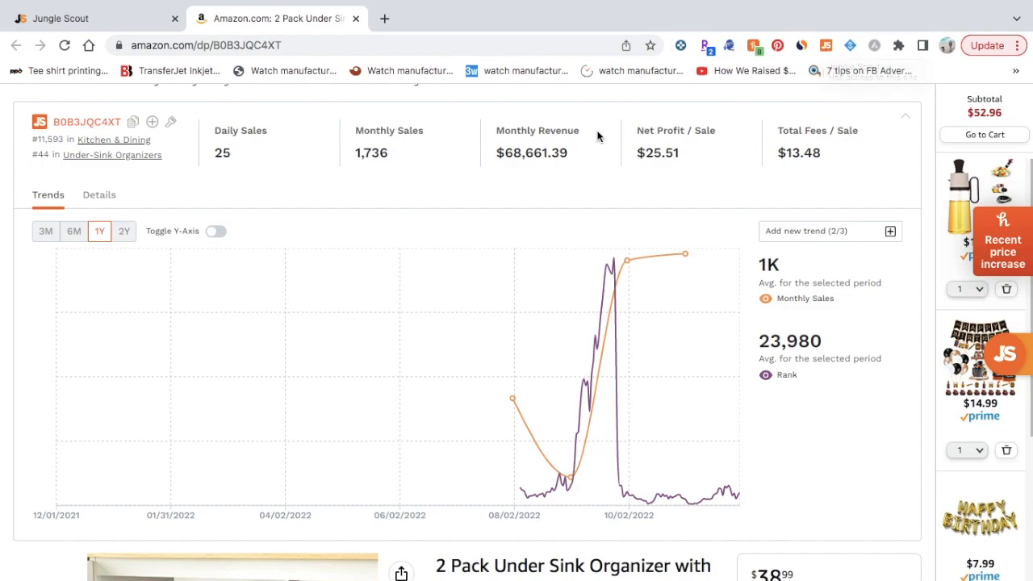
{"action": "mouse_move", "coordinate": [604, 392]}
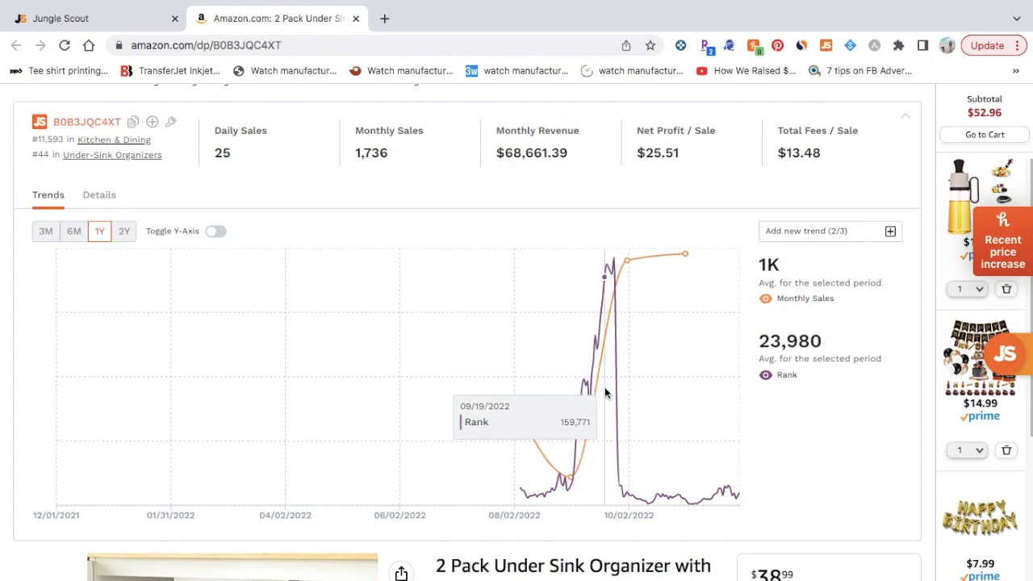
{"action": "mouse_move", "coordinate": [649, 305]}
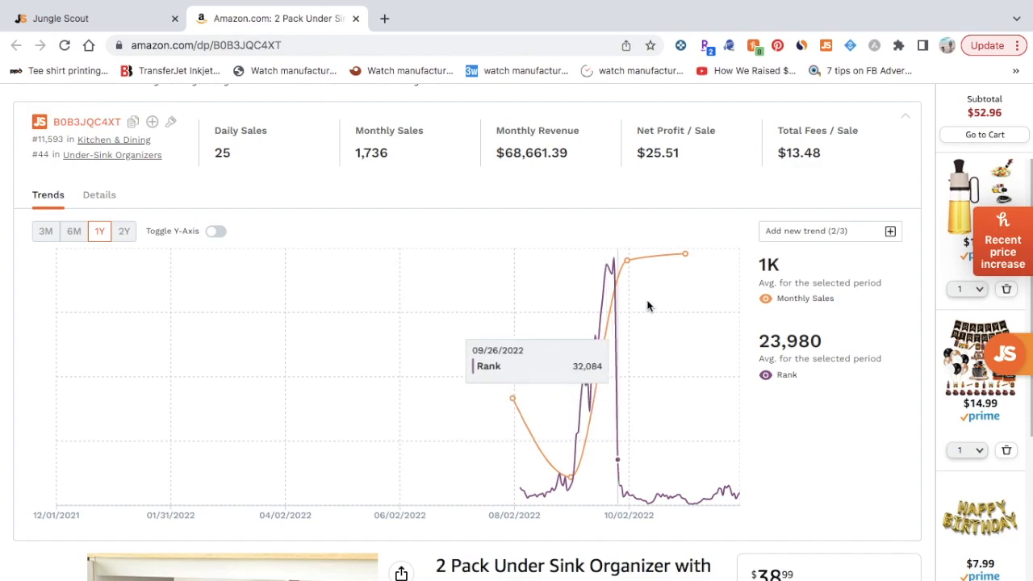
{"action": "mouse_move", "coordinate": [478, 184]}
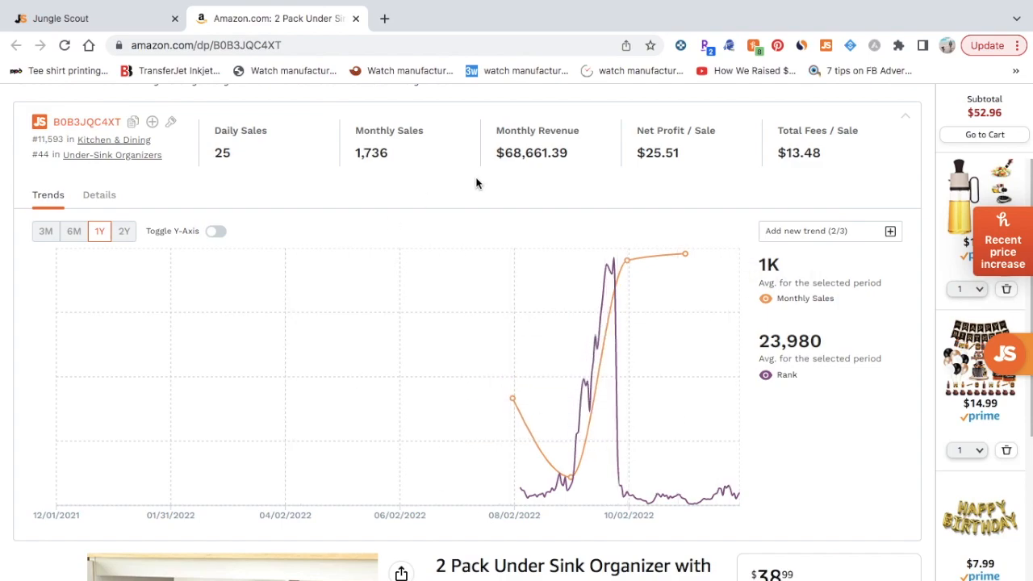
{"action": "mouse_move", "coordinate": [723, 136]}
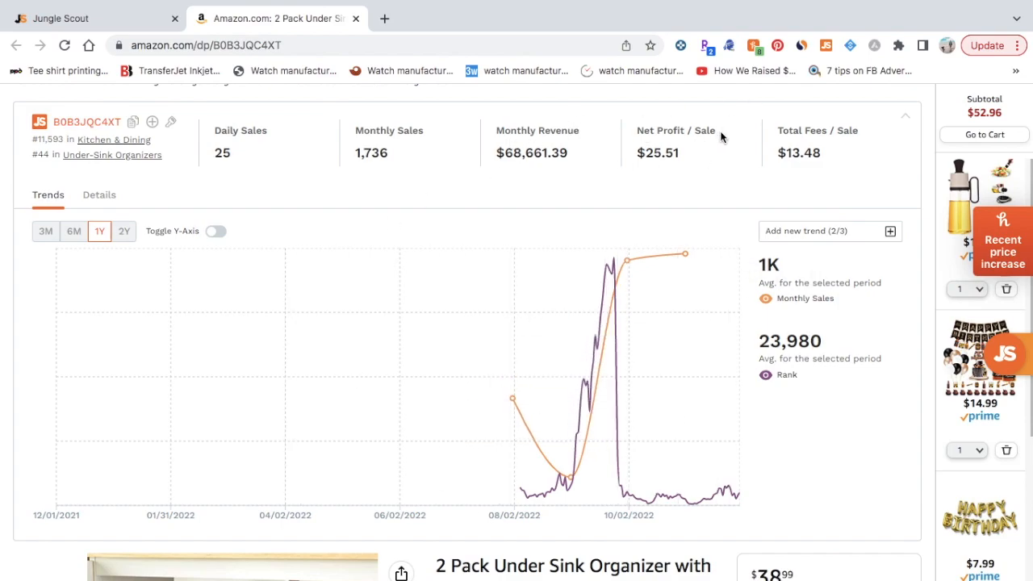
{"action": "mouse_move", "coordinate": [552, 181]}
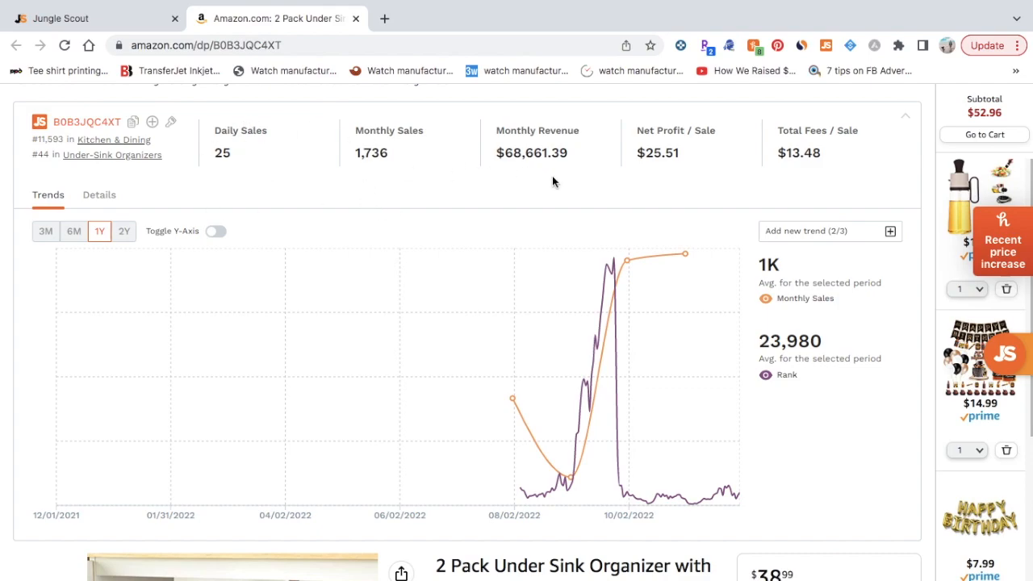
{"action": "mouse_move", "coordinate": [506, 276]}
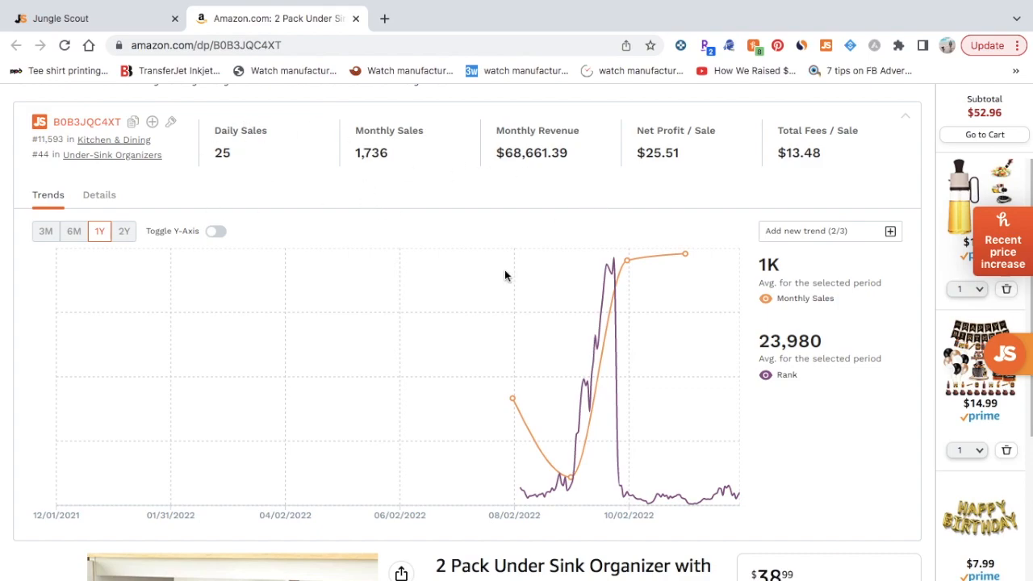
{"action": "scroll", "scroll_direction": "down", "scroll_amount": 3}
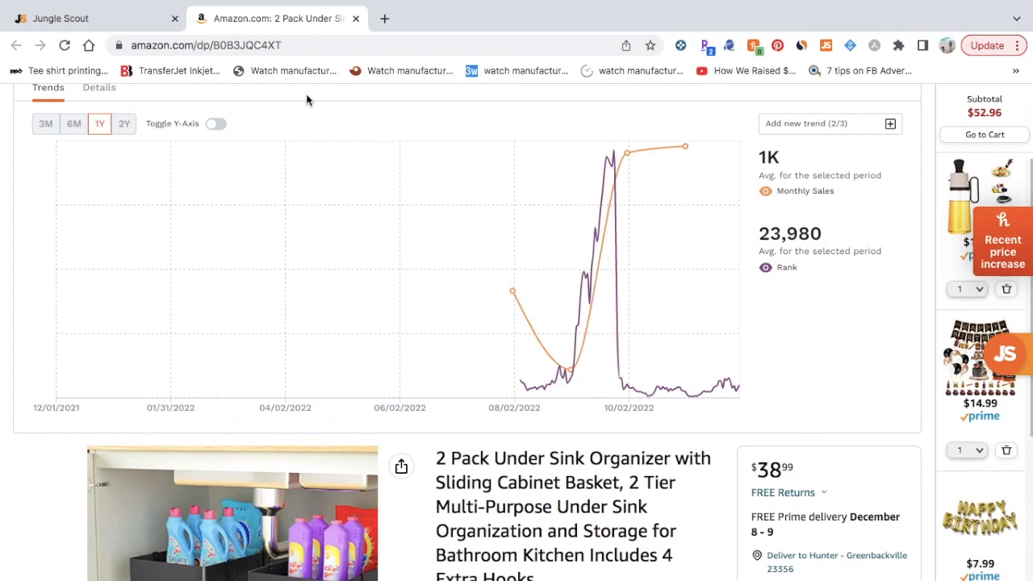
{"action": "scroll", "scroll_direction": "down", "scroll_amount": 3}
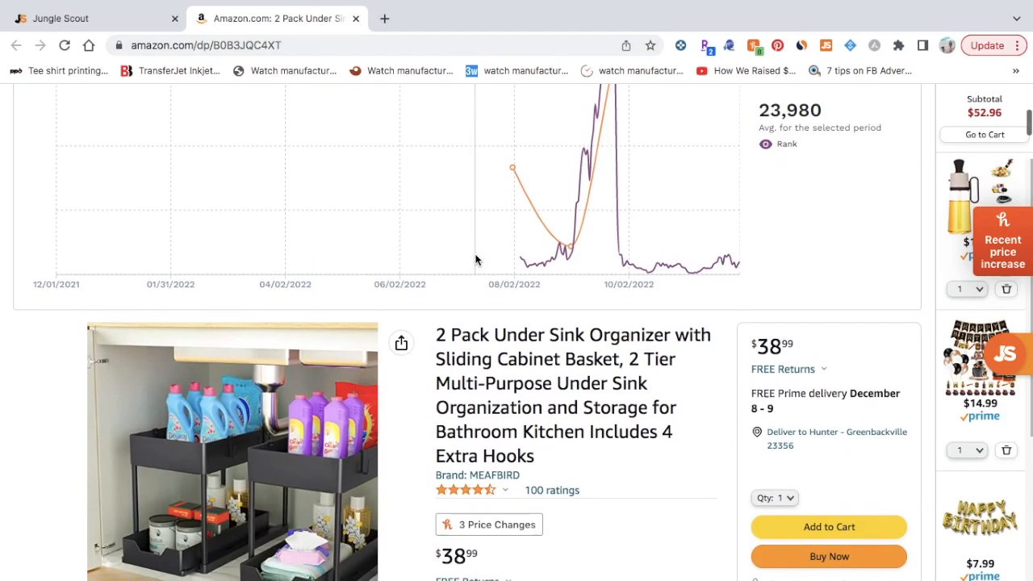
{"action": "mouse_move", "coordinate": [572, 365]}
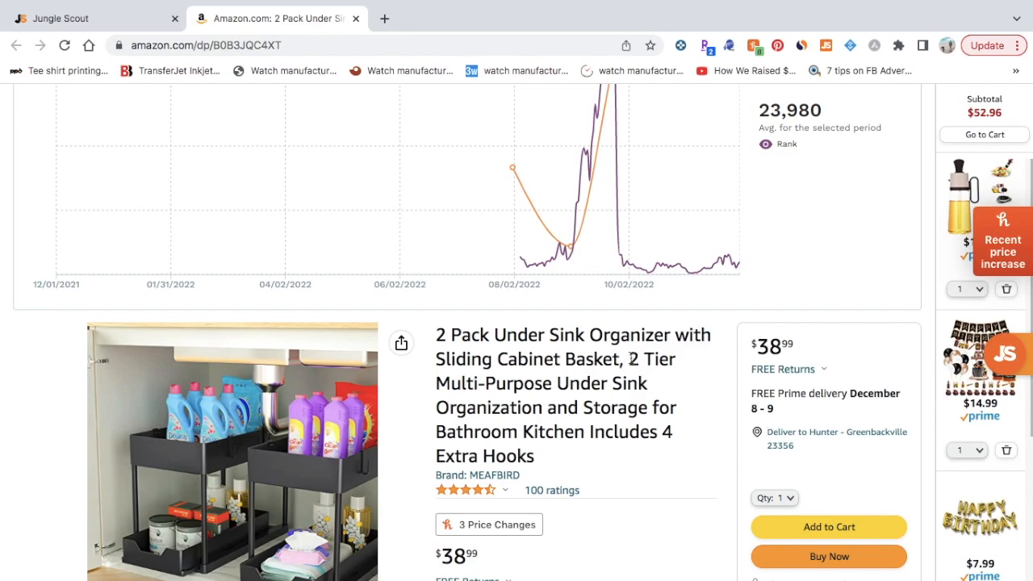
{"action": "left_click_drag", "start_coordinate": [626, 358], "coordinate": [539, 407]}
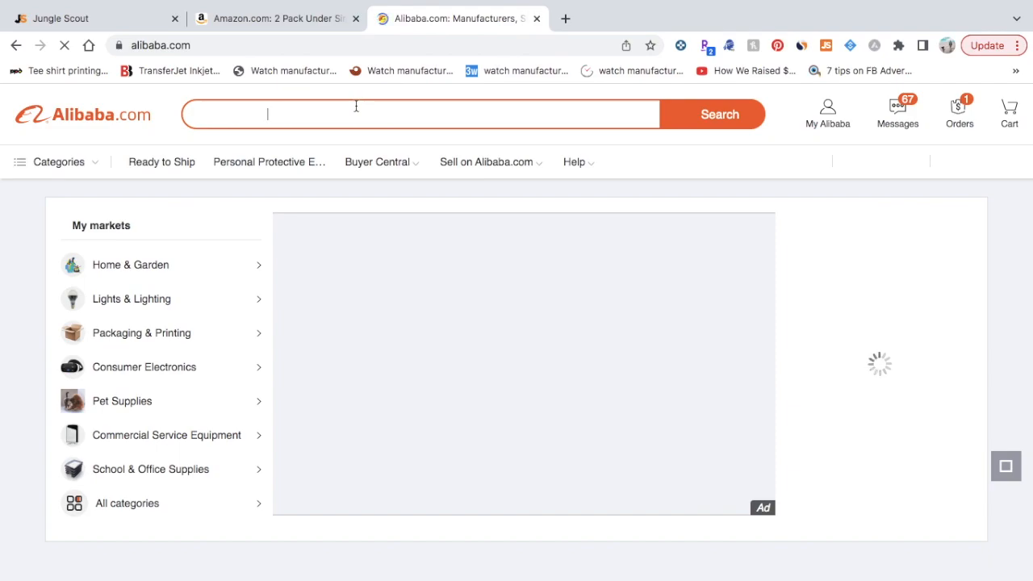
Search Alibaba for '2 Tier Multi-Purpose Under Sink Organization' and view the supplier results
{"action": "type", "text": "2 Tier Multi-Purpose Under Sink Organization"}
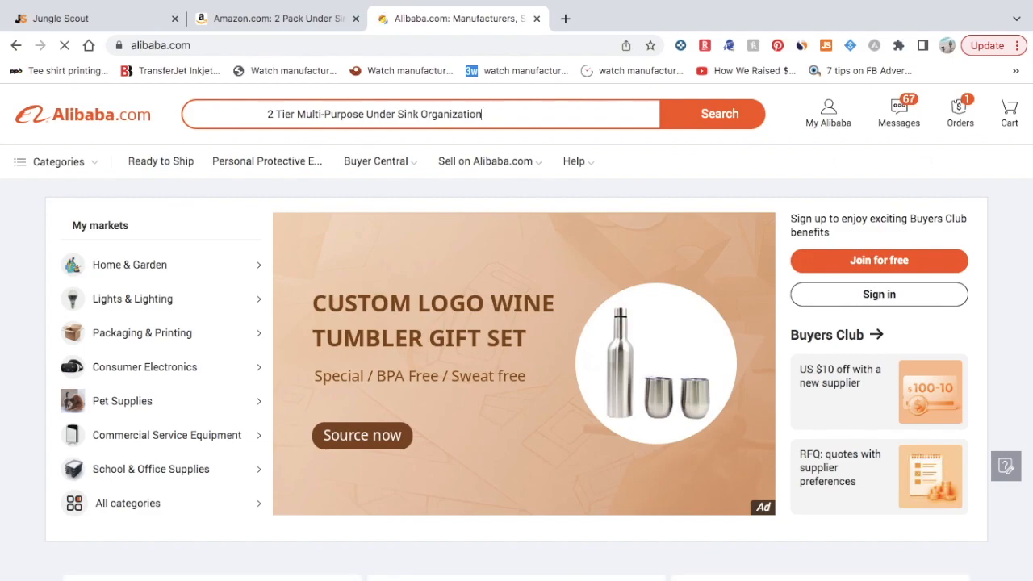
{"action": "left_click", "coordinate": [718, 113]}
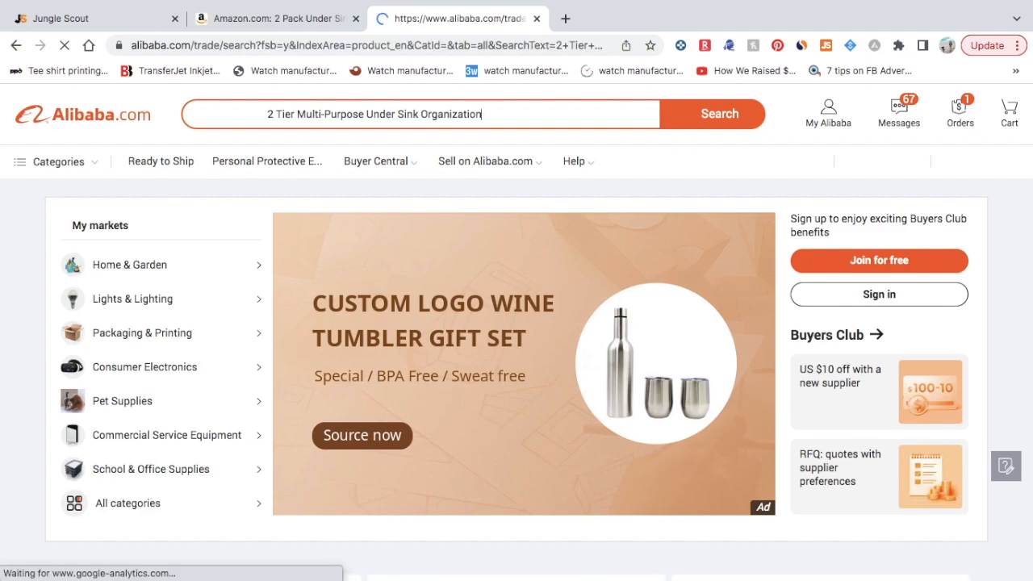
{"action": "left_click", "coordinate": [718, 113]}
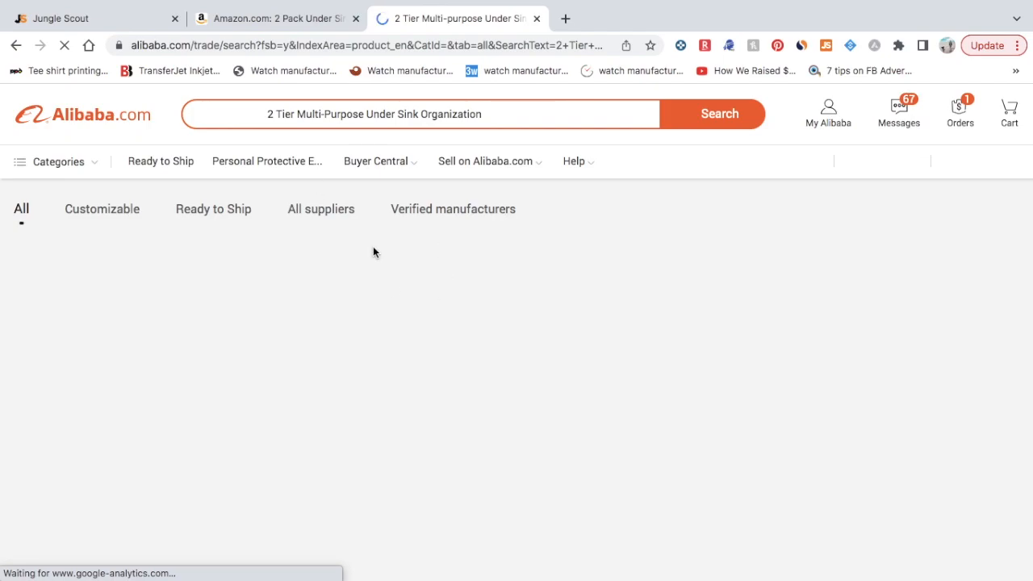
{"action": "scroll", "scroll_direction": "down", "scroll_amount": 3}
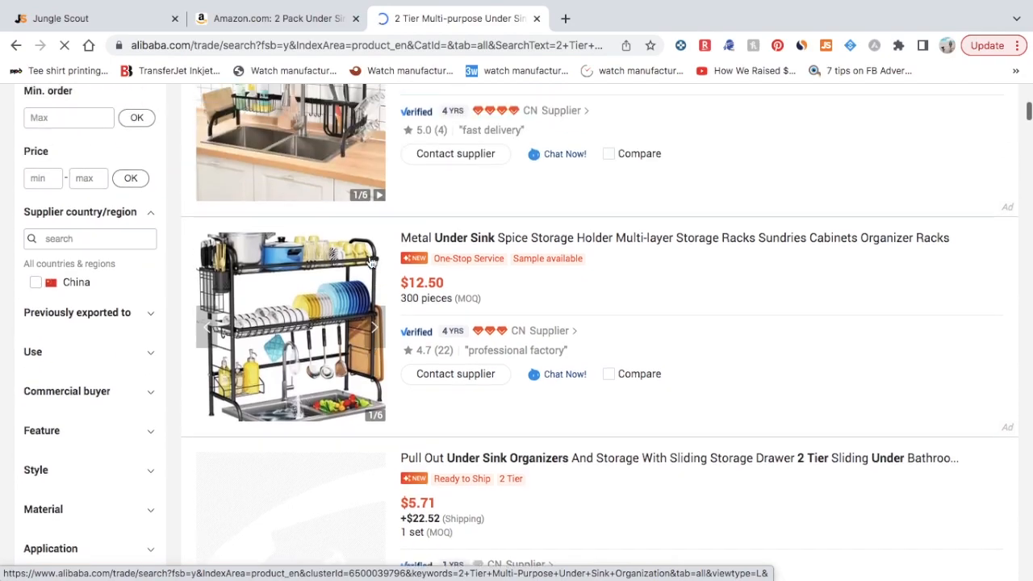
Compare the Alibaba results against the Amazon organizer listing by flipping between the two
{"action": "left_click", "coordinate": [282, 18]}
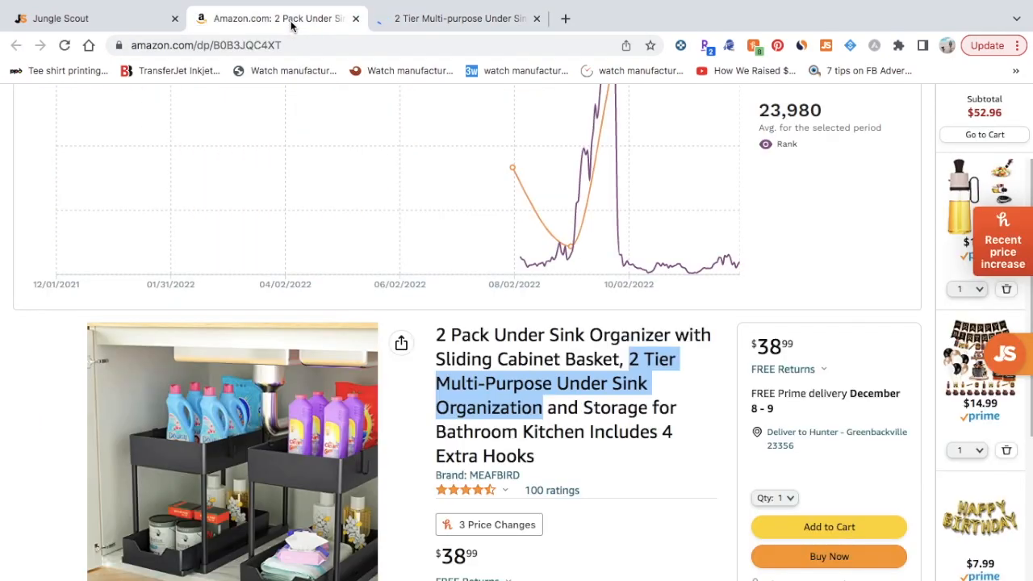
{"action": "left_click", "coordinate": [467, 17]}
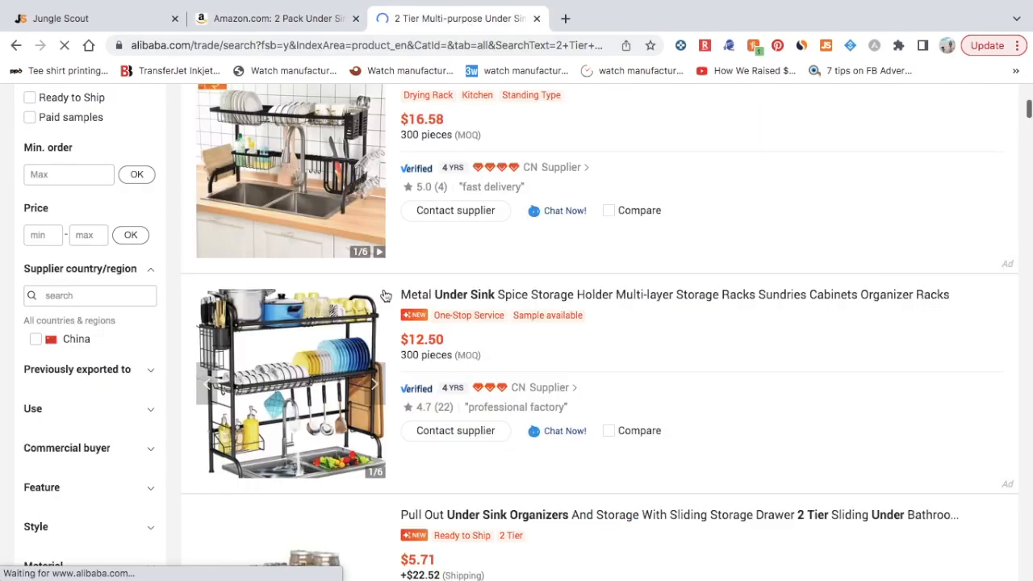
{"action": "scroll", "scroll_direction": "down", "scroll_amount": 3}
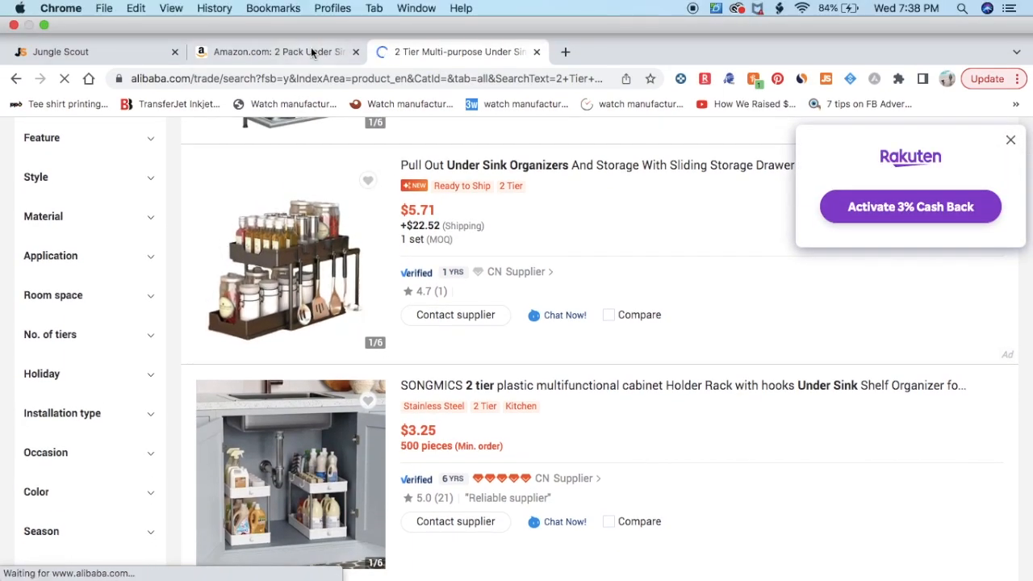
{"action": "left_click", "coordinate": [274, 52]}
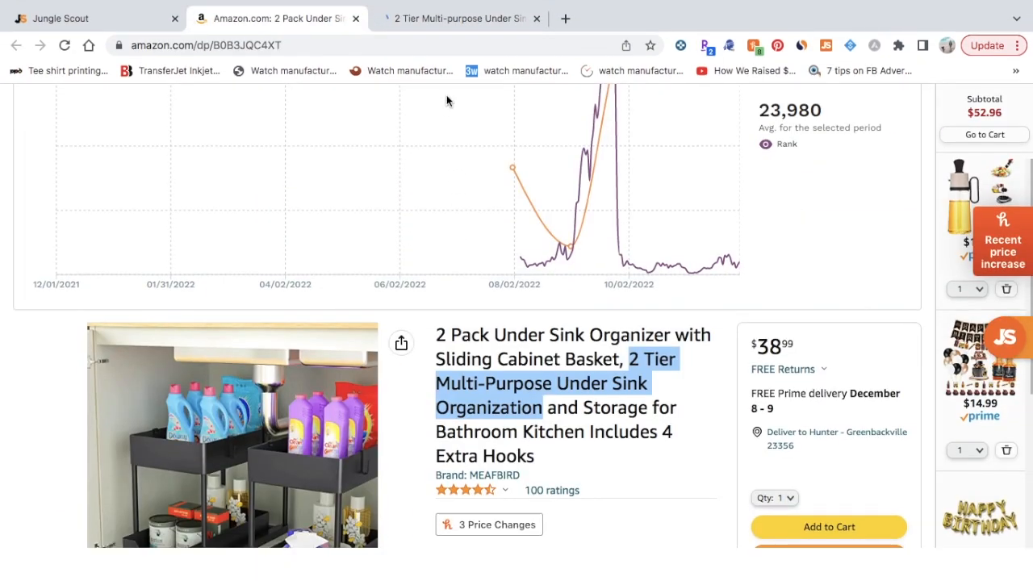
{"action": "left_click", "coordinate": [458, 18]}
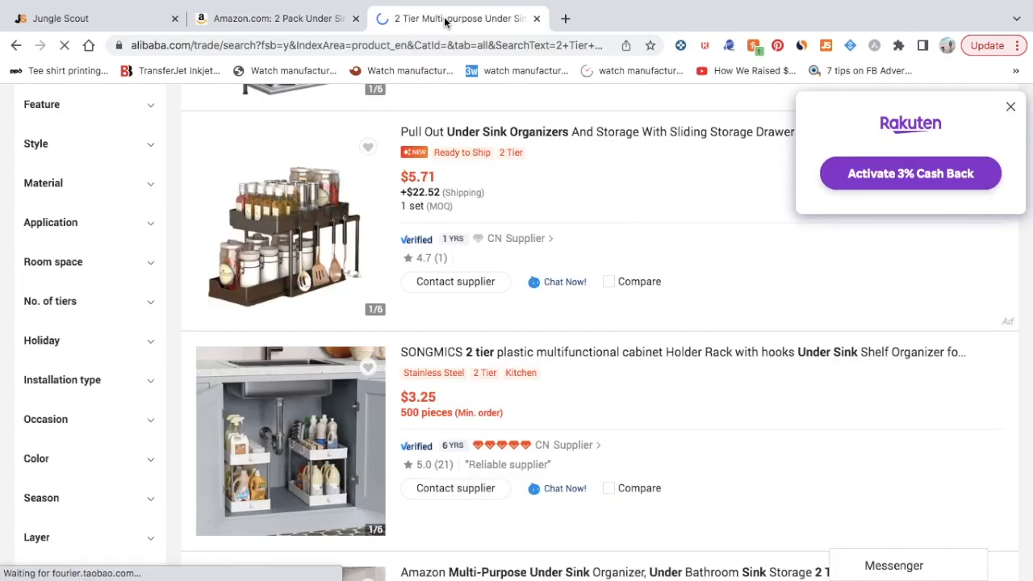
{"action": "mouse_move", "coordinate": [456, 255]}
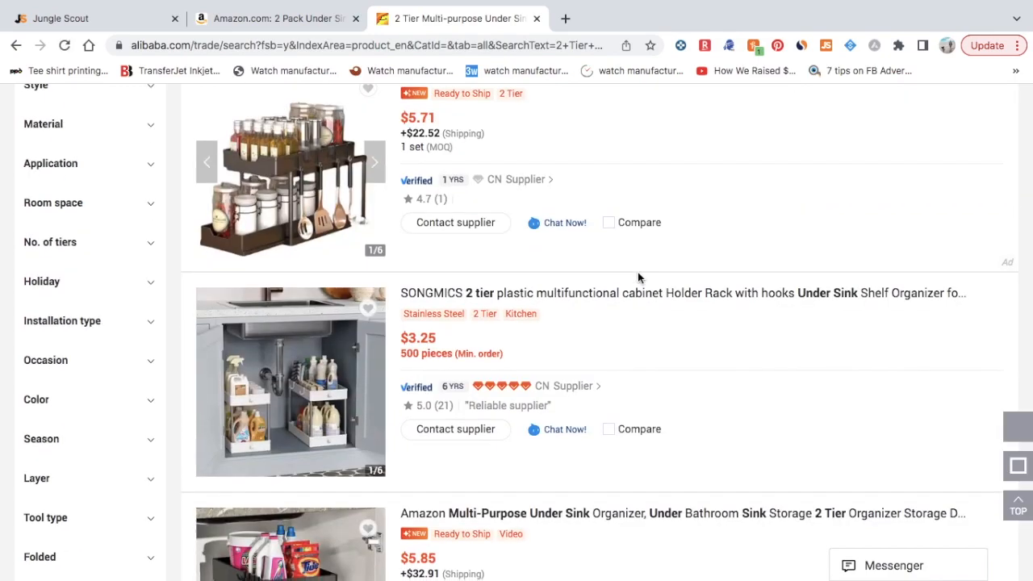
Review the $3.25–$5.85 supplier options further down the Alibaba results
{"action": "scroll", "scroll_direction": "down", "scroll_amount": 3}
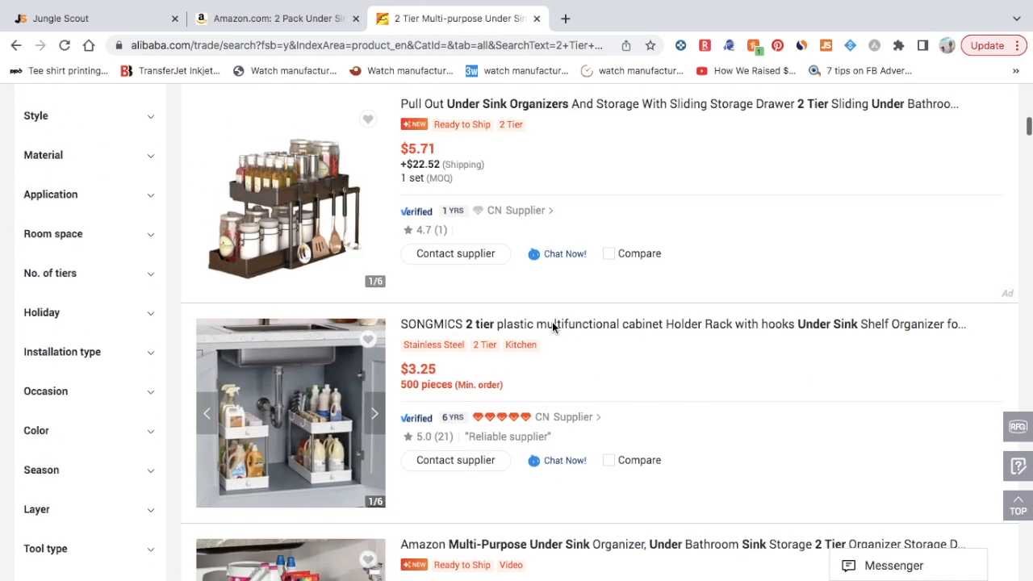
{"action": "scroll", "scroll_direction": "down", "scroll_amount": 3}
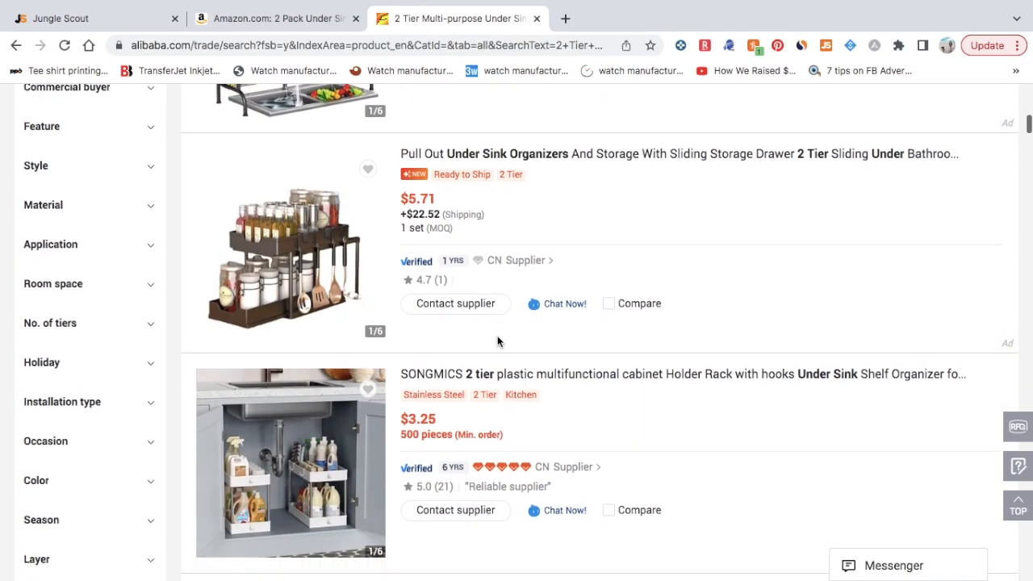
{"action": "scroll", "scroll_direction": "down", "scroll_amount": 3}
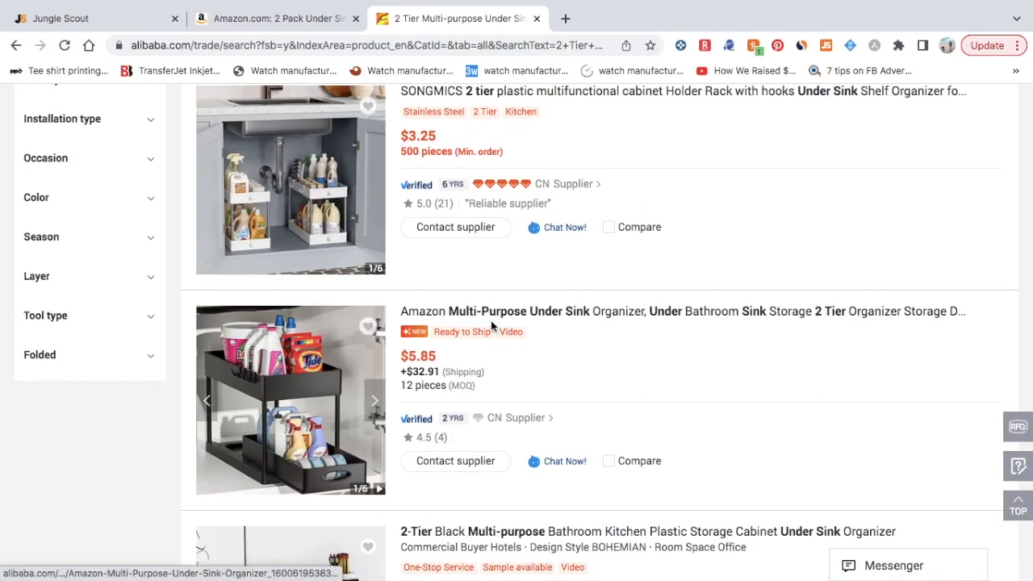
{"action": "scroll", "scroll_direction": "up", "scroll_amount": 3}
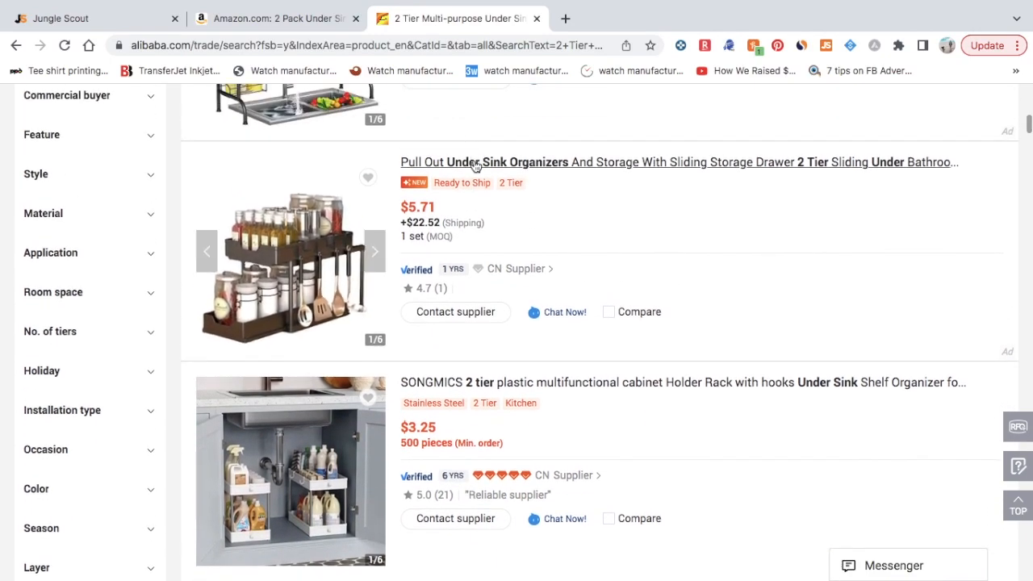
View the pull-out under-sink organizer priced $6.30 to $5.71 per set and compare it with the Amazon listing
{"action": "left_click", "coordinate": [476, 161]}
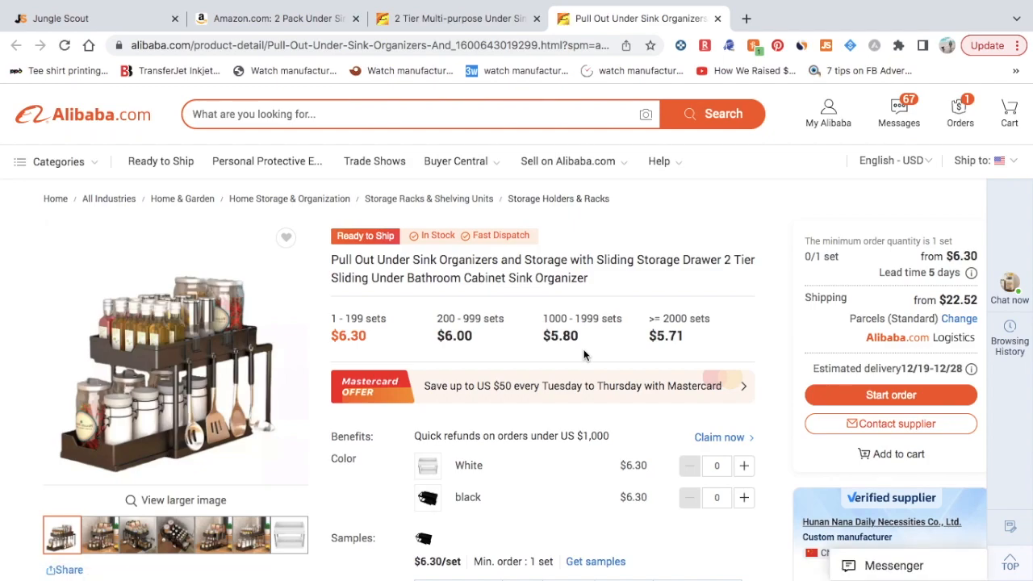
{"action": "mouse_move", "coordinate": [333, 249]}
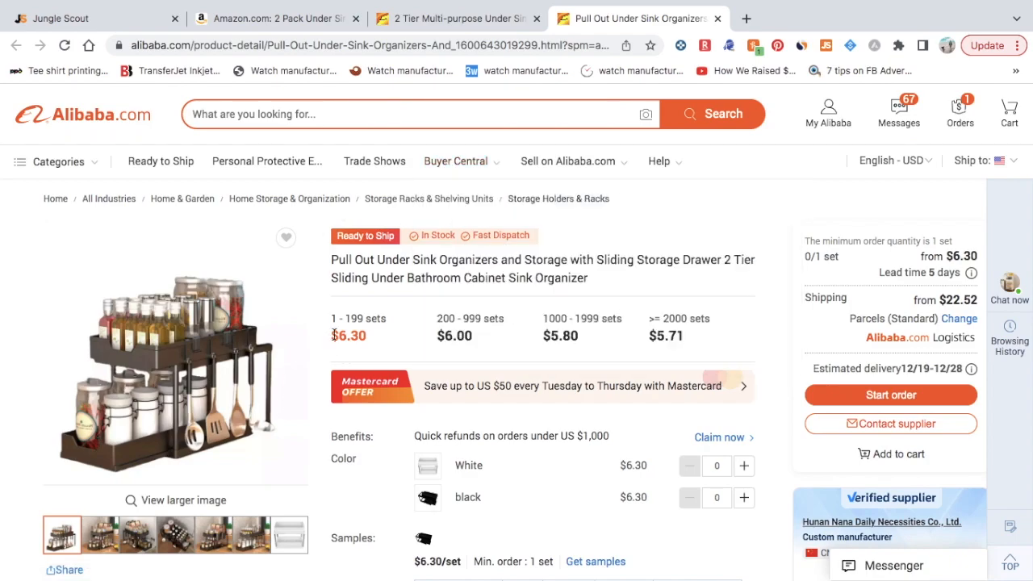
{"action": "mouse_move", "coordinate": [333, 384]}
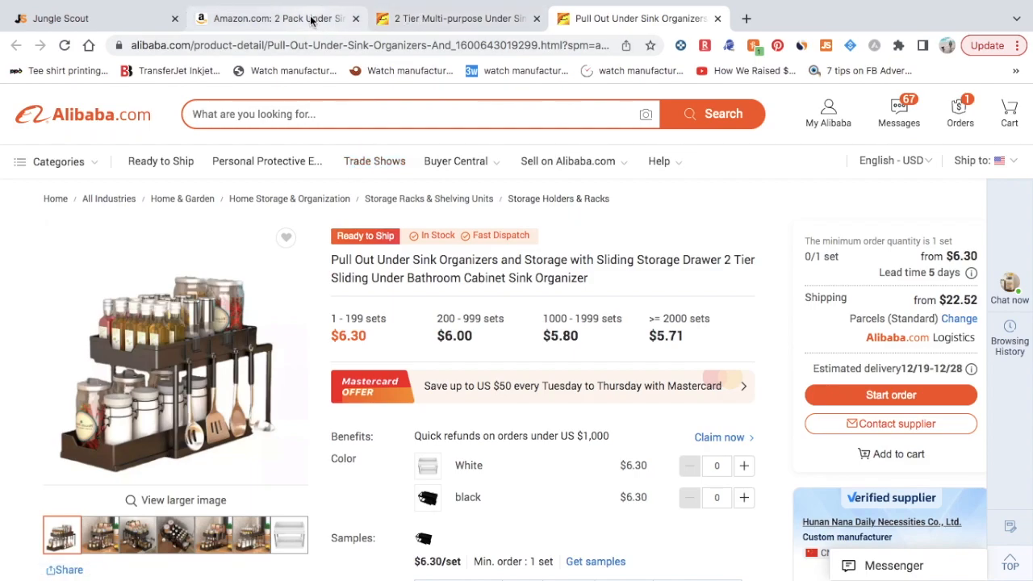
{"action": "left_click", "coordinate": [277, 18]}
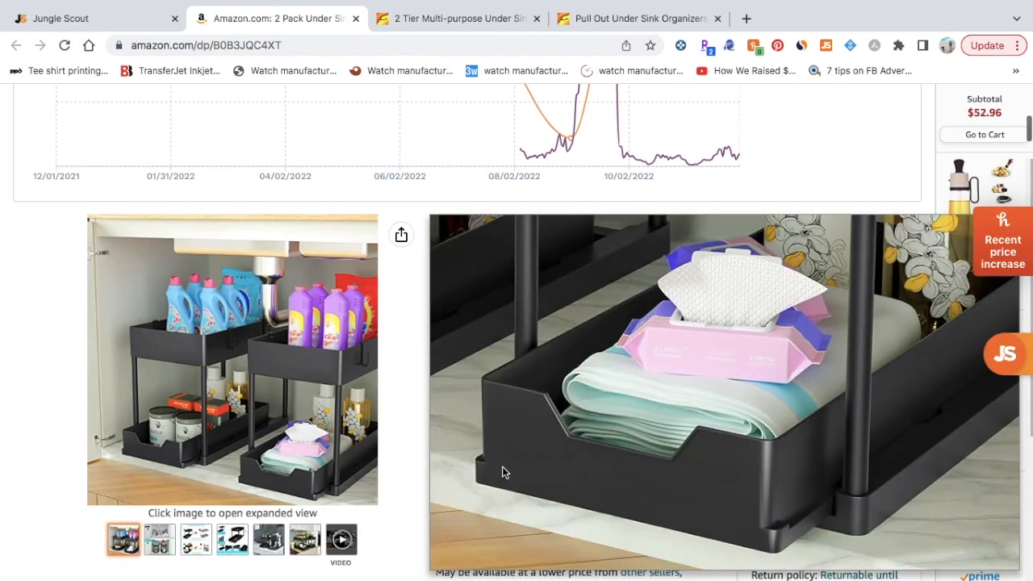
{"action": "left_click", "coordinate": [632, 18]}
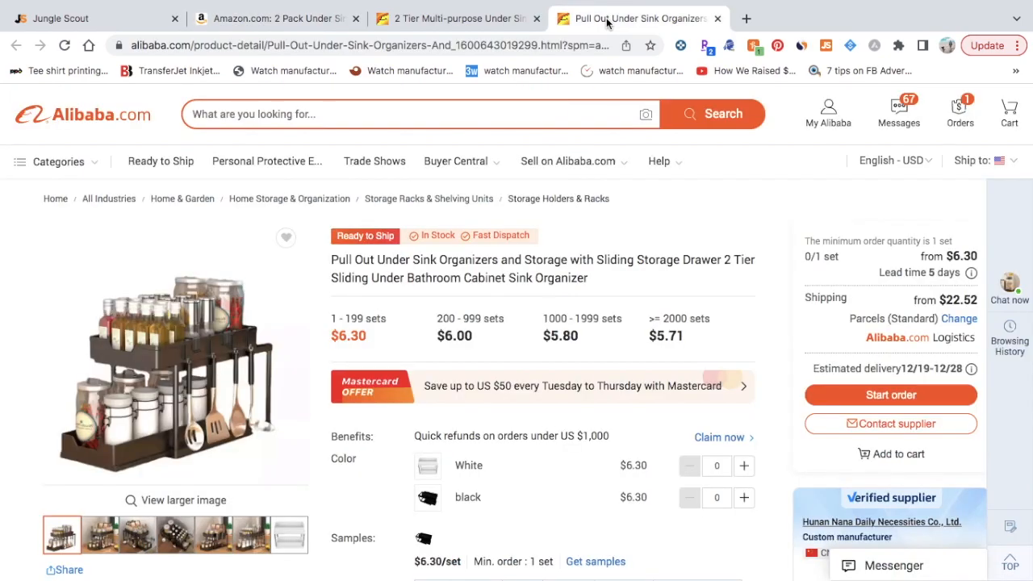
{"action": "left_click", "coordinate": [568, 161]}
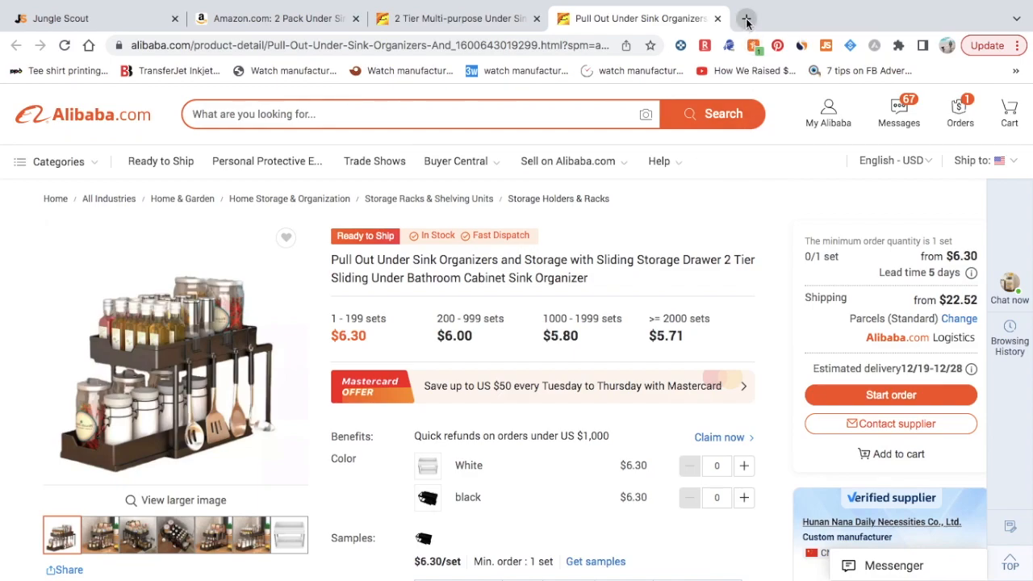
{"action": "mouse_move", "coordinate": [746, 19]}
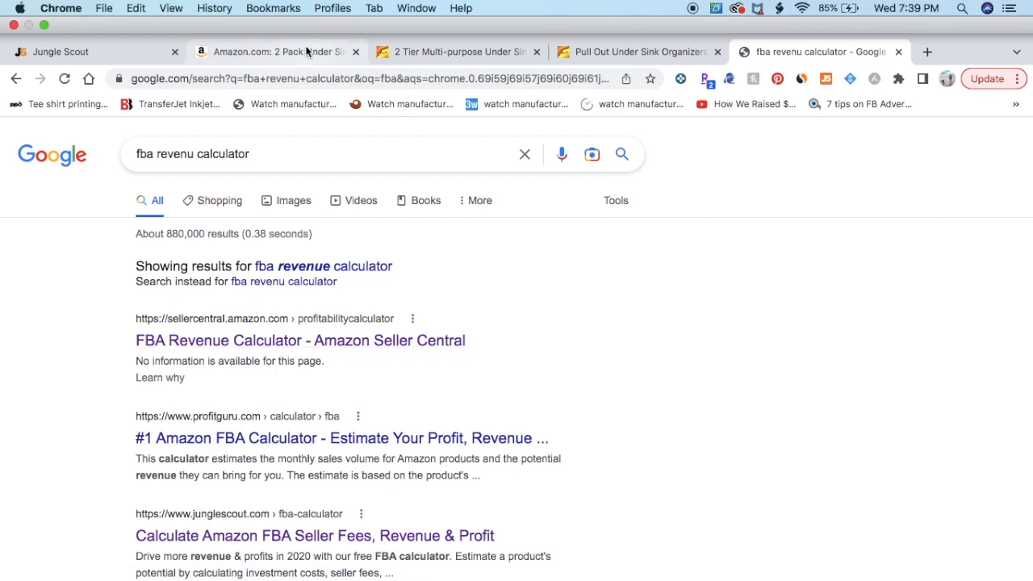
Read the ASIN B0B3JQC4XT from the Amazon listing's Product information, then go to the Revenue Calculator
{"action": "left_click", "coordinate": [297, 340]}
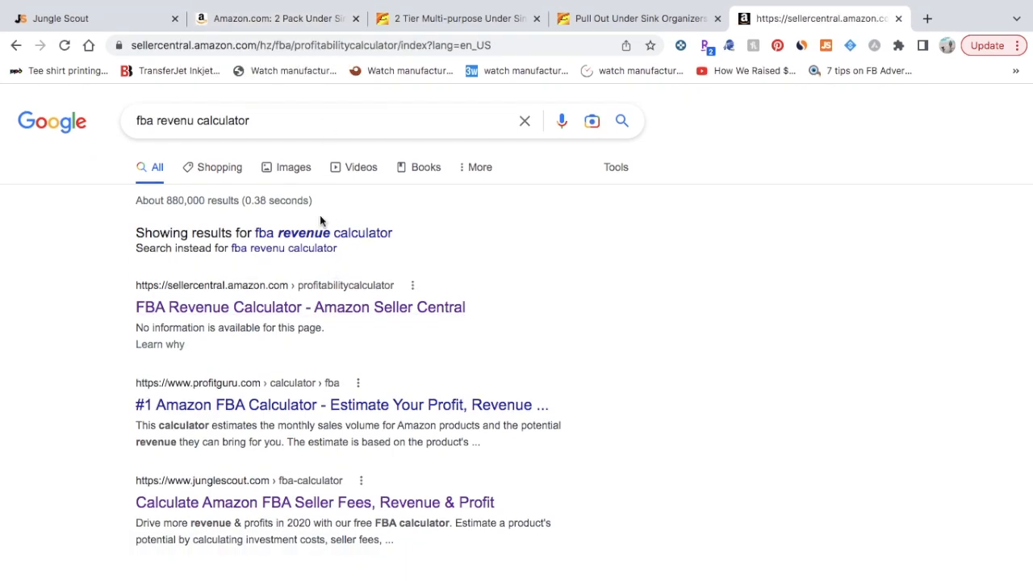
{"action": "left_click", "coordinate": [275, 18]}
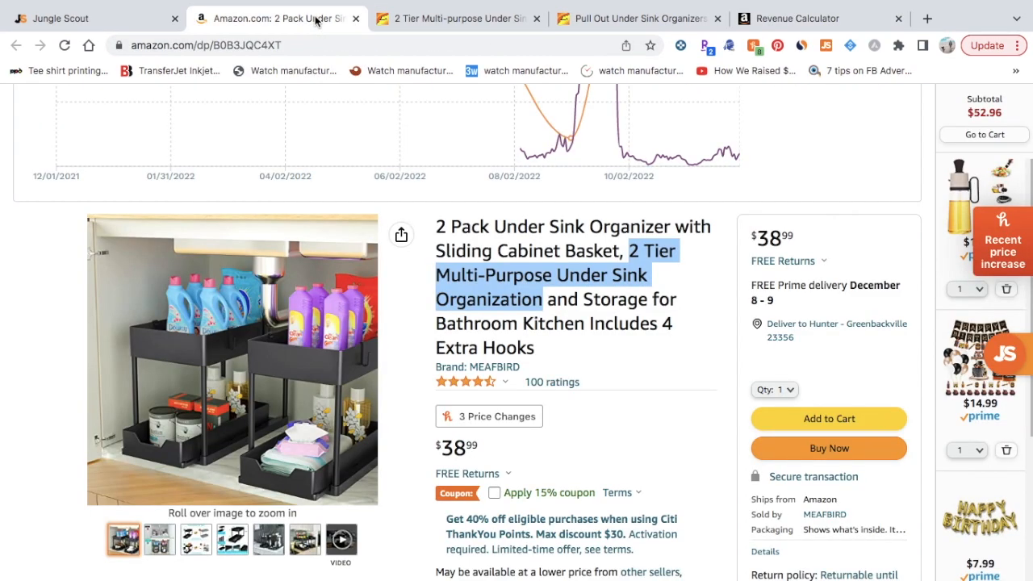
{"action": "scroll", "scroll_direction": "down", "scroll_amount": 3}
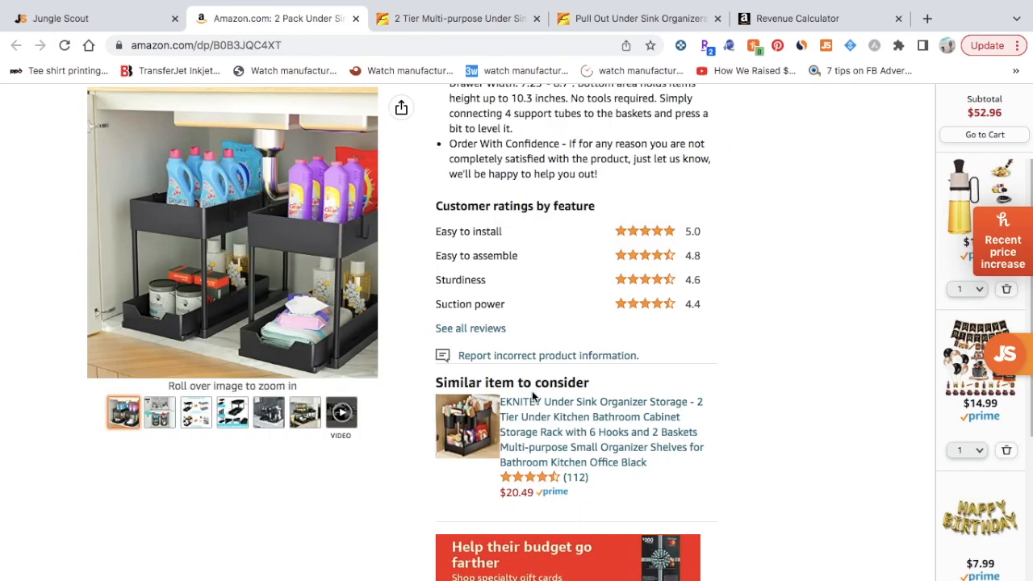
{"action": "scroll", "scroll_direction": "down", "scroll_amount": 3}
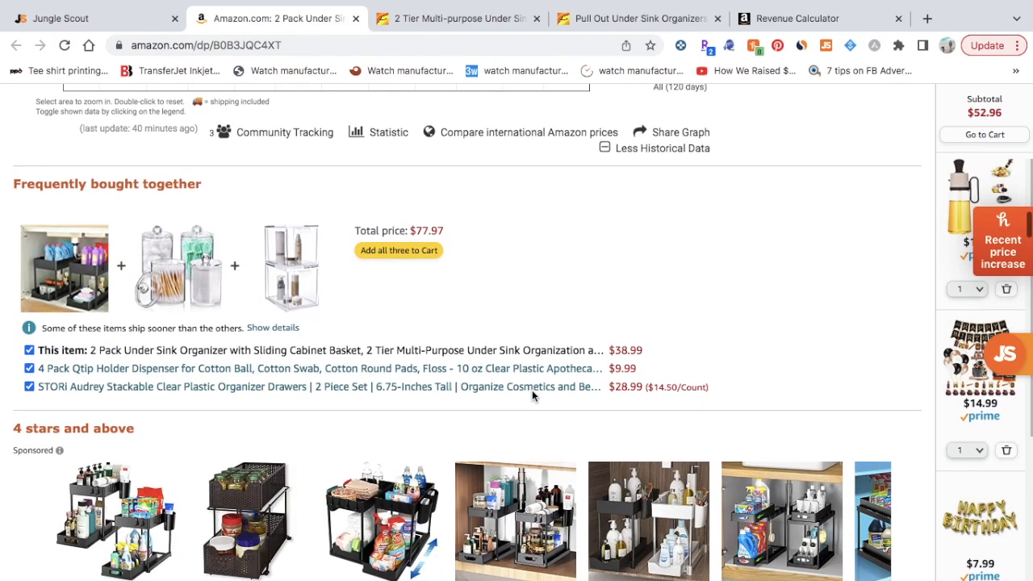
{"action": "scroll", "scroll_direction": "down", "scroll_amount": 3}
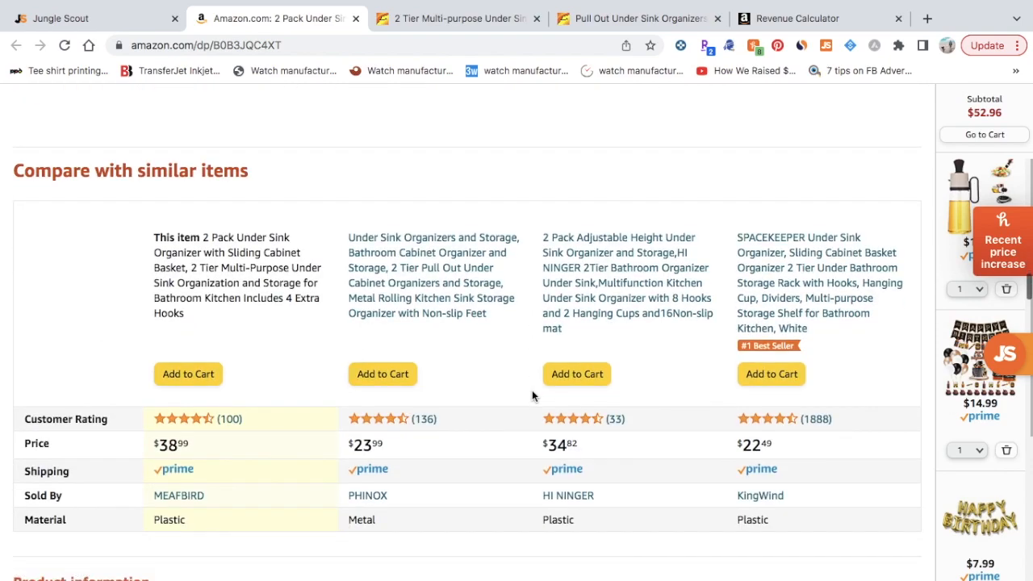
{"action": "scroll", "scroll_direction": "down", "scroll_amount": 3}
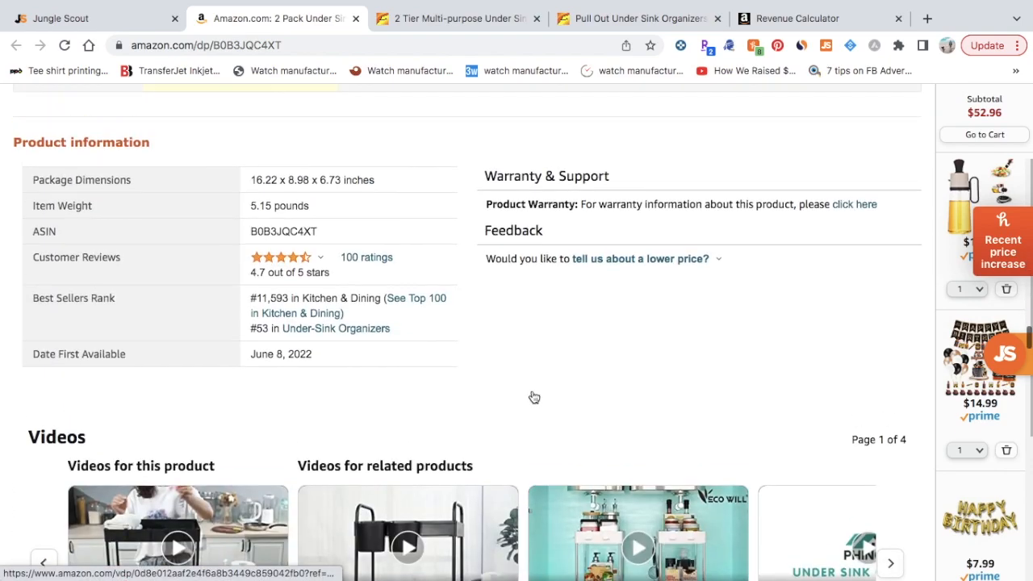
{"action": "mouse_move", "coordinate": [286, 232]}
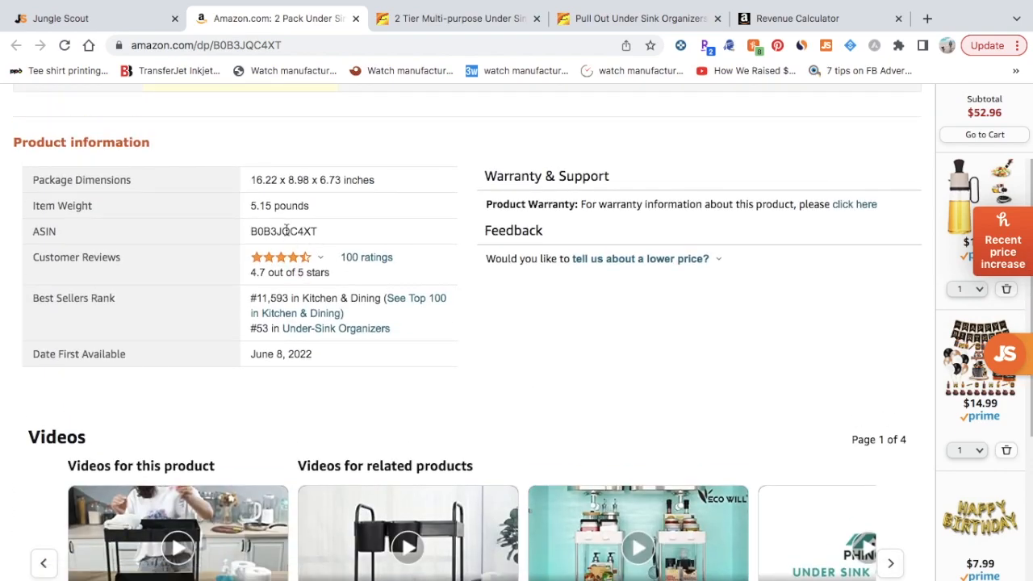
{"action": "left_click", "coordinate": [797, 18]}
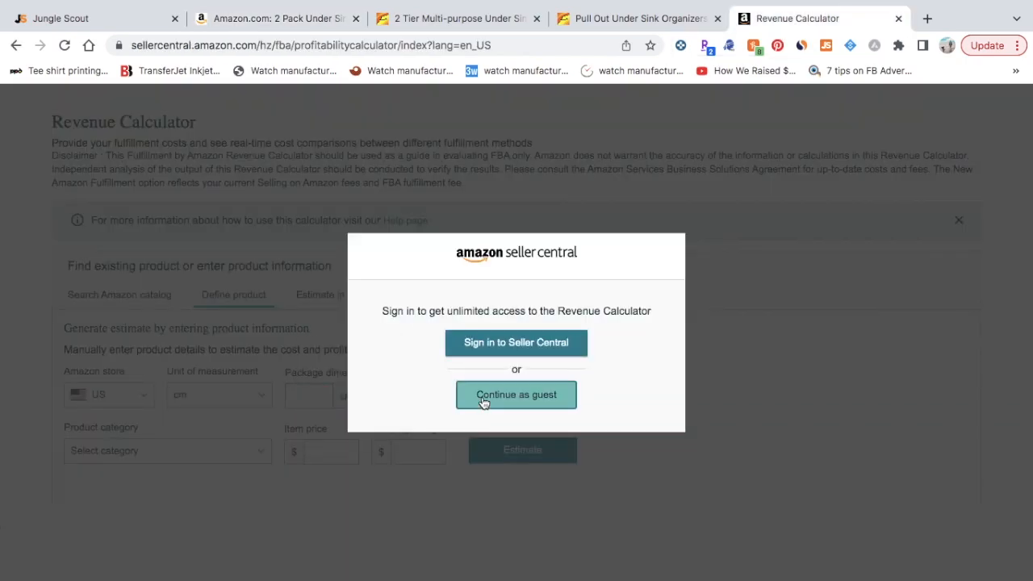
As a guest, look up ASIN B0B3JQC4XT to show the organizer's fees and $23.14 net profit
{"action": "left_click", "coordinate": [517, 394]}
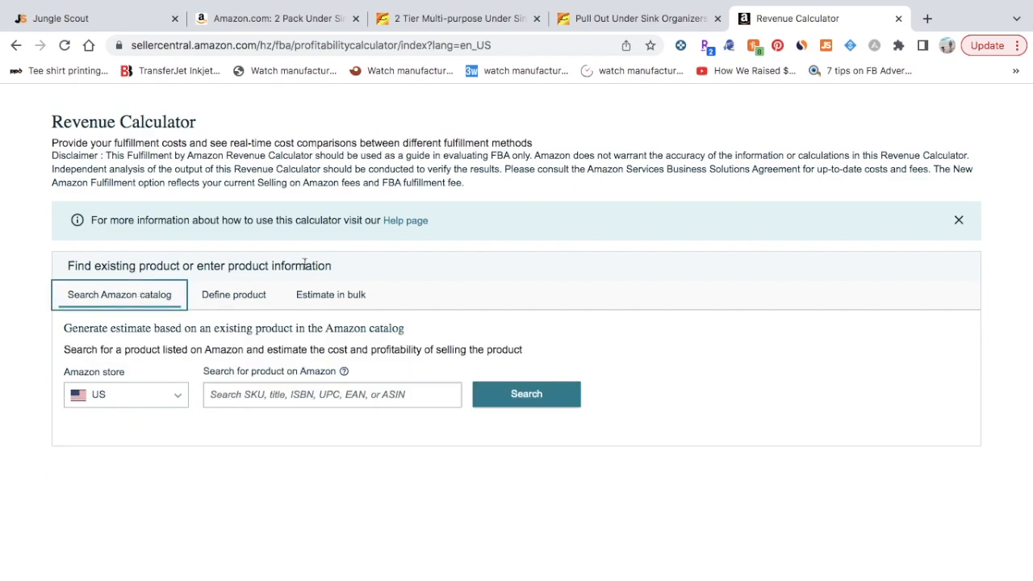
{"action": "type", "text": "B0B3JQC4XT"}
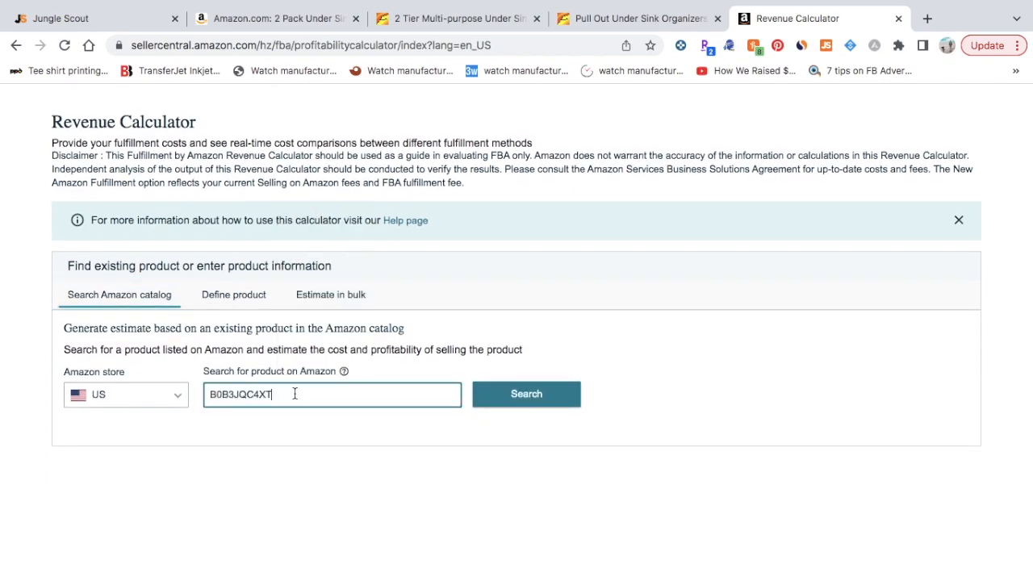
{"action": "left_click", "coordinate": [526, 394]}
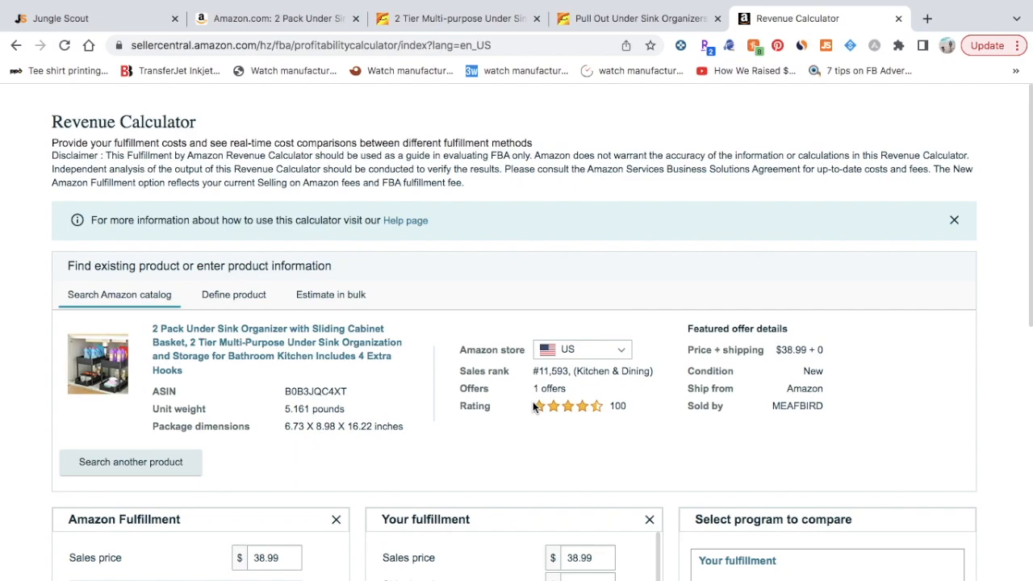
{"action": "scroll", "scroll_direction": "down", "scroll_amount": 3}
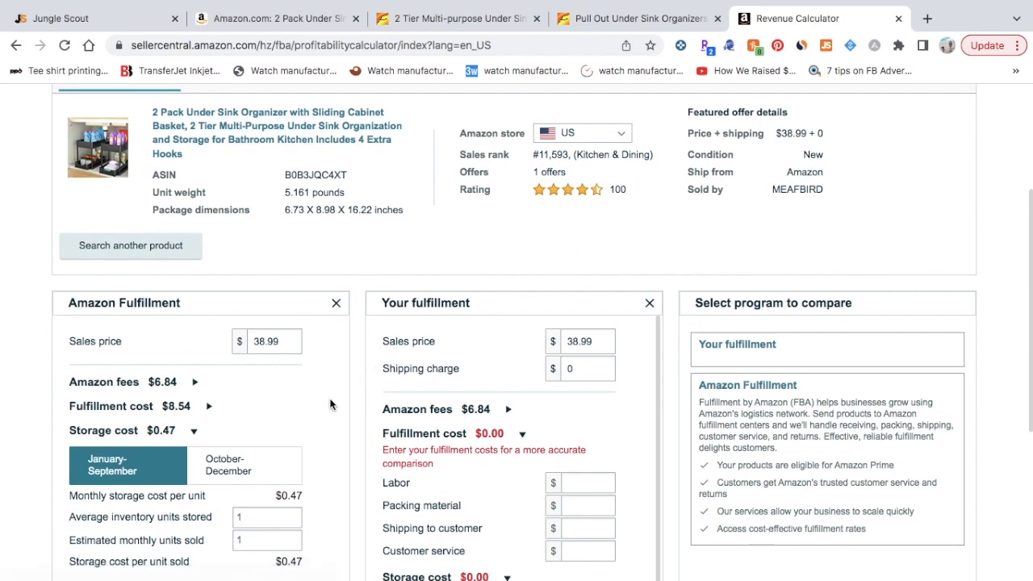
{"action": "scroll", "scroll_direction": "down", "scroll_amount": 3}
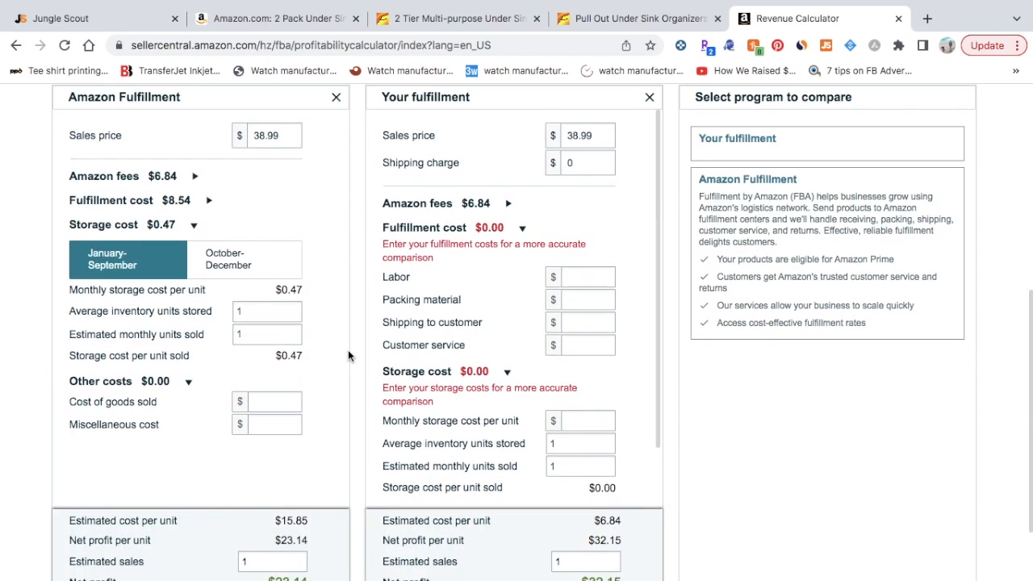
{"action": "scroll", "scroll_direction": "down", "scroll_amount": 3}
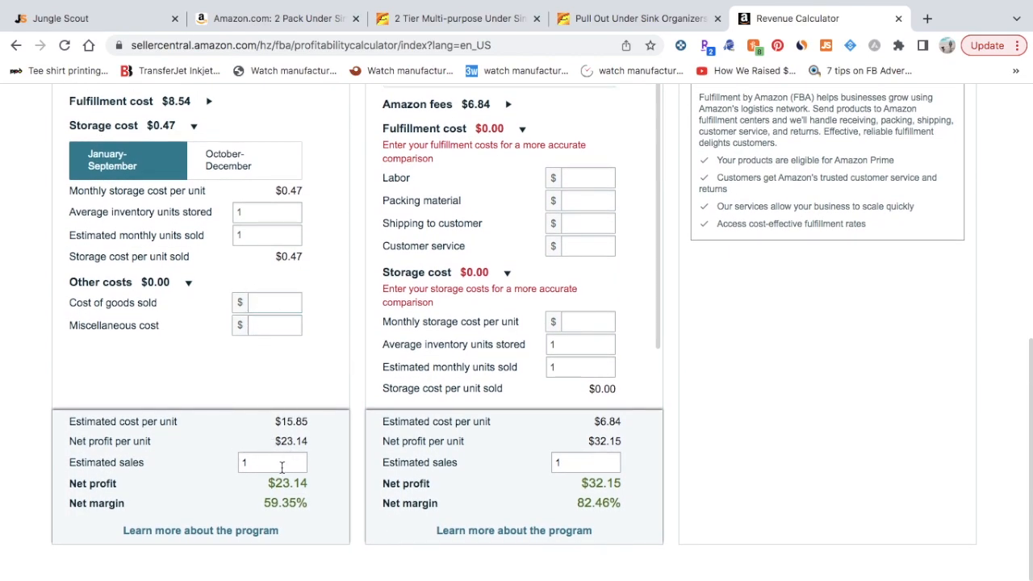
Enter a $14 cost of goods sold, cutting Amazon Fulfillment net profit to $9.14 per unit
{"action": "left_click", "coordinate": [271, 462]}
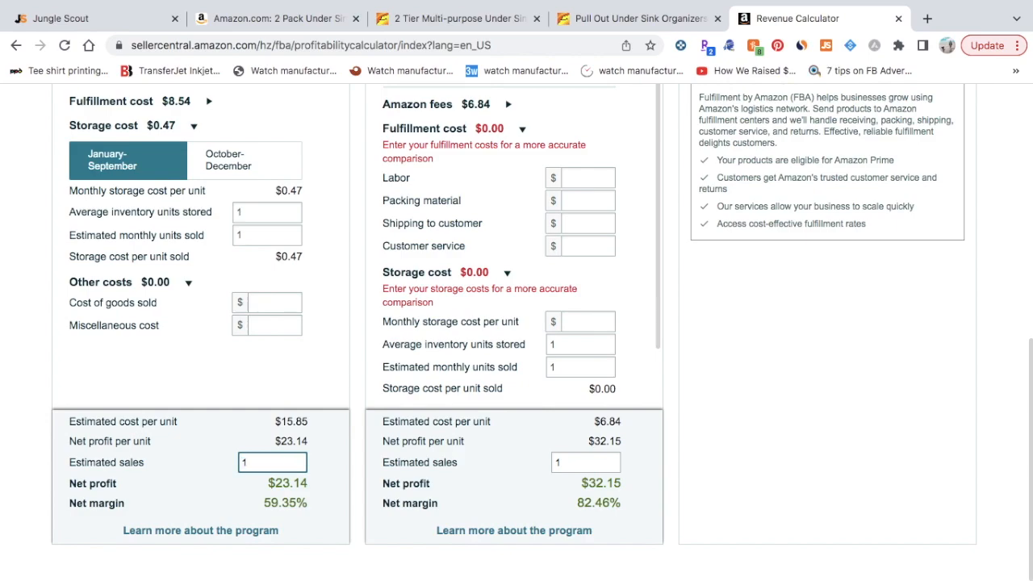
{"action": "type", "text": "14"}
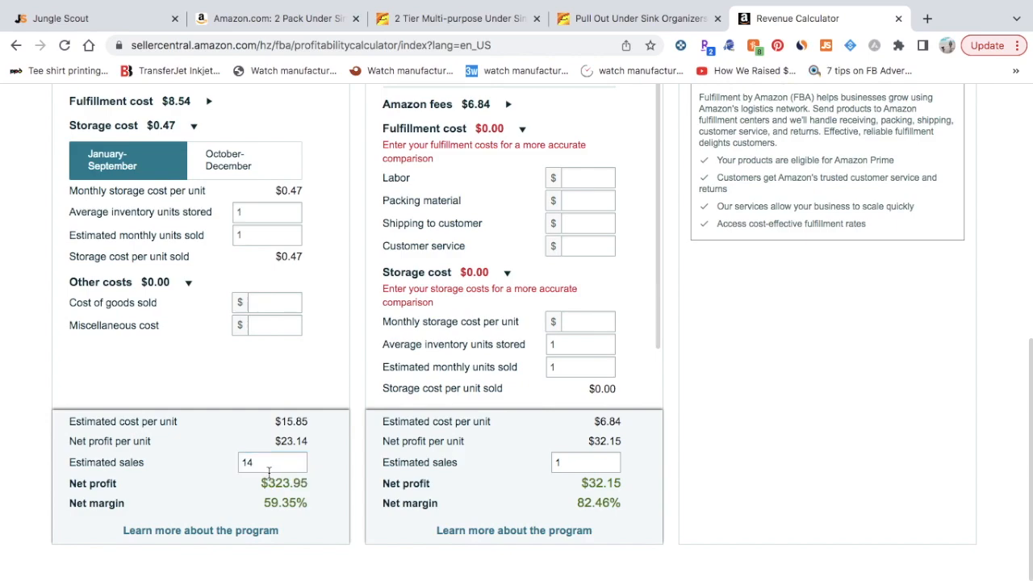
{"action": "left_click", "coordinate": [271, 462]}
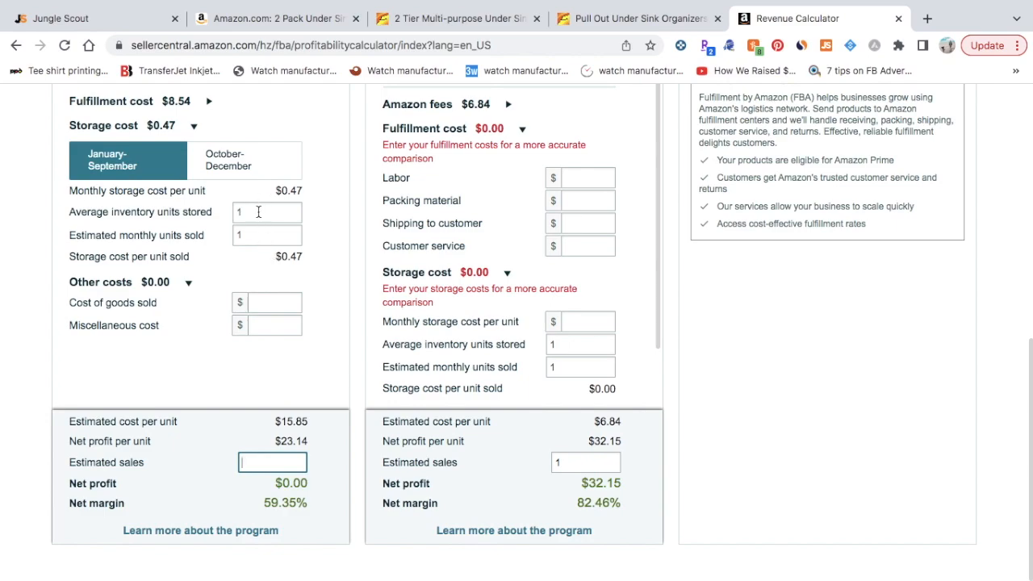
{"action": "type", "text": "1"}
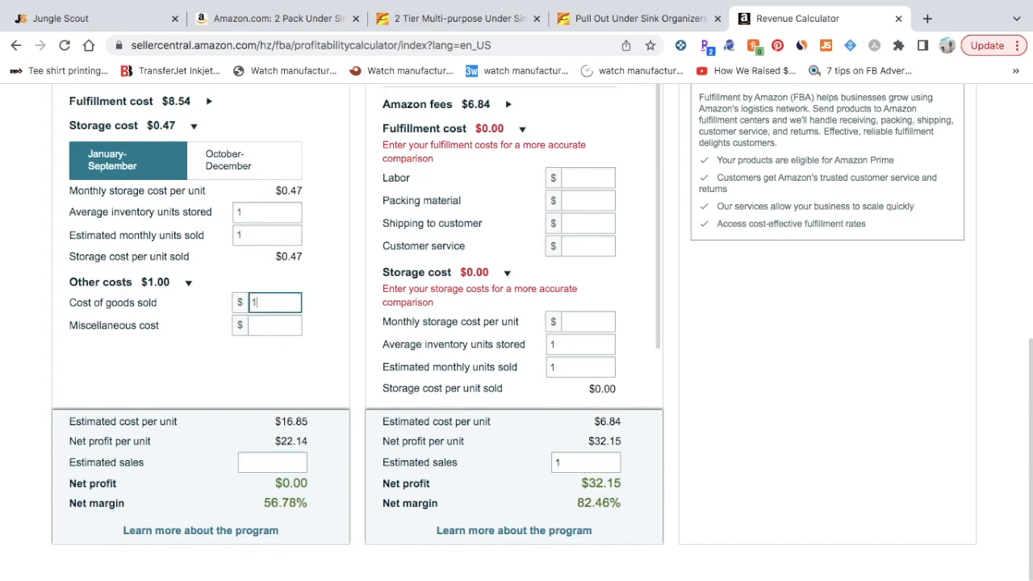
{"action": "type", "text": "4"}
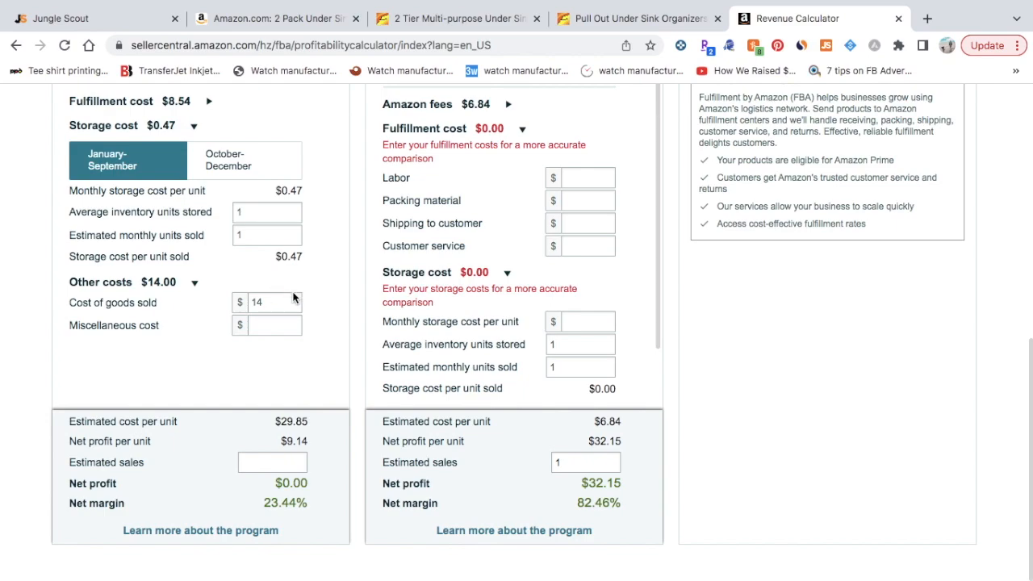
{"action": "mouse_move", "coordinate": [337, 339]}
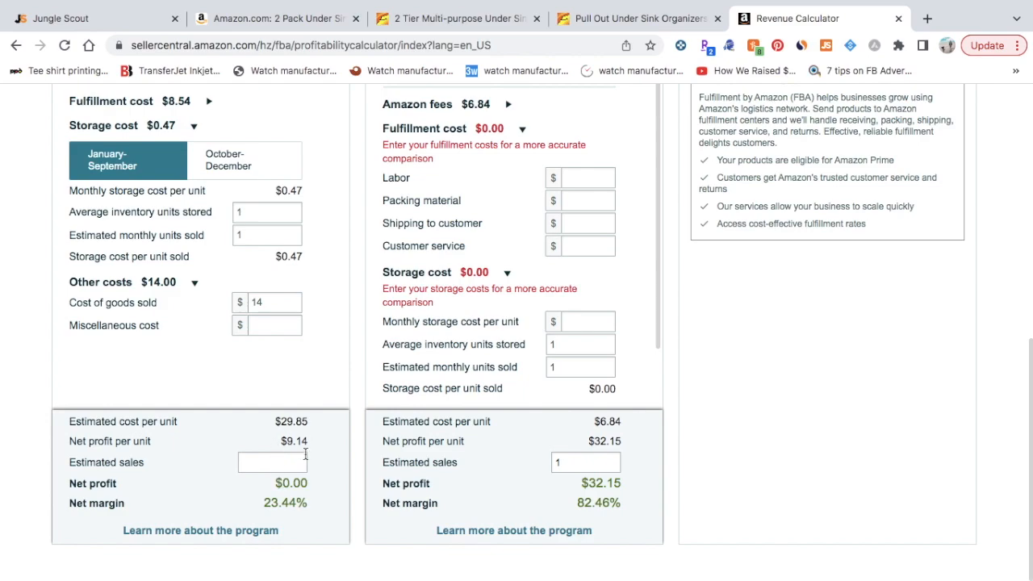
{"action": "mouse_move", "coordinate": [310, 445]}
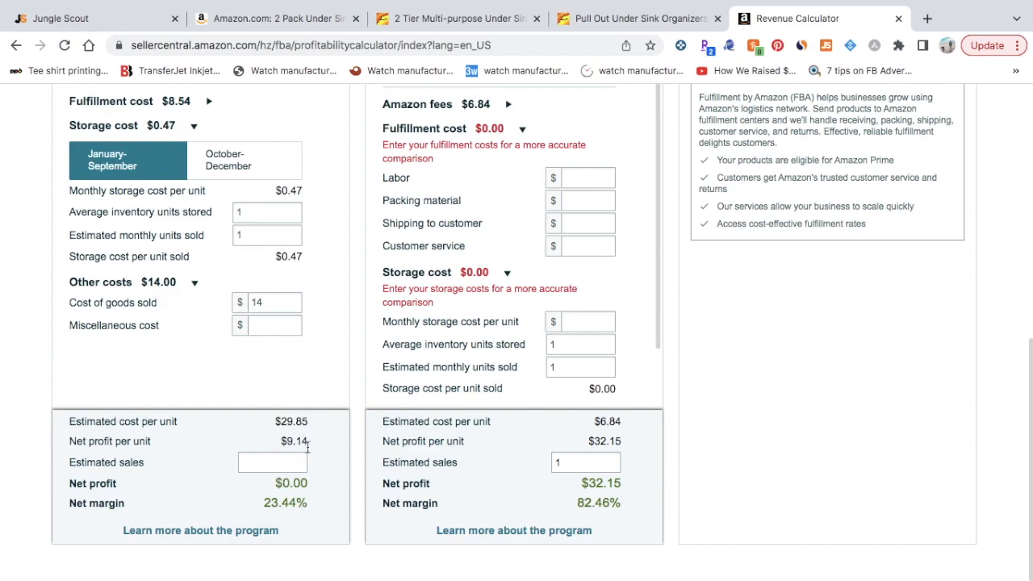
{"action": "mouse_move", "coordinate": [320, 452]}
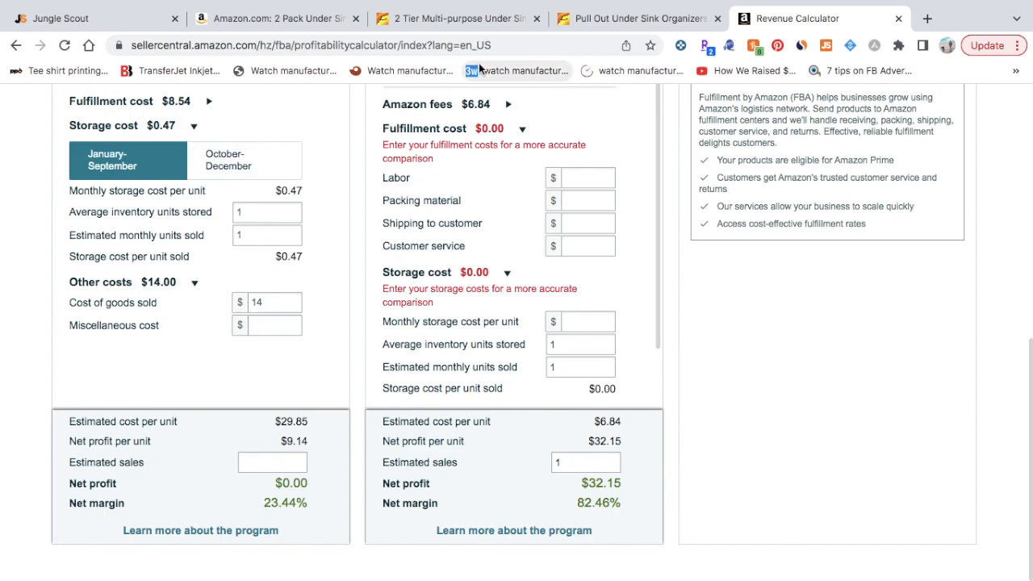
Show the organizer's $38.99 price, $25.51 net and $13.48 fees in the Jungle Scout database
{"action": "left_click", "coordinate": [97, 18]}
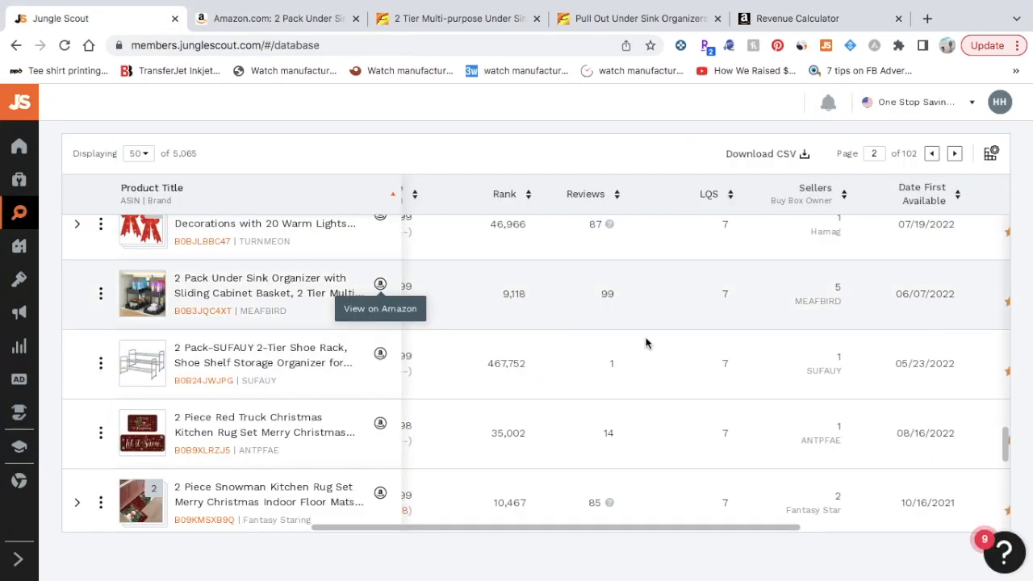
{"action": "mouse_move", "coordinate": [817, 302]}
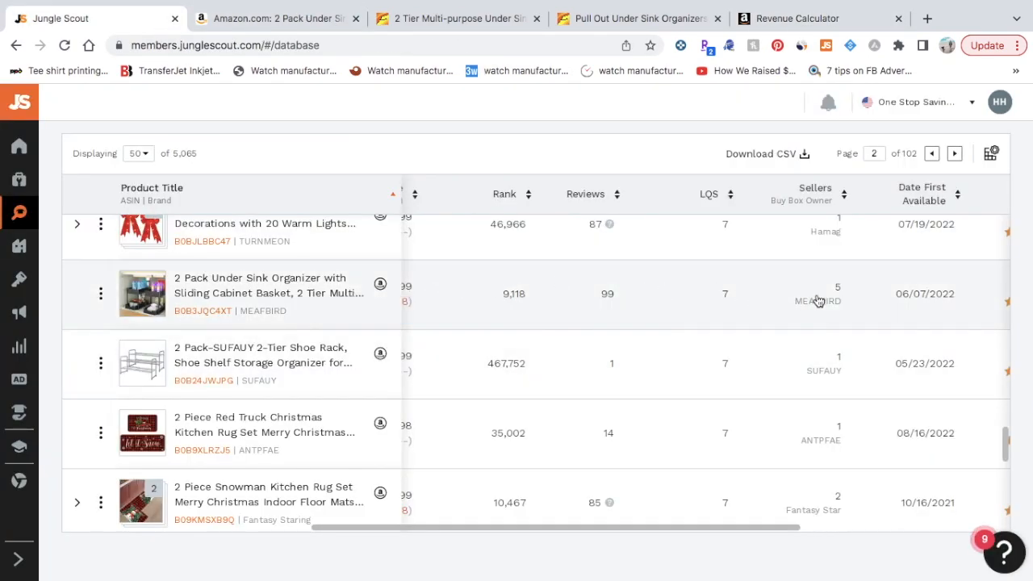
{"action": "scroll", "scroll_direction": "right", "scroll_amount": 3}
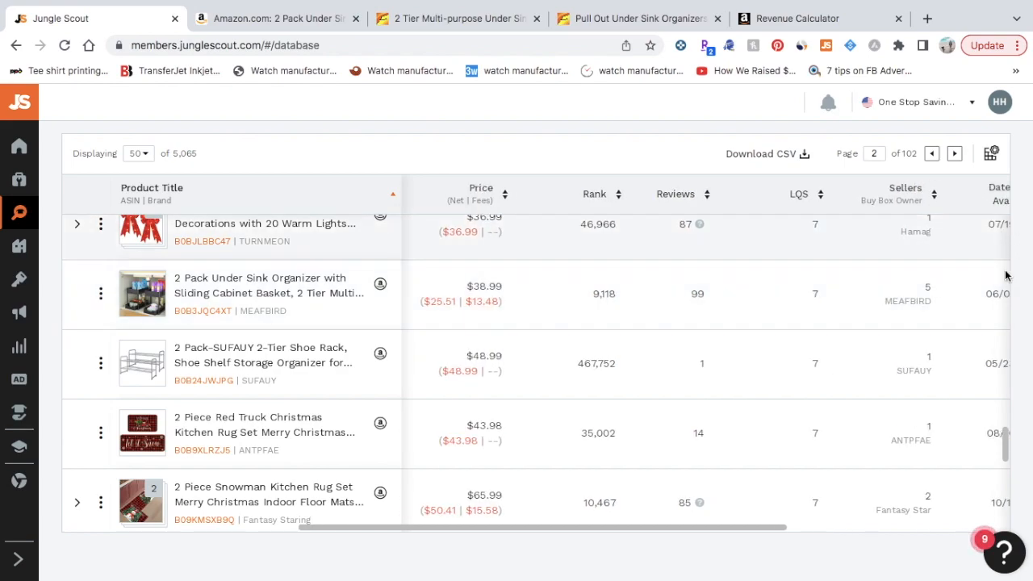
{"action": "mouse_move", "coordinate": [765, 261]}
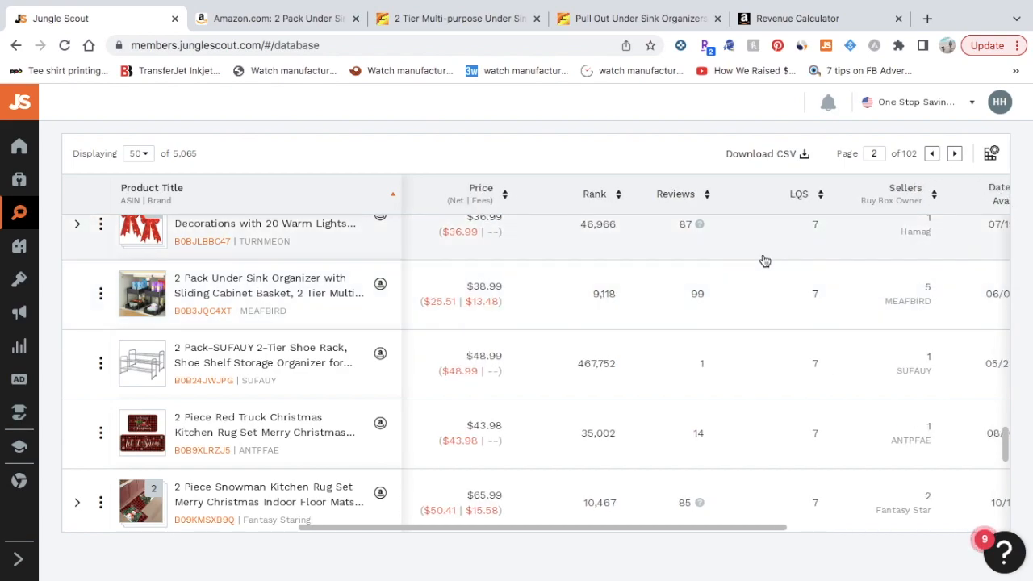
{"action": "mouse_move", "coordinate": [633, 307]}
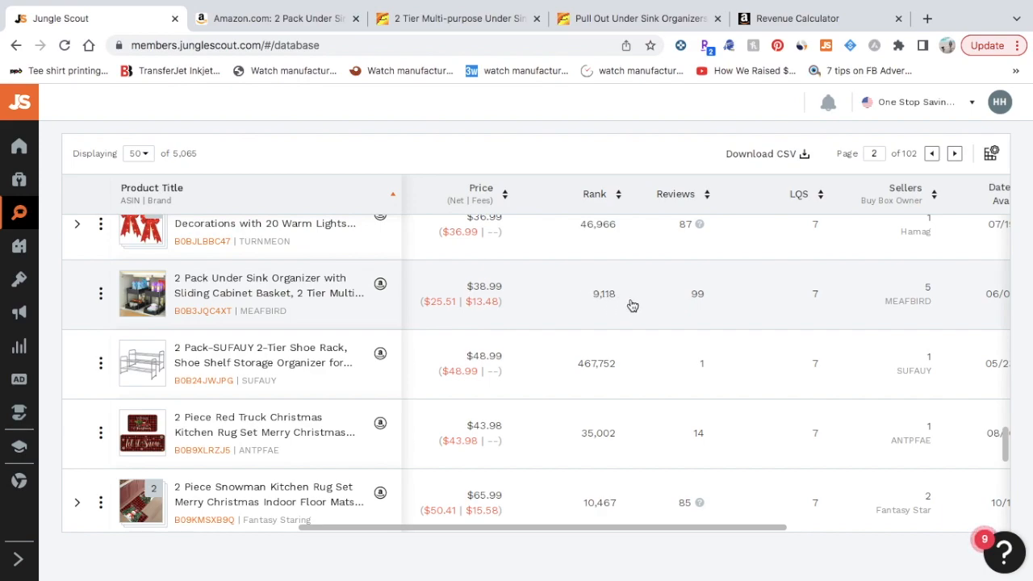